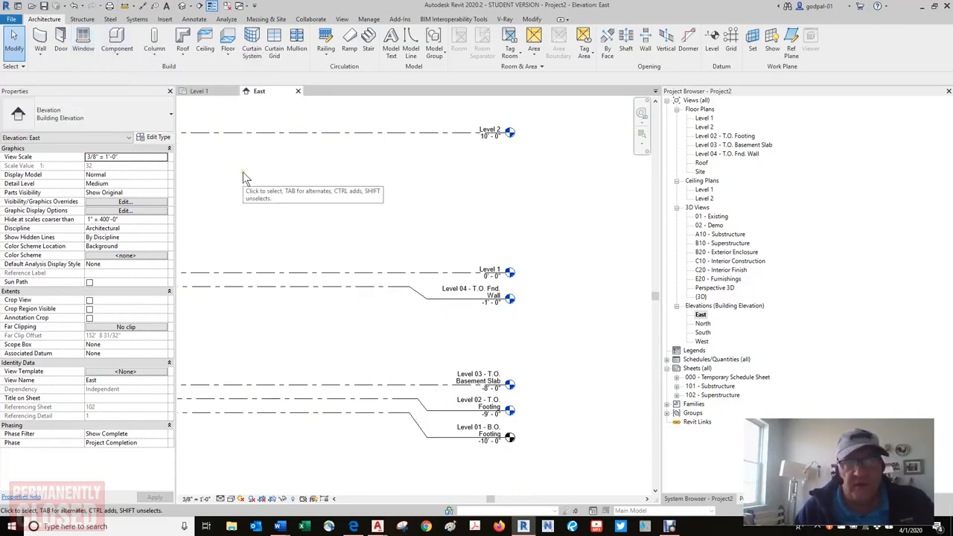
mouse_move(152, 37)
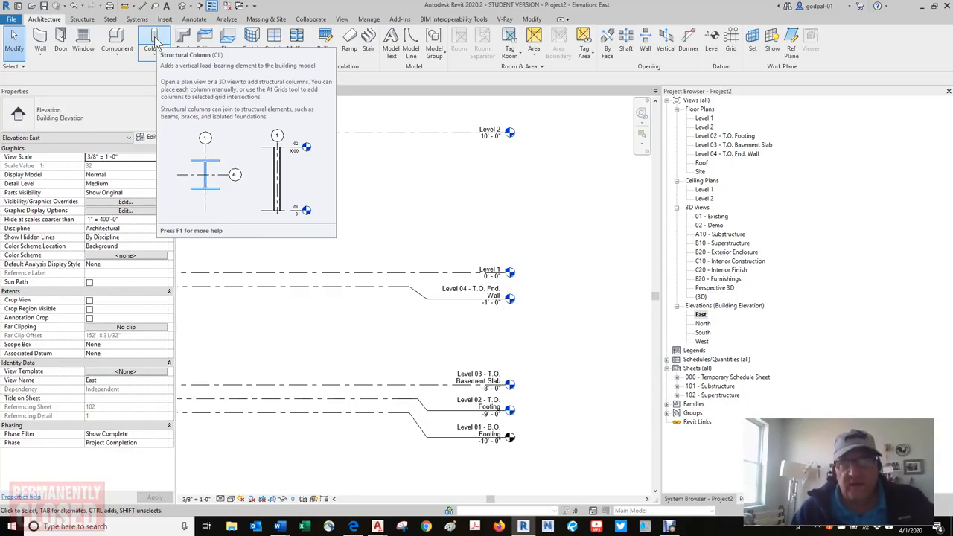
mouse_move(177, 37)
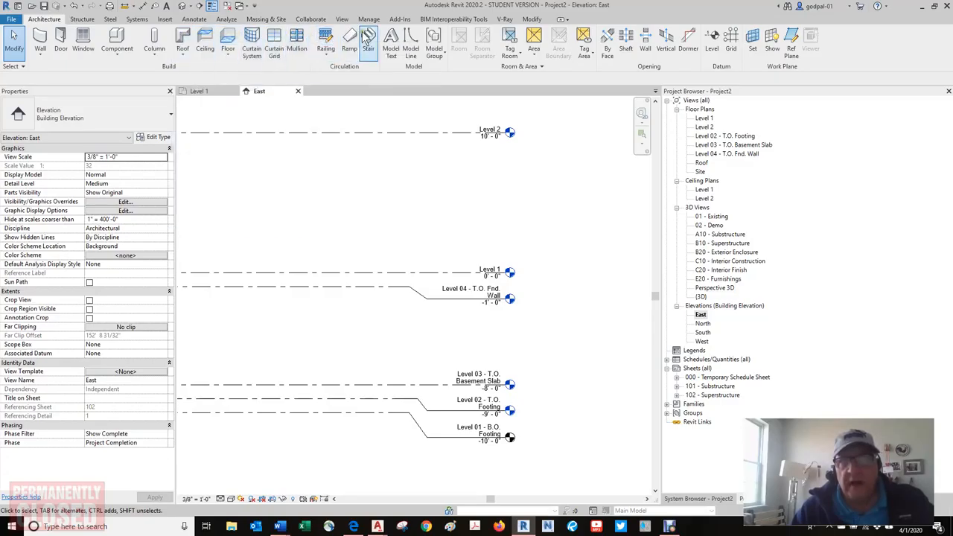
mouse_move(368, 37)
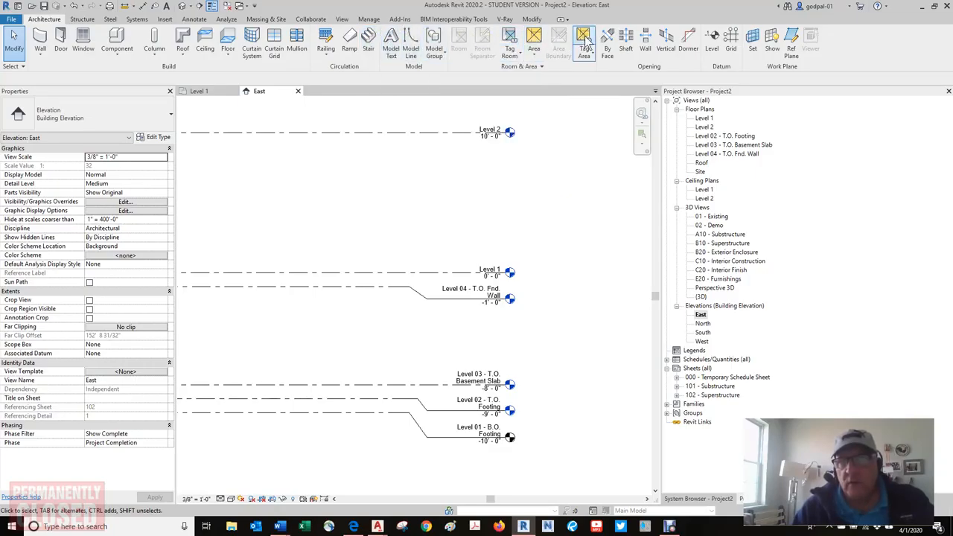
mouse_move(582, 36)
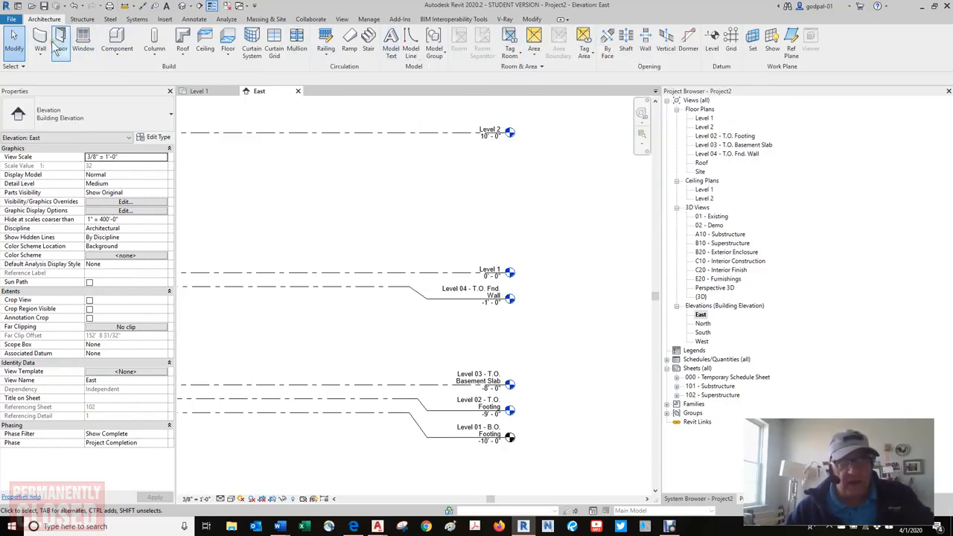
mouse_move(53, 41)
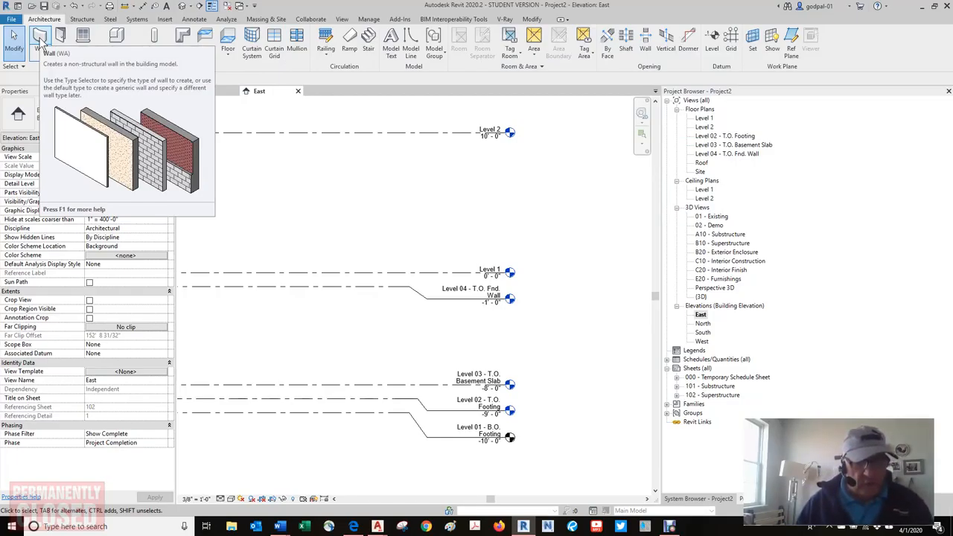
mouse_move(218, 183)
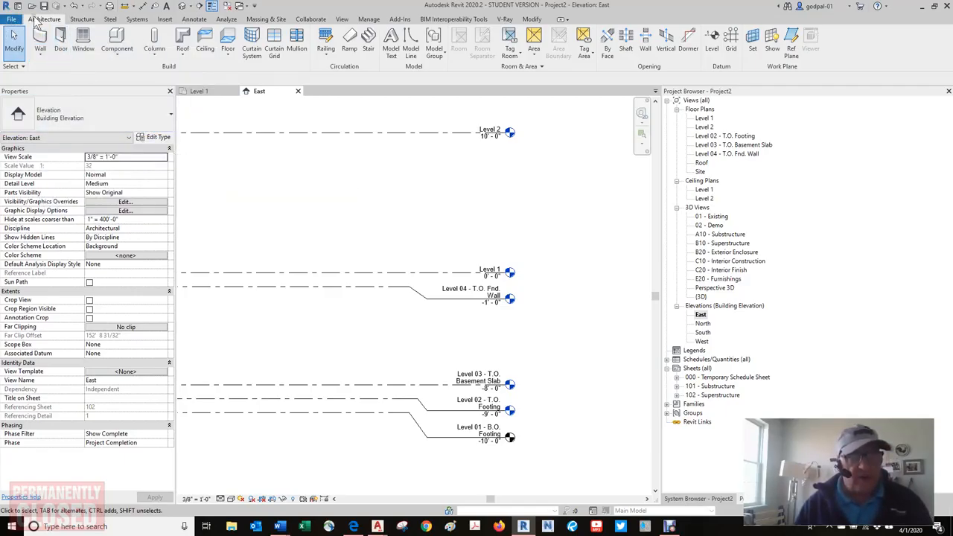
Step: Switch the ribbon through Structure to the Systems tab for ducts, piping and electrical
click(83, 15)
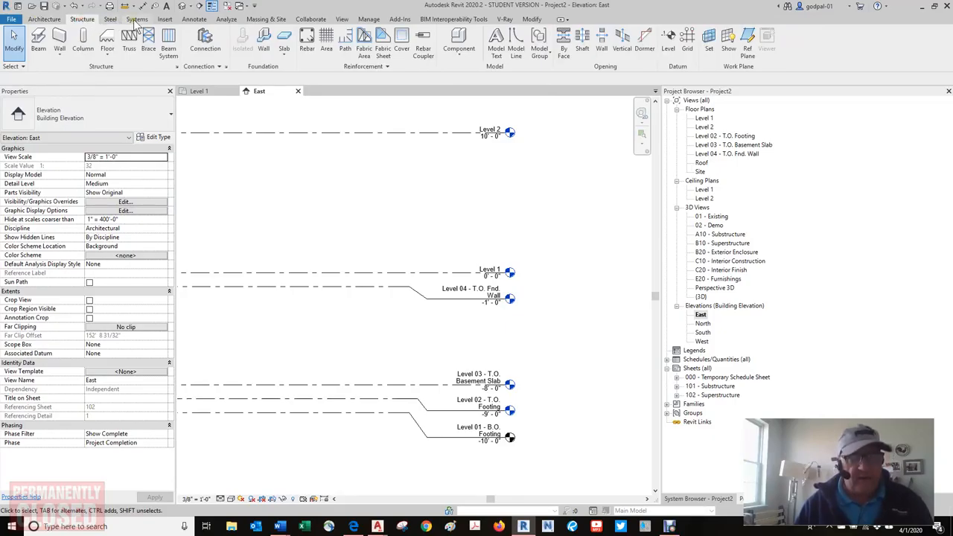
click(136, 19)
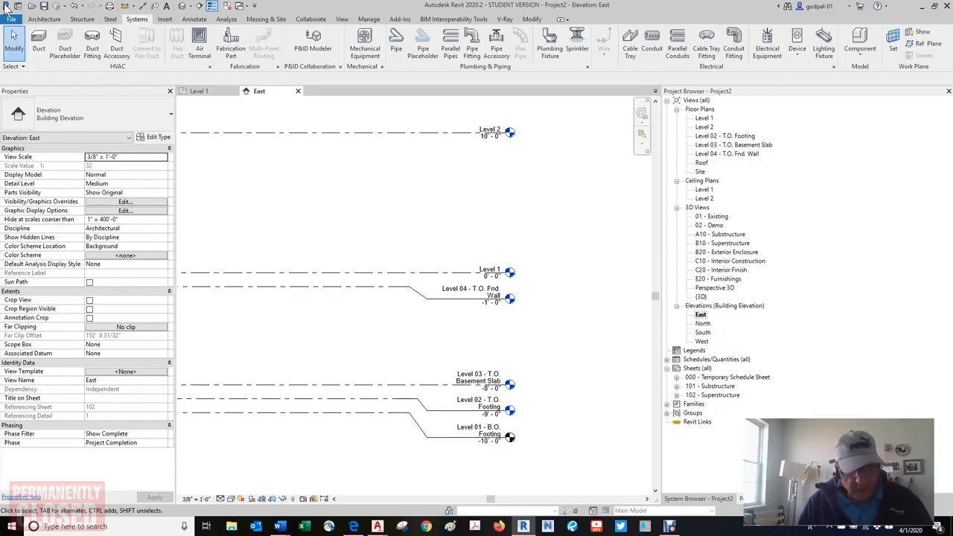
Step: Open the File application menu showing New, Save As and recent documents
click(9, 14)
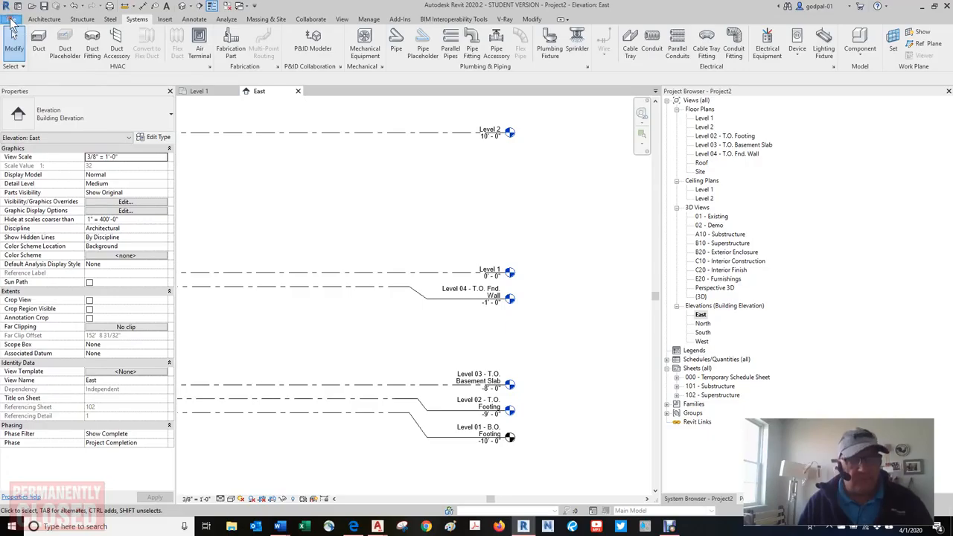
click(10, 18)
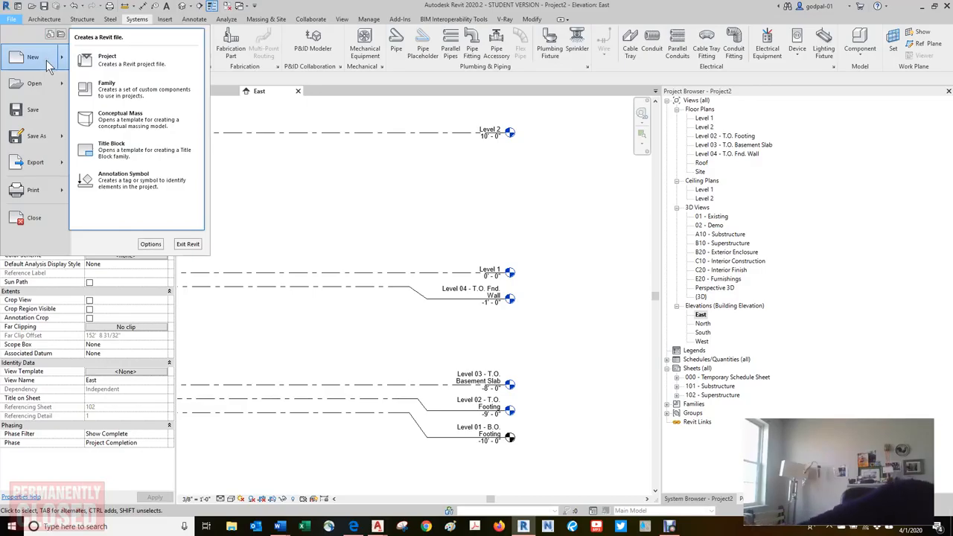
mouse_move(58, 59)
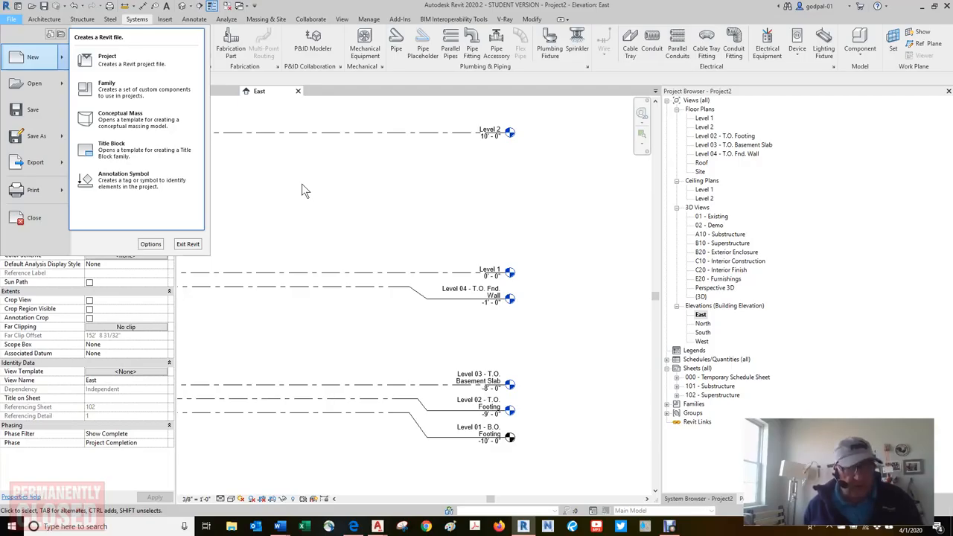
mouse_move(297, 174)
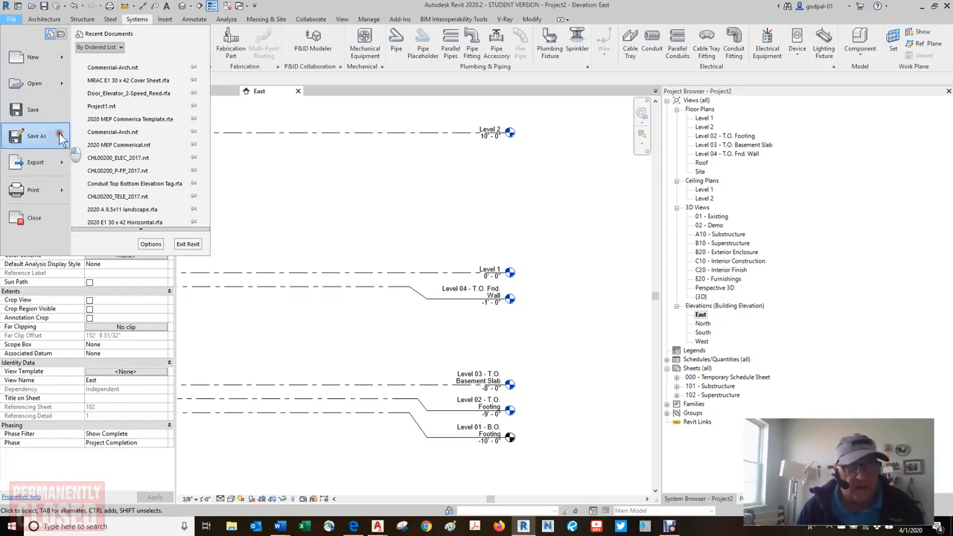
Step: Review the Save As choices (Cloud Model, Project, Template, Library), then close the menu
click(30, 137)
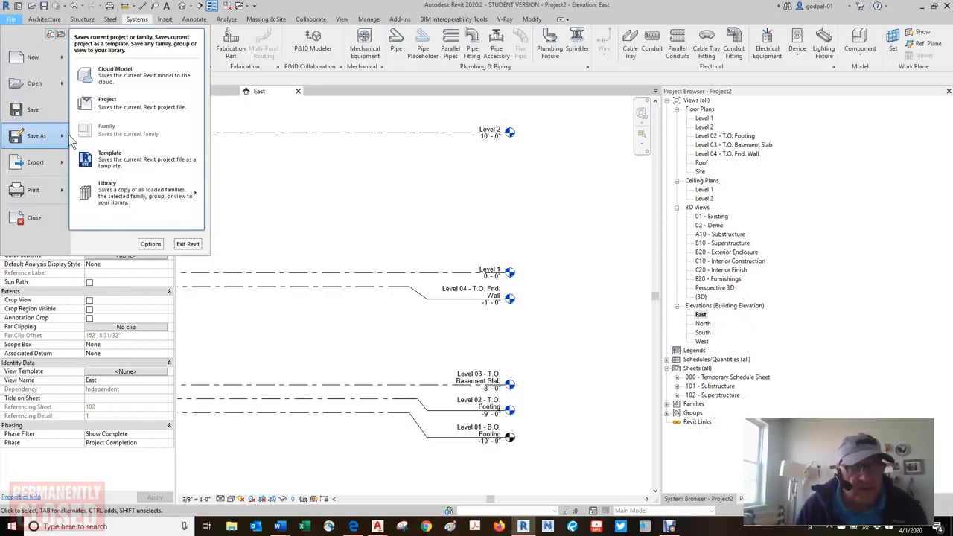
mouse_move(124, 104)
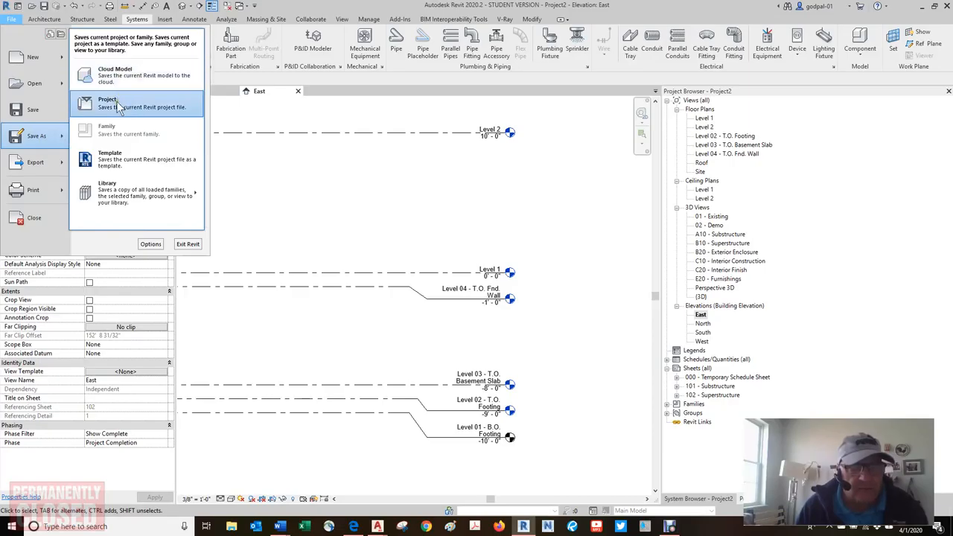
mouse_move(116, 134)
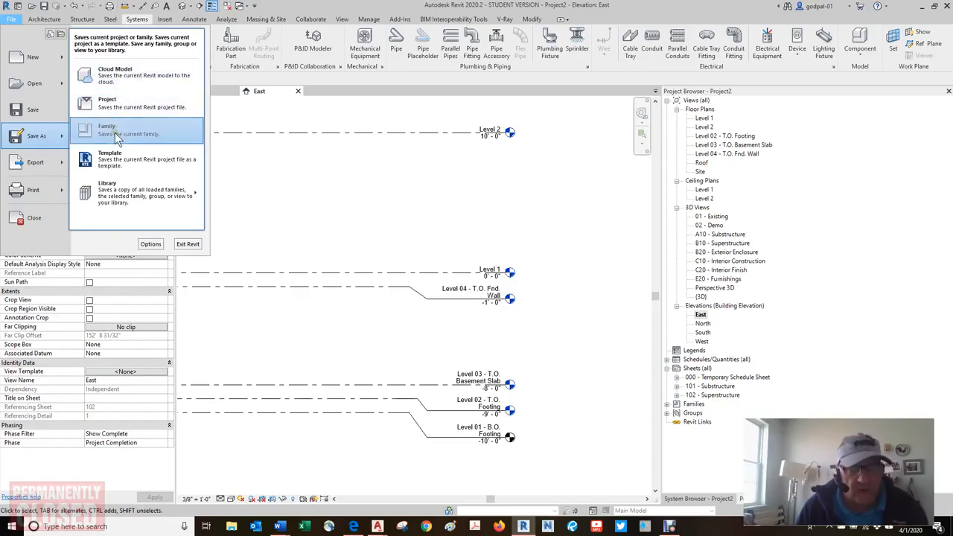
mouse_move(120, 196)
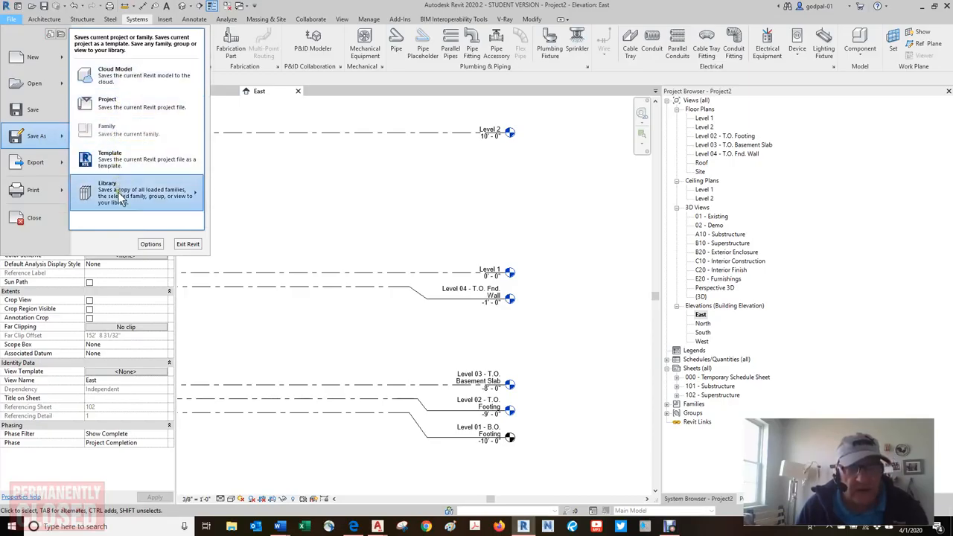
click(134, 192)
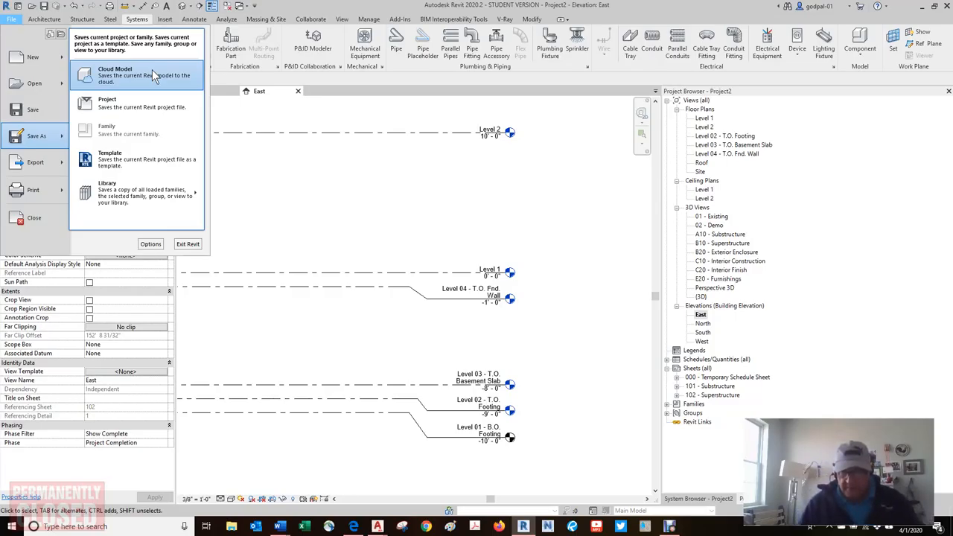
mouse_move(229, 115)
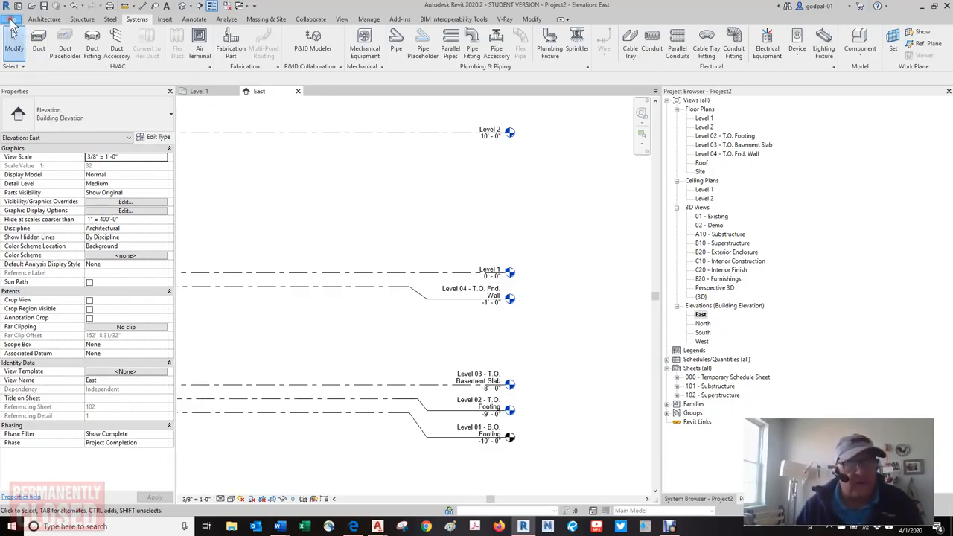
Step: Browse File > Export formats and the export setup Options for CAD and IFC
click(12, 19)
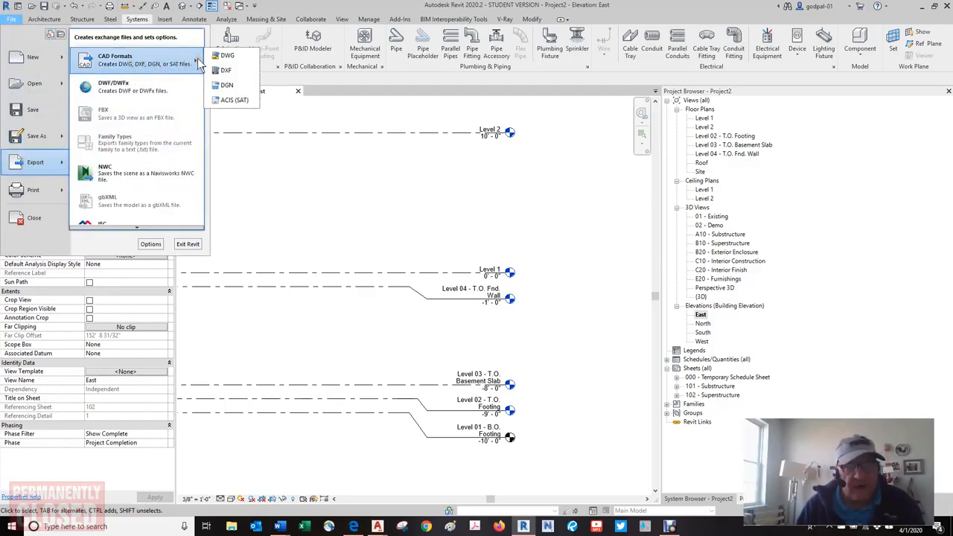
mouse_move(134, 89)
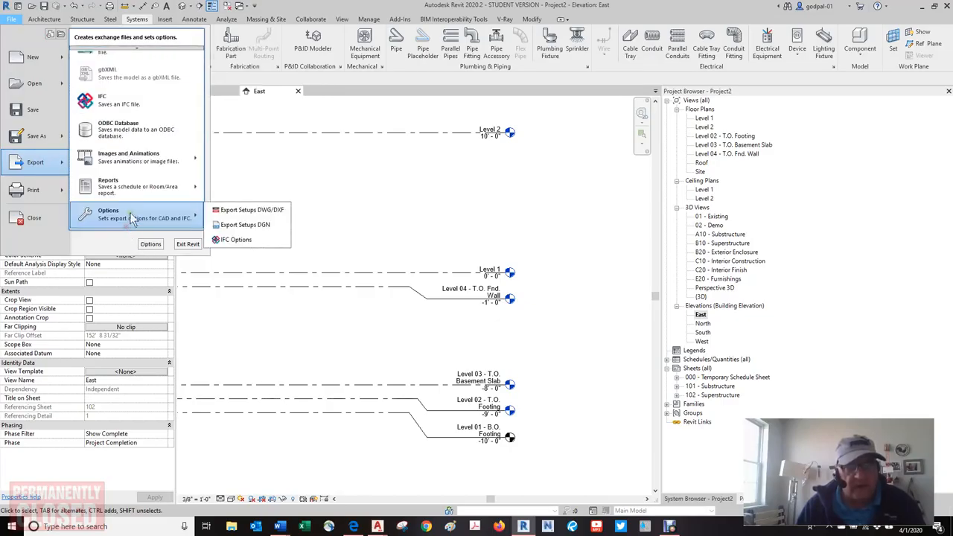
mouse_move(128, 99)
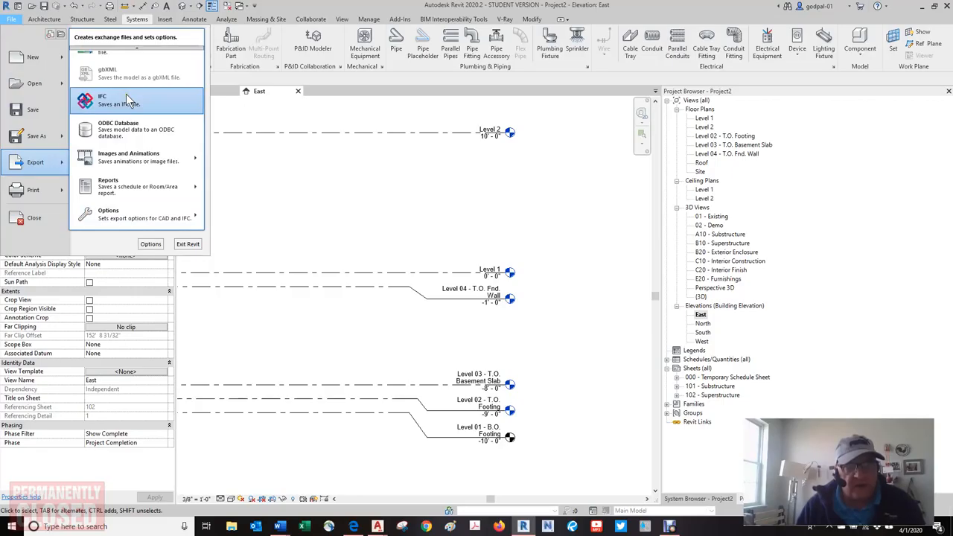
click(108, 214)
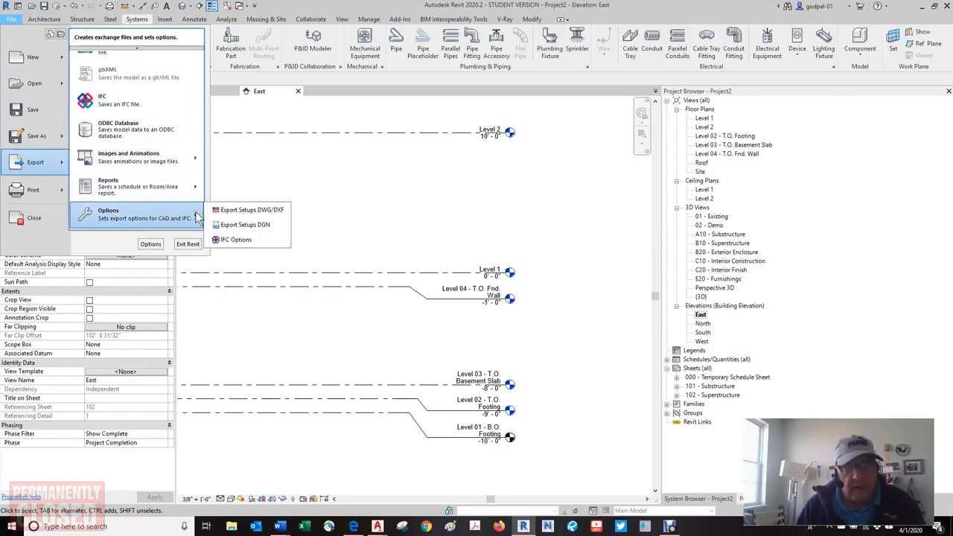
mouse_move(134, 185)
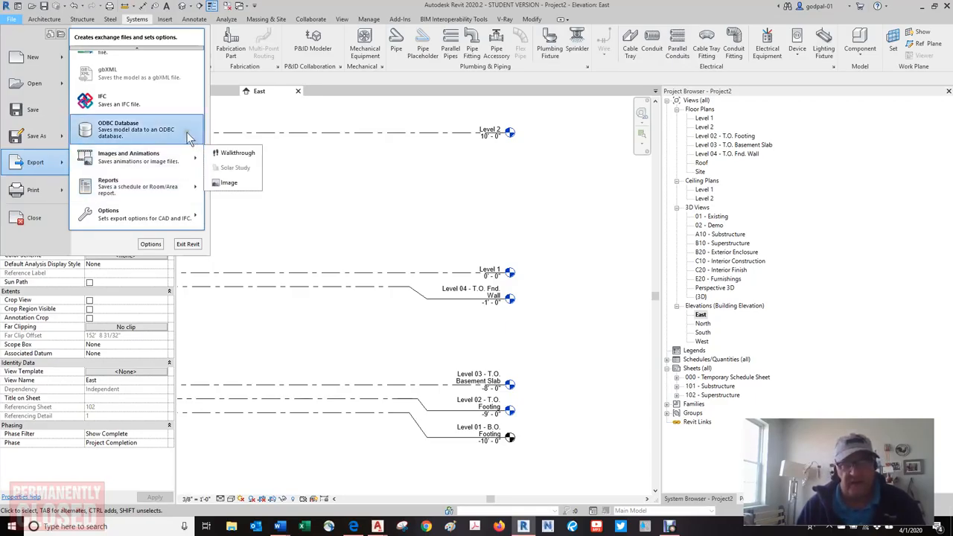
mouse_move(187, 104)
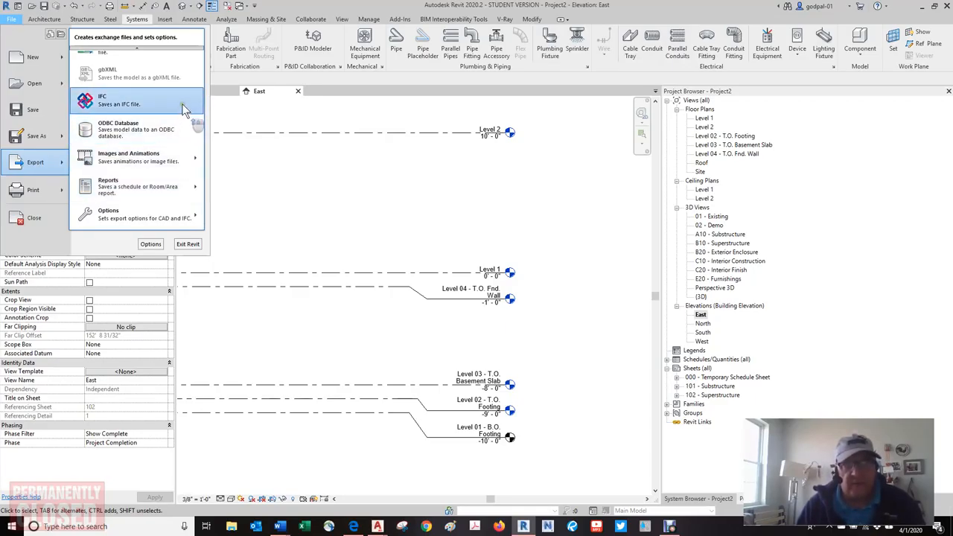
mouse_move(147, 73)
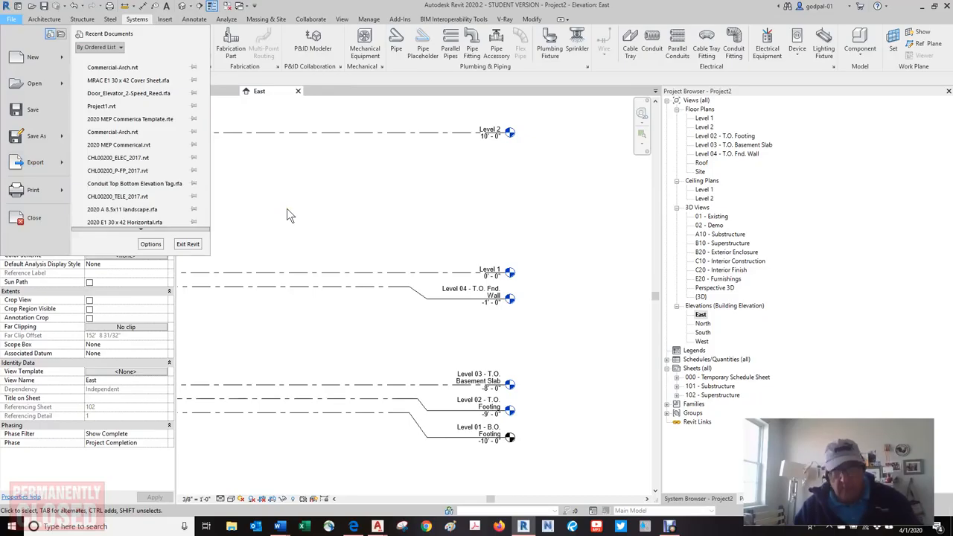
mouse_move(300, 227)
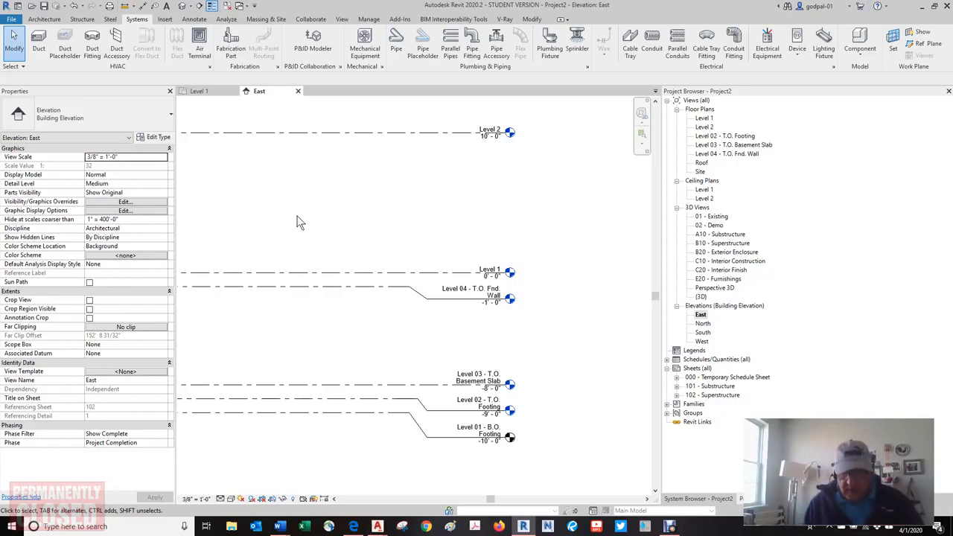
mouse_move(201, 21)
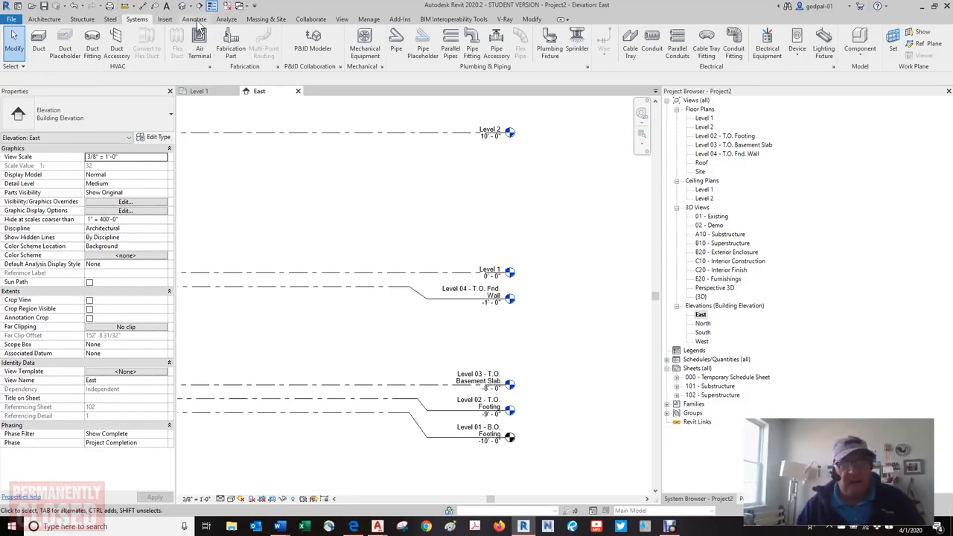
mouse_move(241, 11)
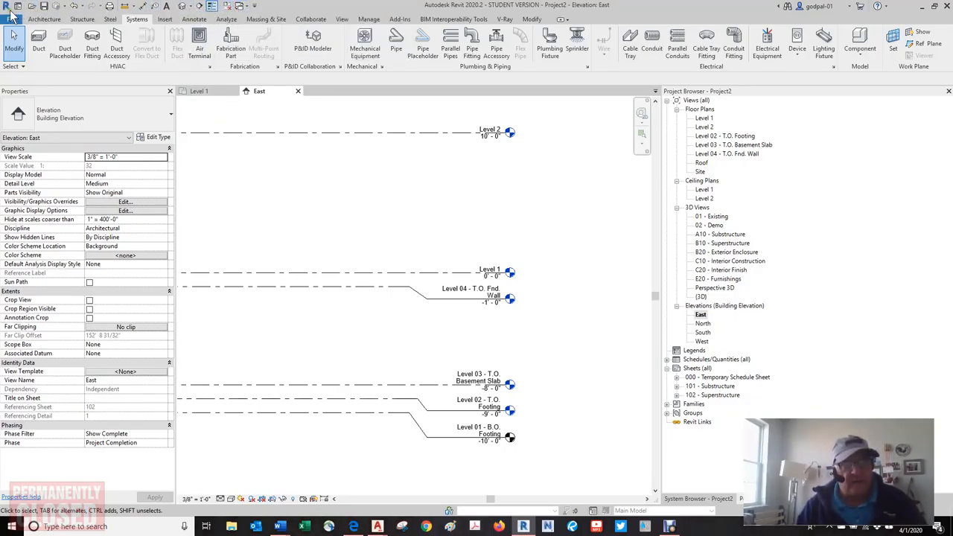
mouse_move(69, 6)
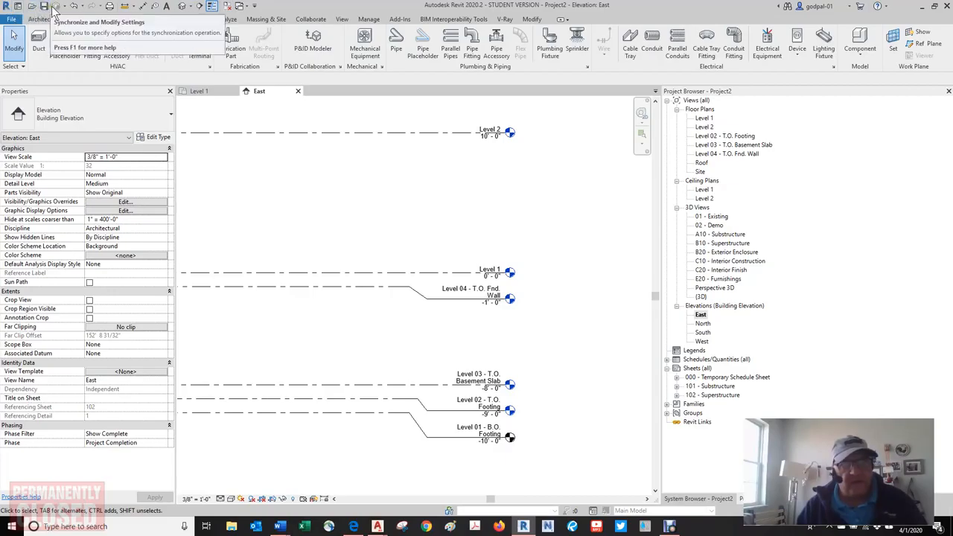
mouse_move(82, 10)
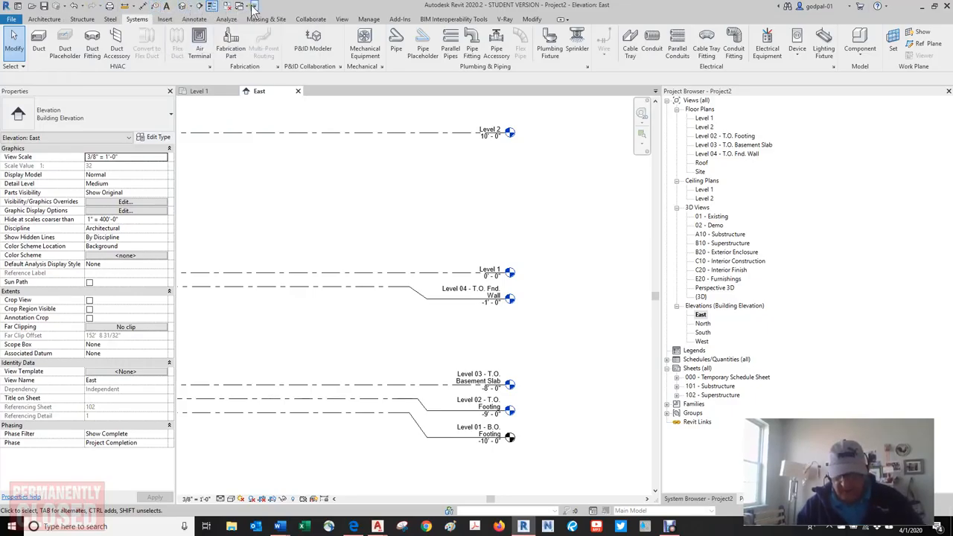
mouse_move(299, 8)
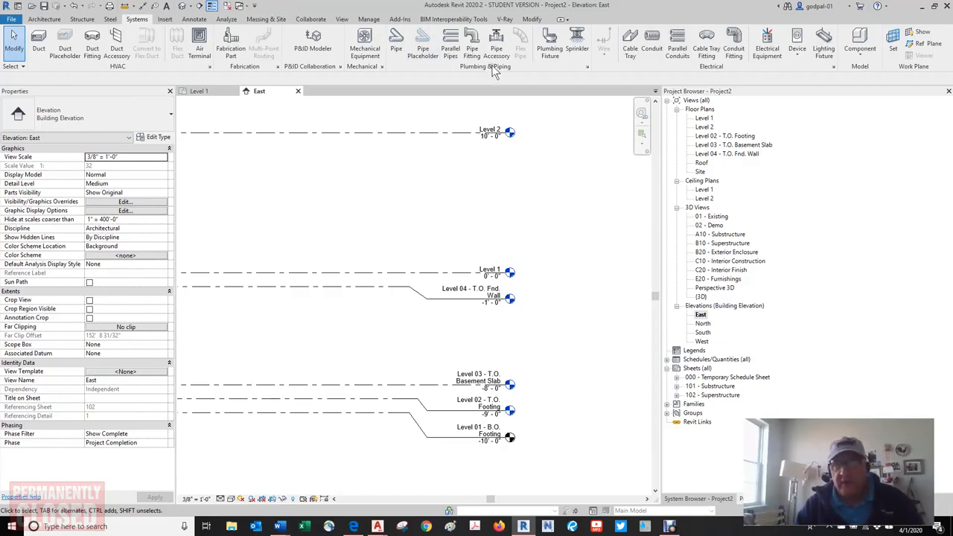
mouse_move(546, 39)
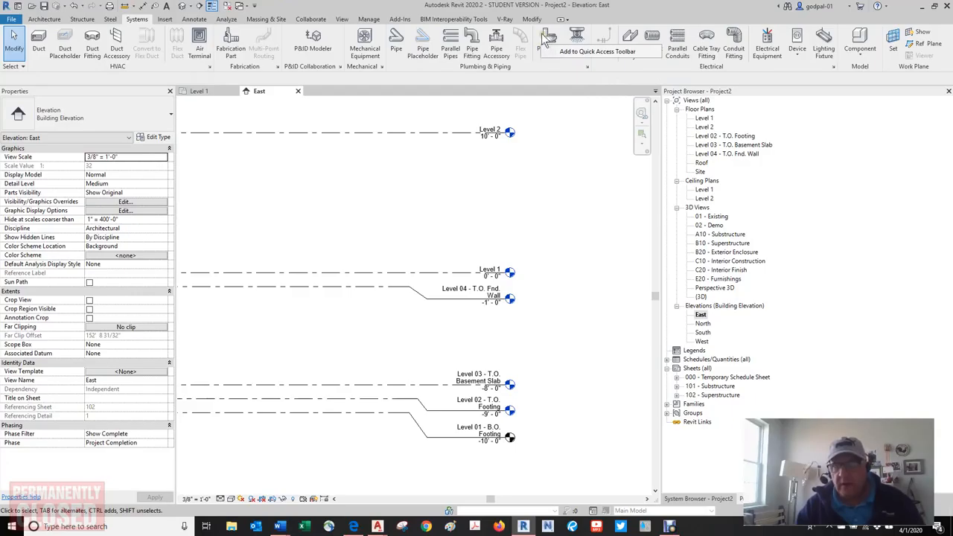
mouse_move(547, 38)
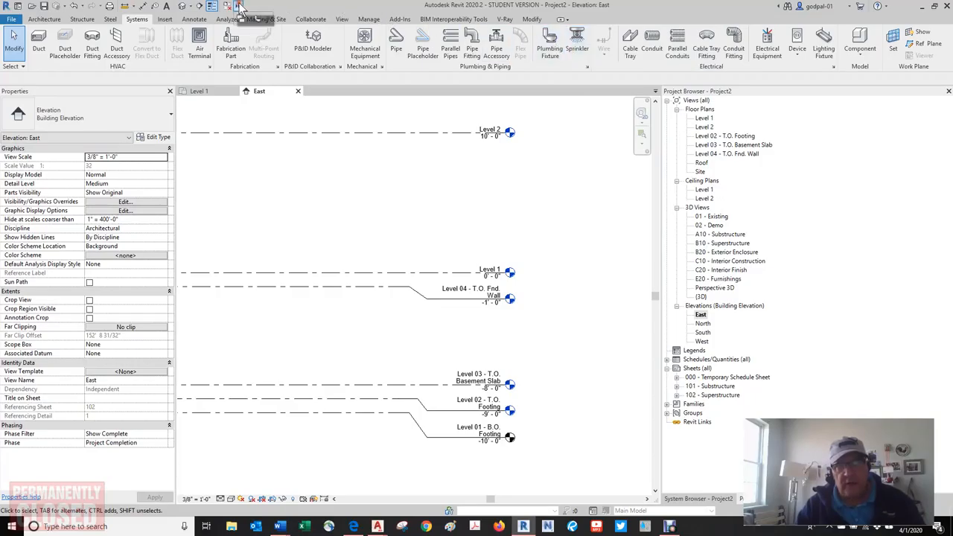
mouse_move(248, 13)
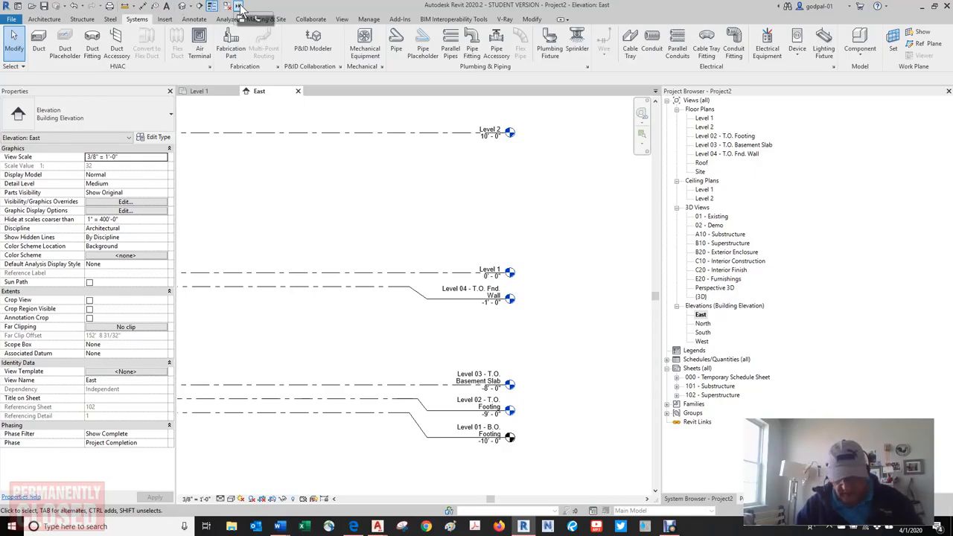
mouse_move(402, 213)
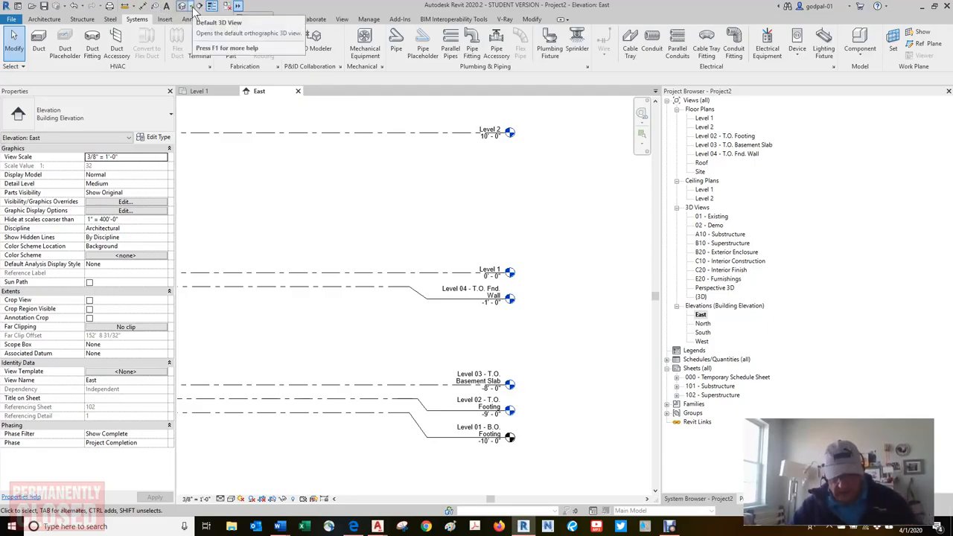
mouse_move(198, 6)
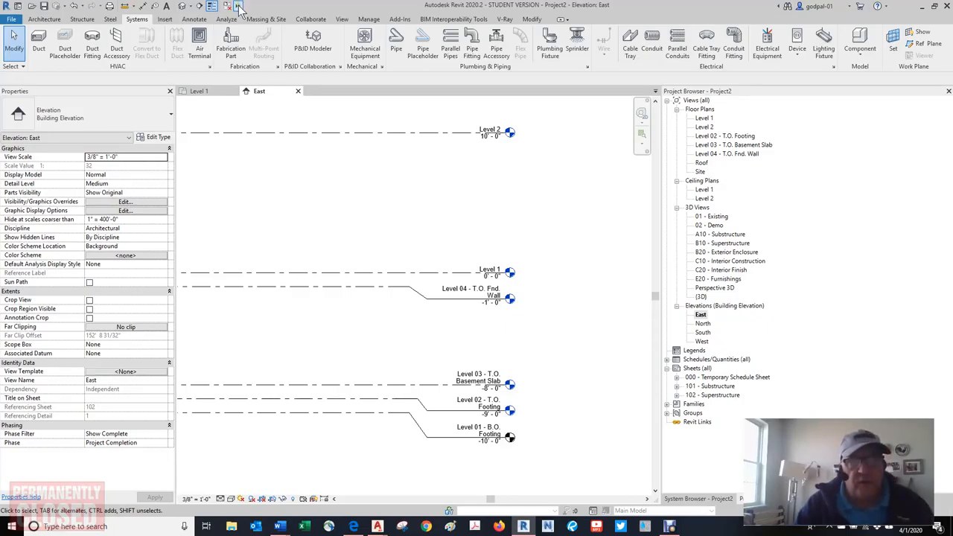
Step: Choose Customize Quick Access Toolbar from the toolbar dropdown
click(241, 7)
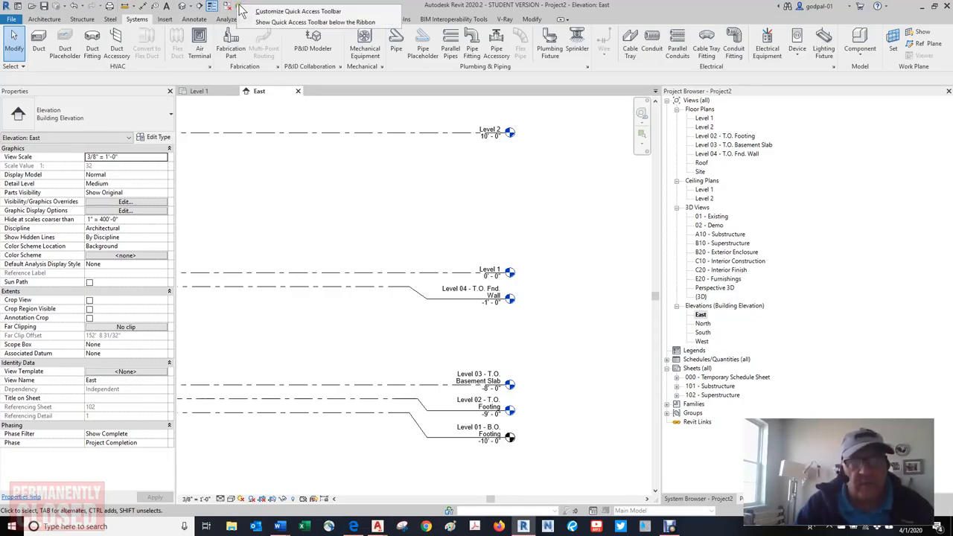
mouse_move(305, 10)
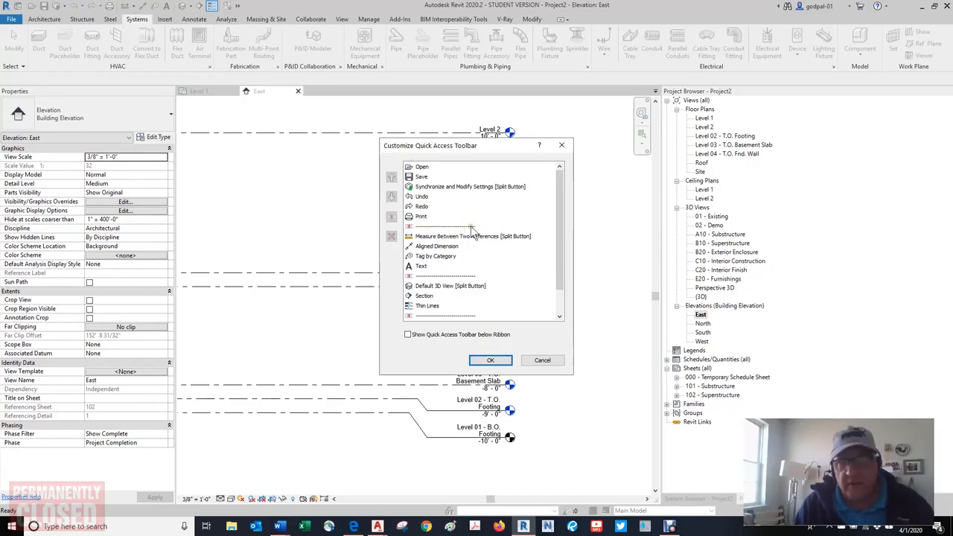
Step: Select Undo in the Quick Access Toolbar list, then cancel the dialog
scroll(down, 3)
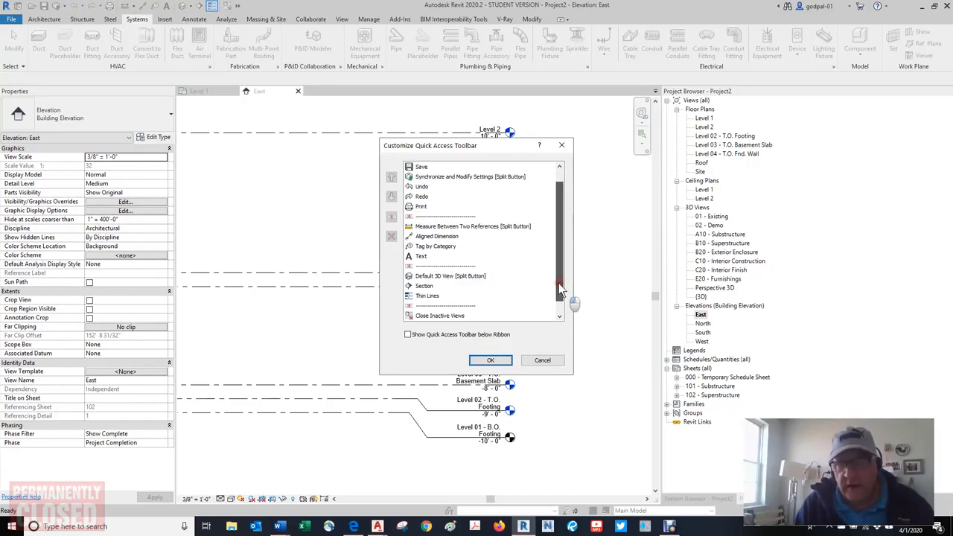
scroll(down, 3)
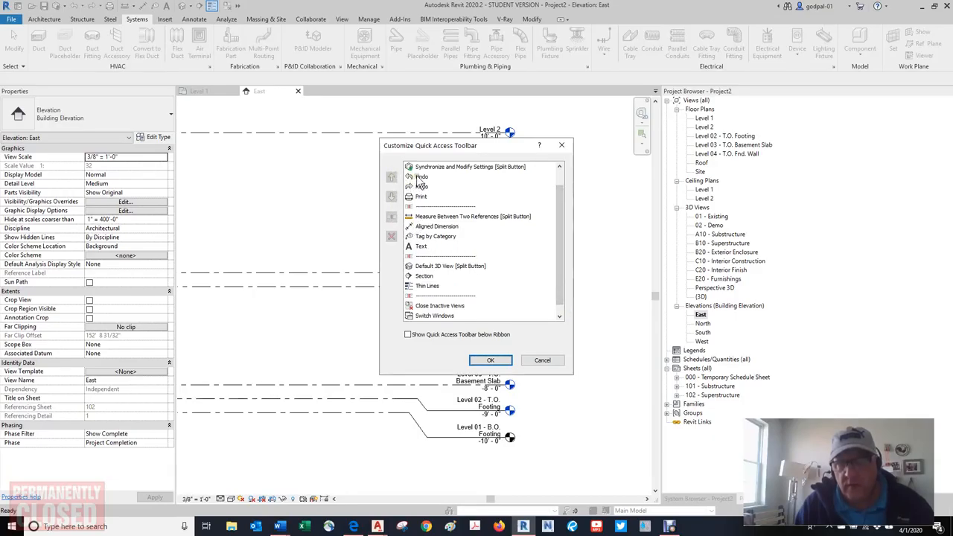
click(422, 187)
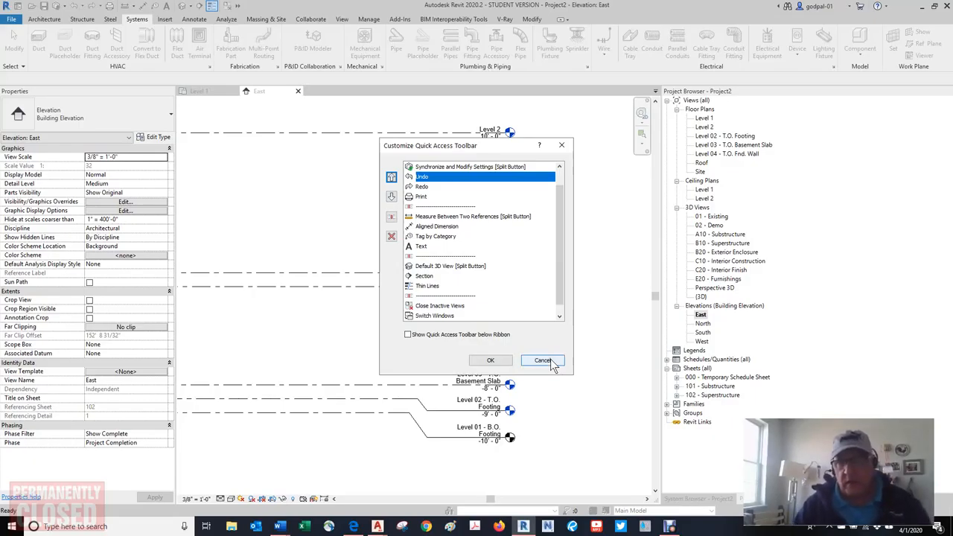
mouse_move(542, 360)
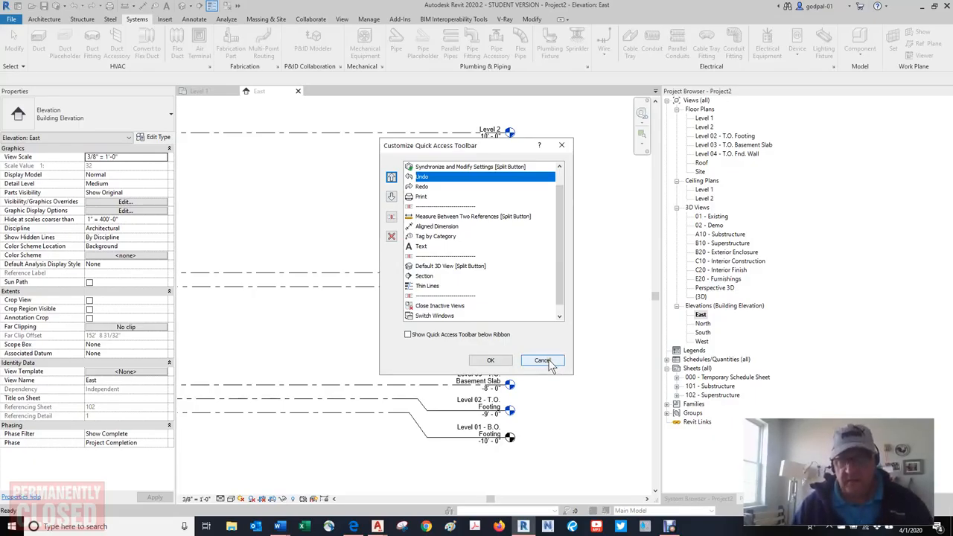
click(543, 361)
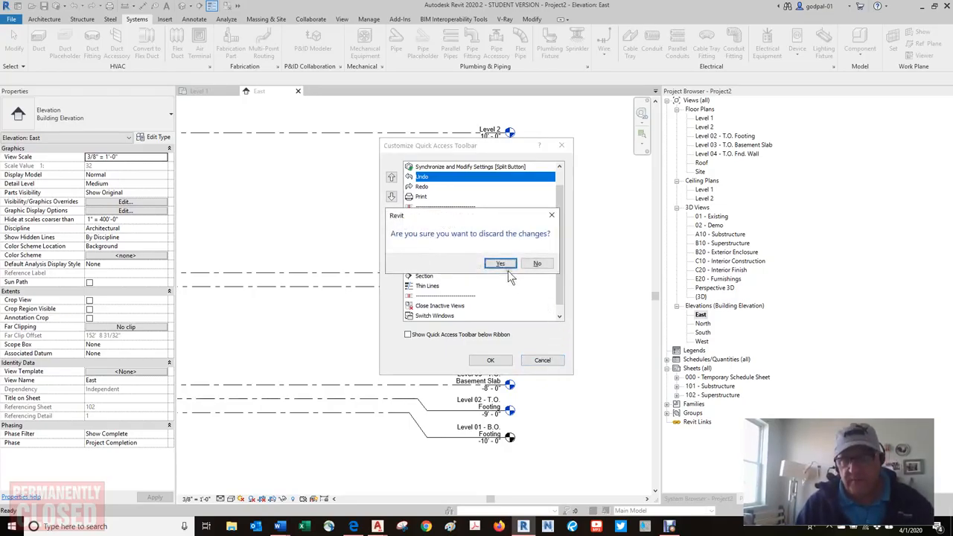
click(501, 263)
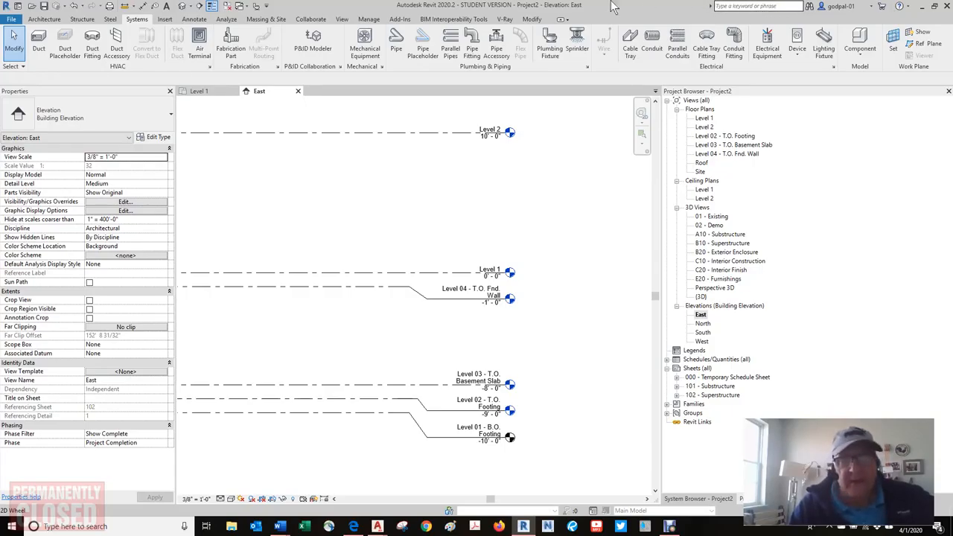
mouse_move(70, 72)
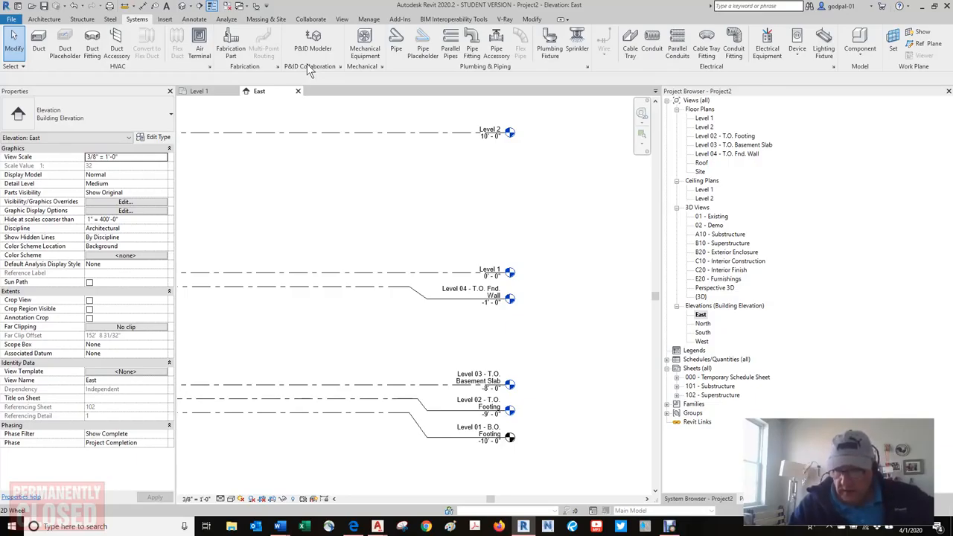
mouse_move(365, 41)
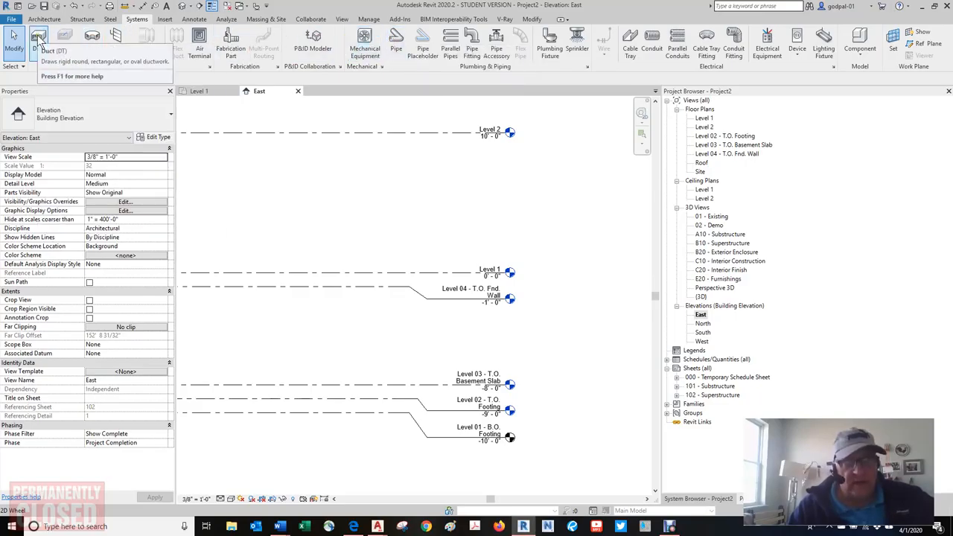
mouse_move(39, 37)
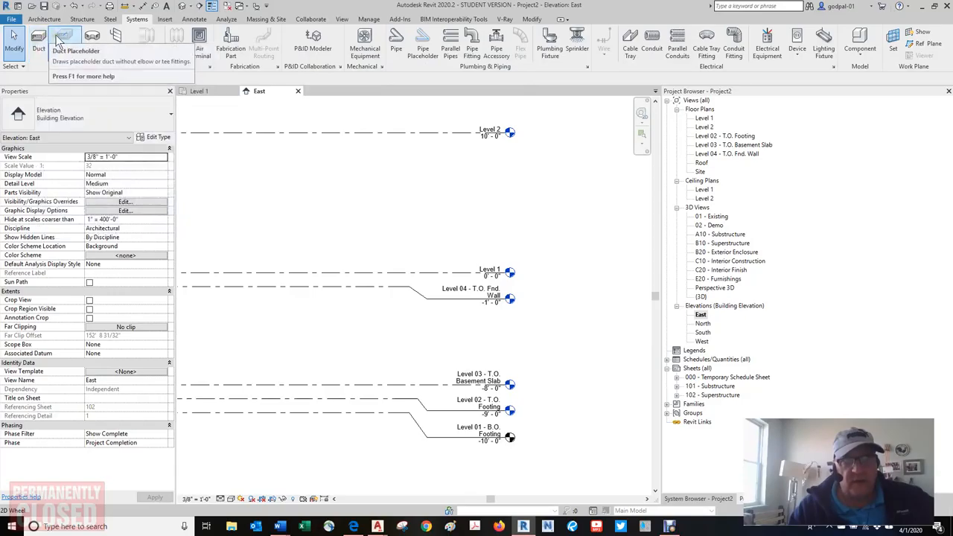
mouse_move(69, 39)
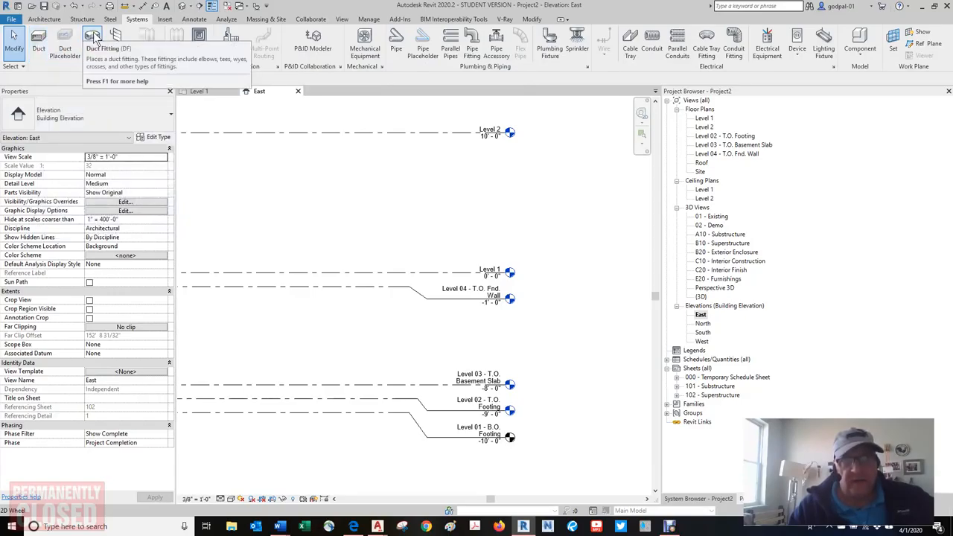
mouse_move(92, 39)
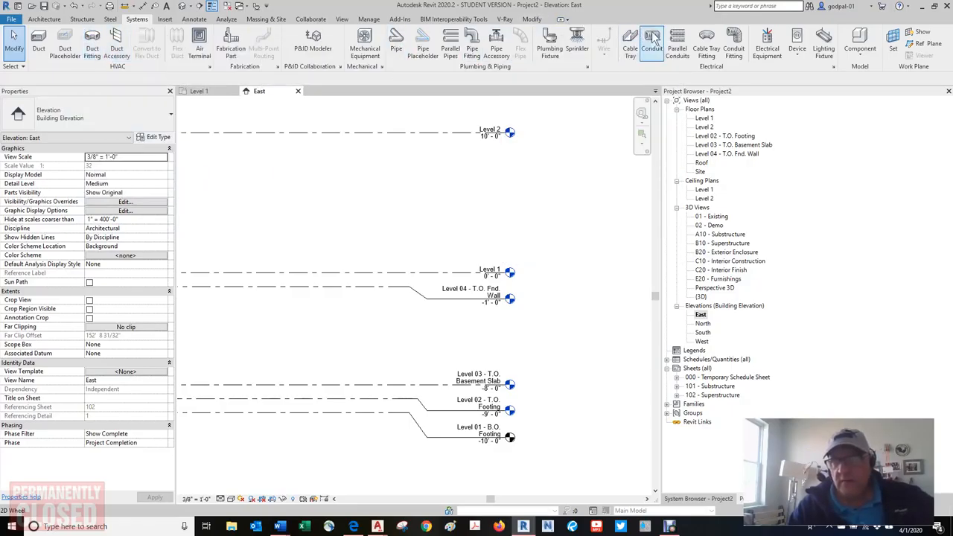
mouse_move(653, 39)
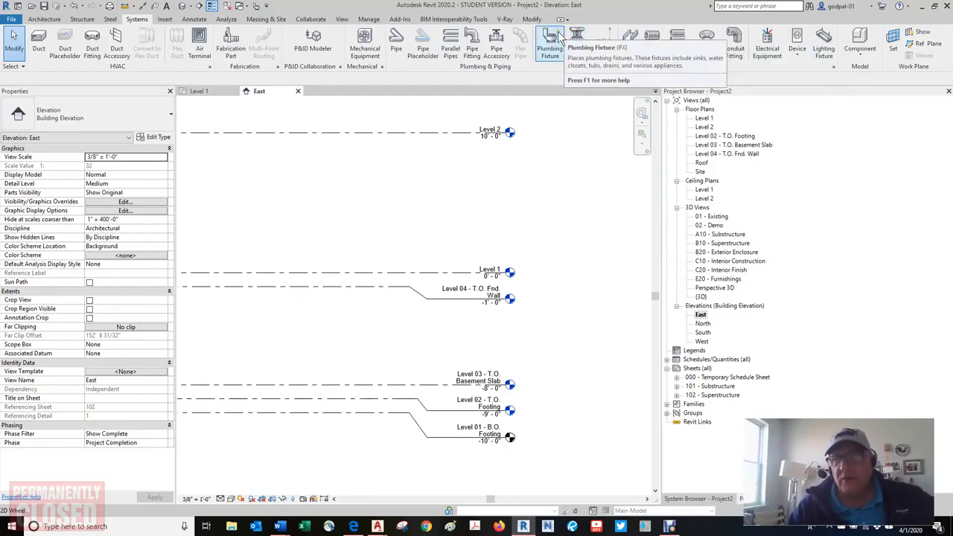
Step: Switch the ribbon to the Architecture tab for walls, doors, windows, roofs and stairs
click(47, 15)
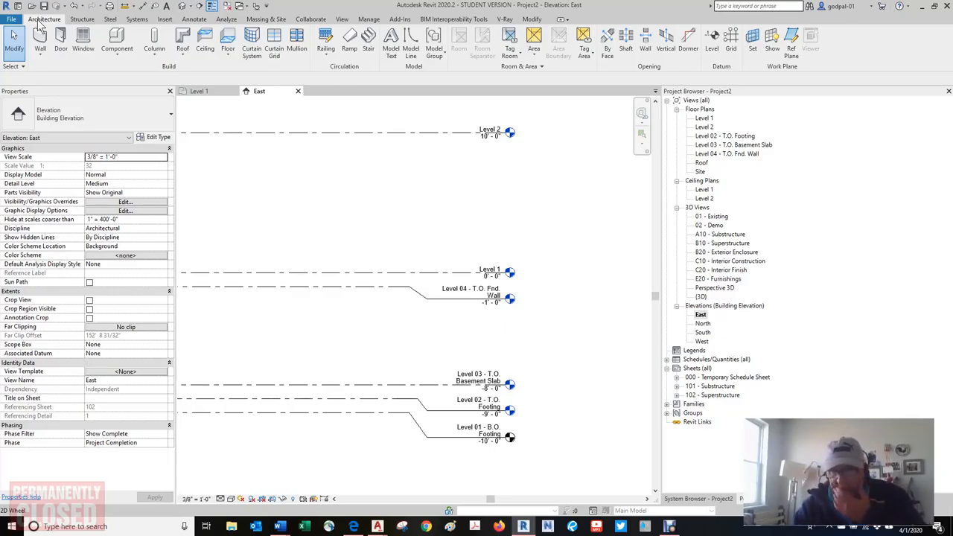
Step: Switch the ribbon to the Annotate tab for dimensions, text and tags
click(192, 19)
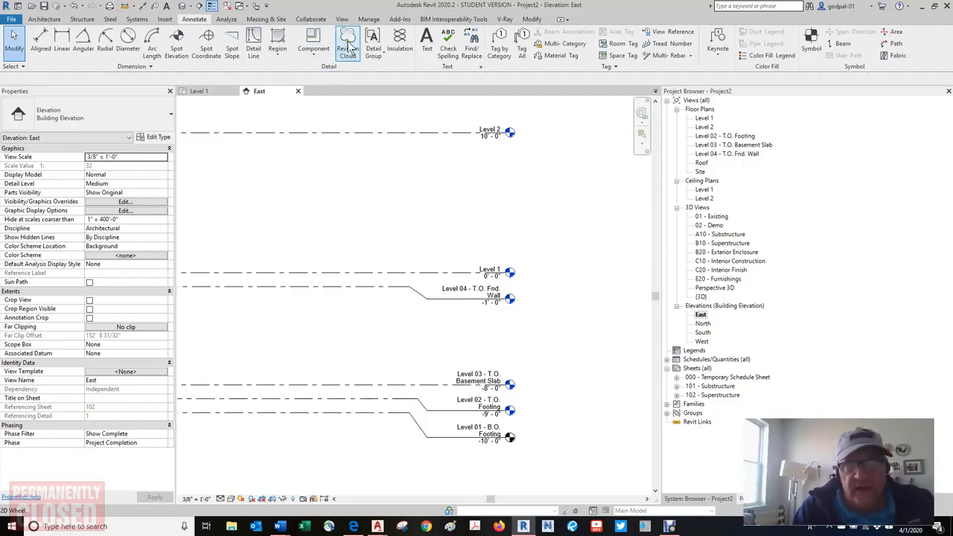
mouse_move(345, 40)
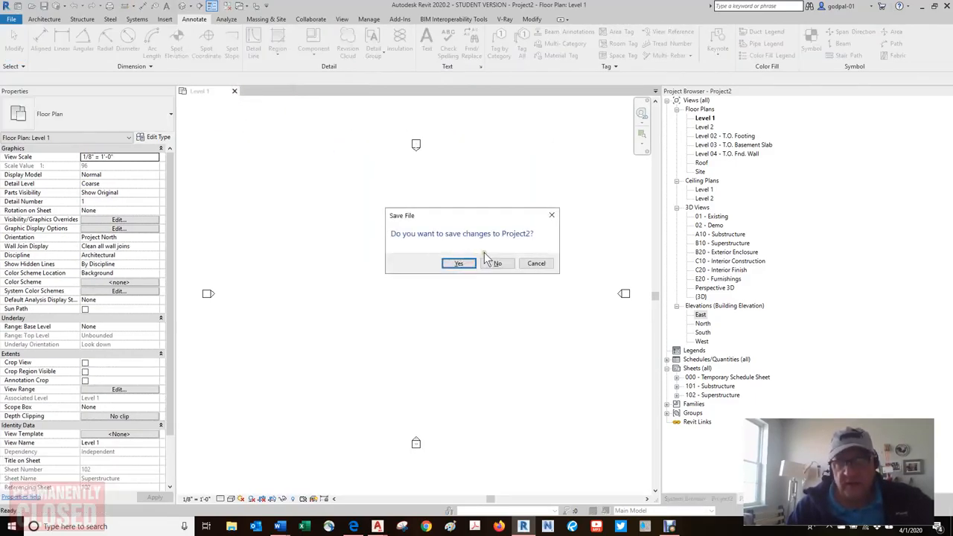
Step: Close Project2 without saving and open the File menu's recent documents
click(497, 263)
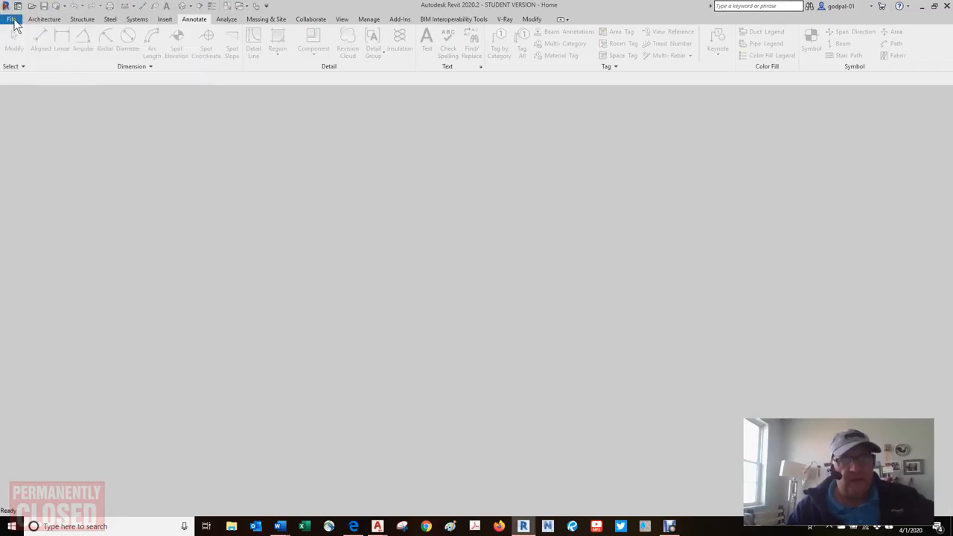
click(11, 18)
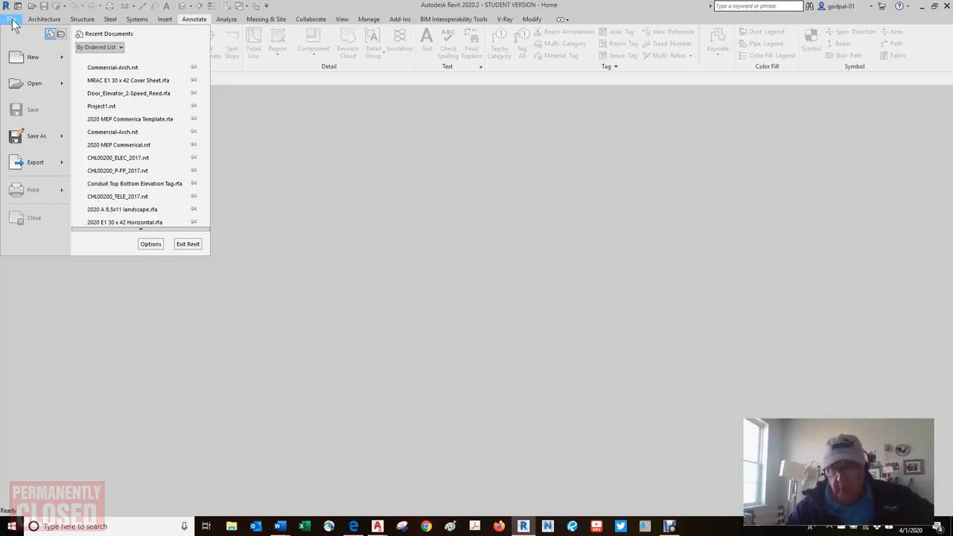
mouse_move(134, 184)
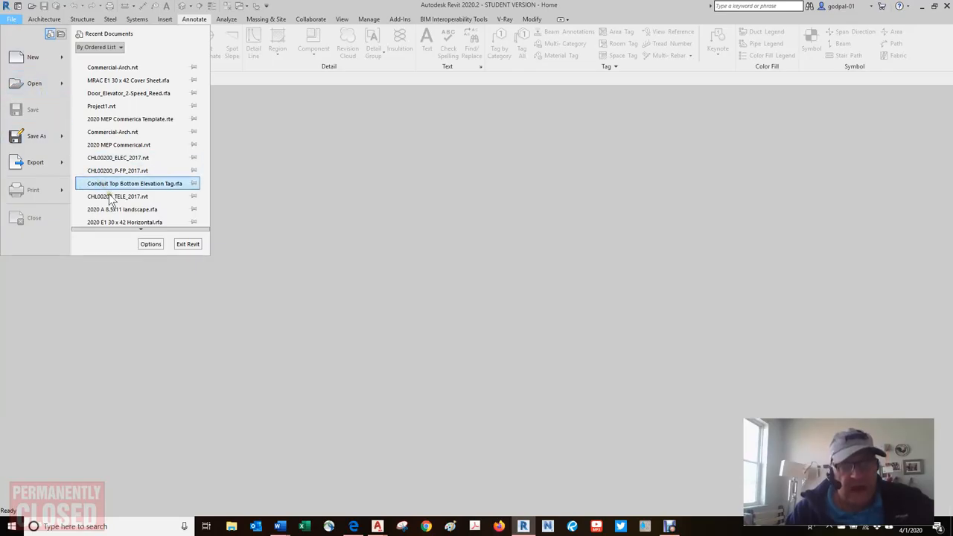
Step: Open Options from the File menu on the User Interface page
click(150, 244)
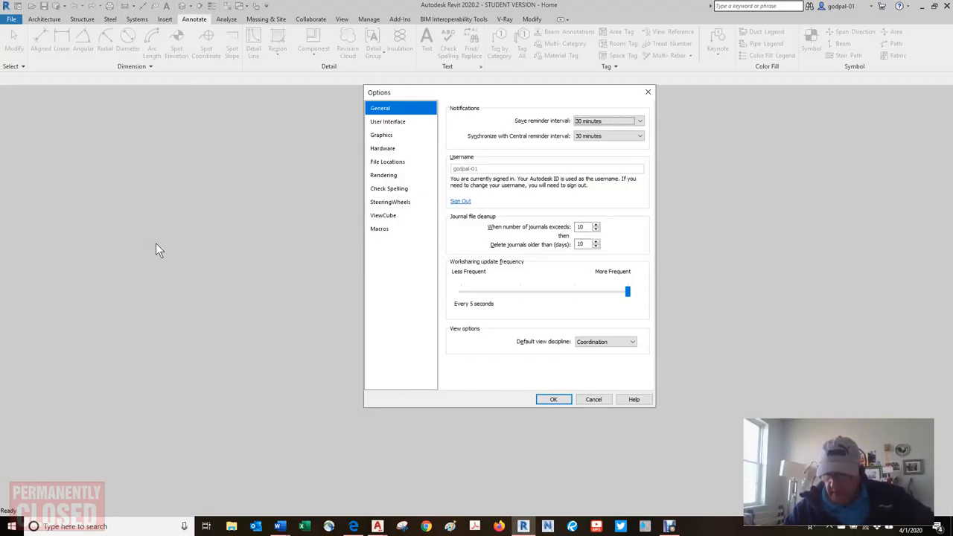
mouse_move(557, 138)
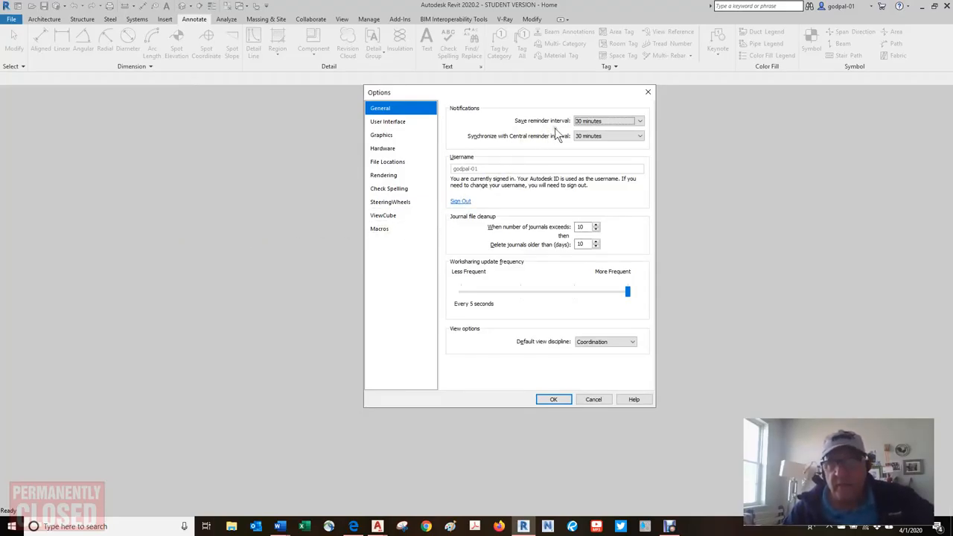
click(388, 121)
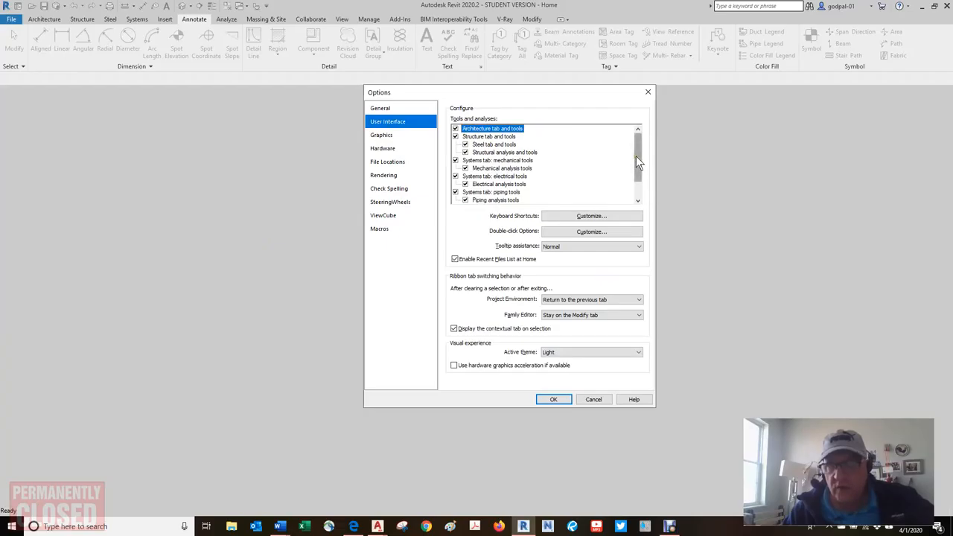
Step: Scroll through the Tools and analyses list, then close Options without changing anything
scroll(down, 3)
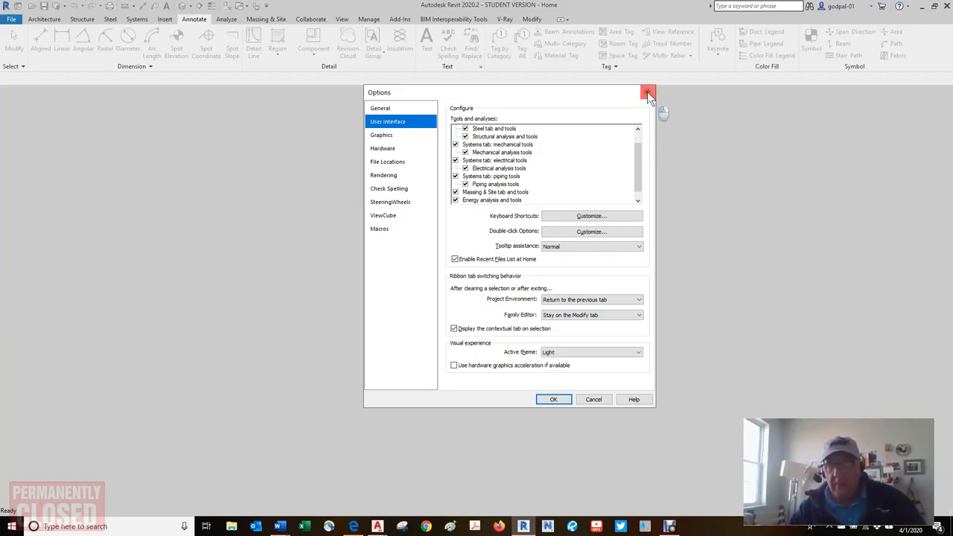
click(646, 92)
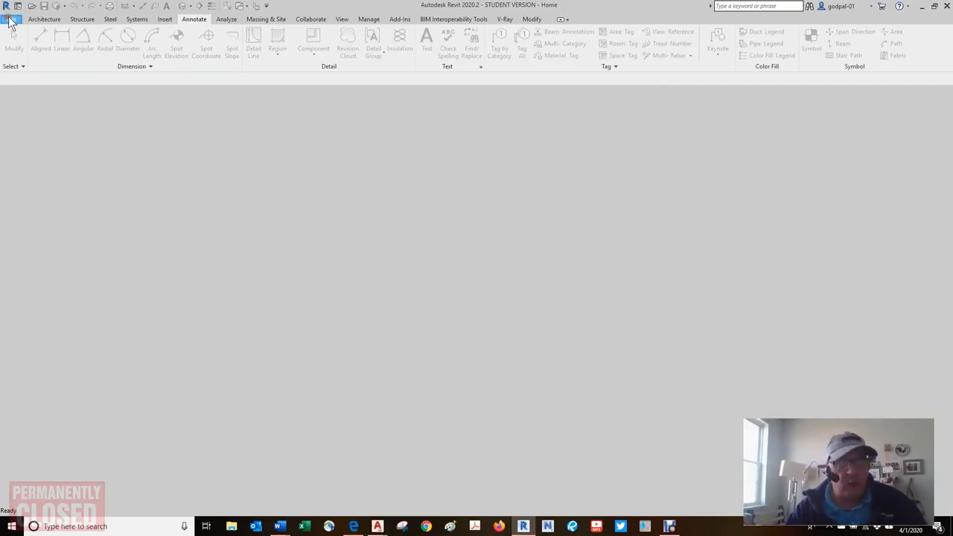
Step: Create a new project, Project3, using the default Construction Template
click(9, 15)
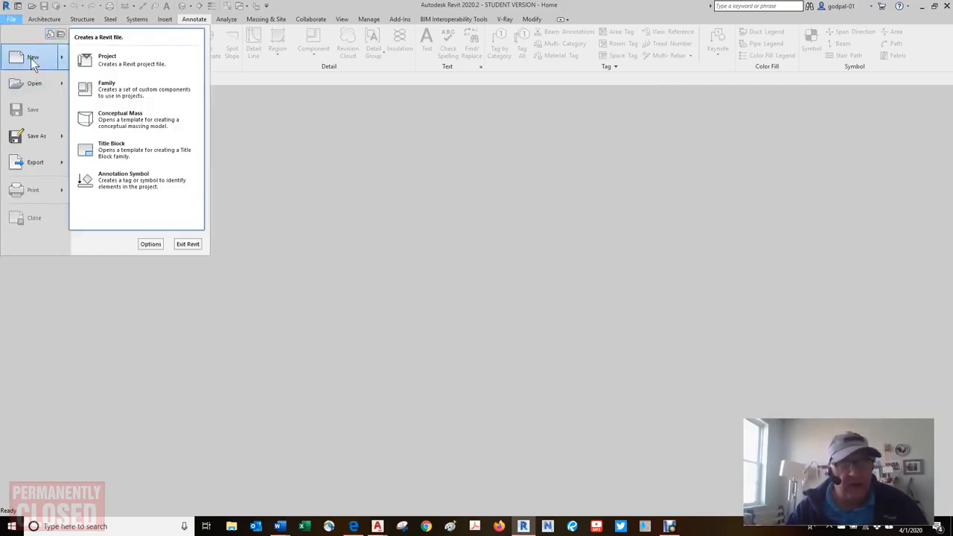
click(108, 63)
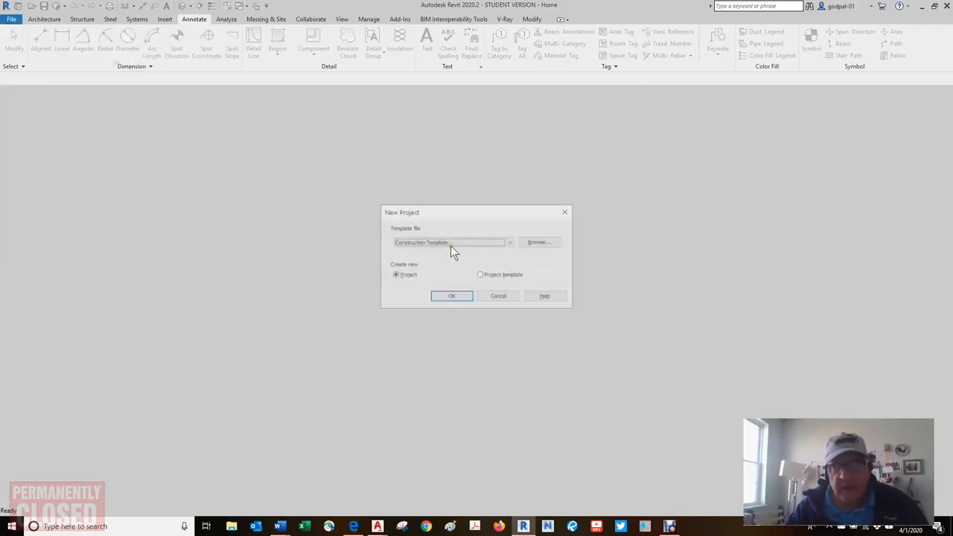
click(451, 296)
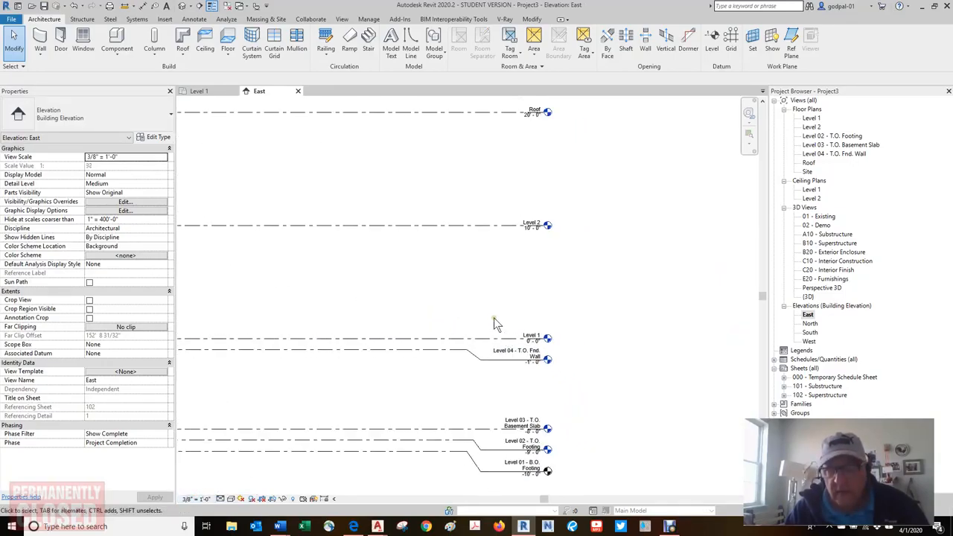
mouse_move(497, 324)
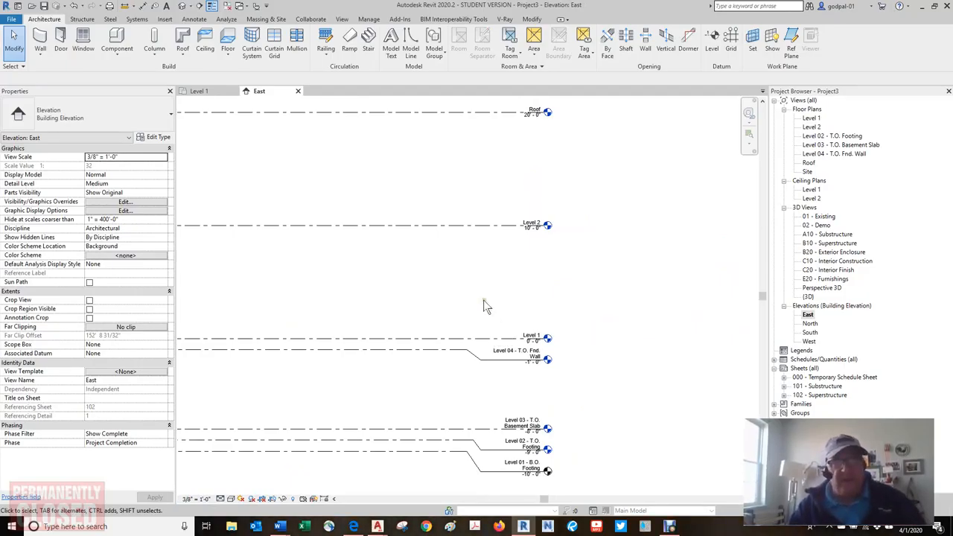
mouse_move(173, 35)
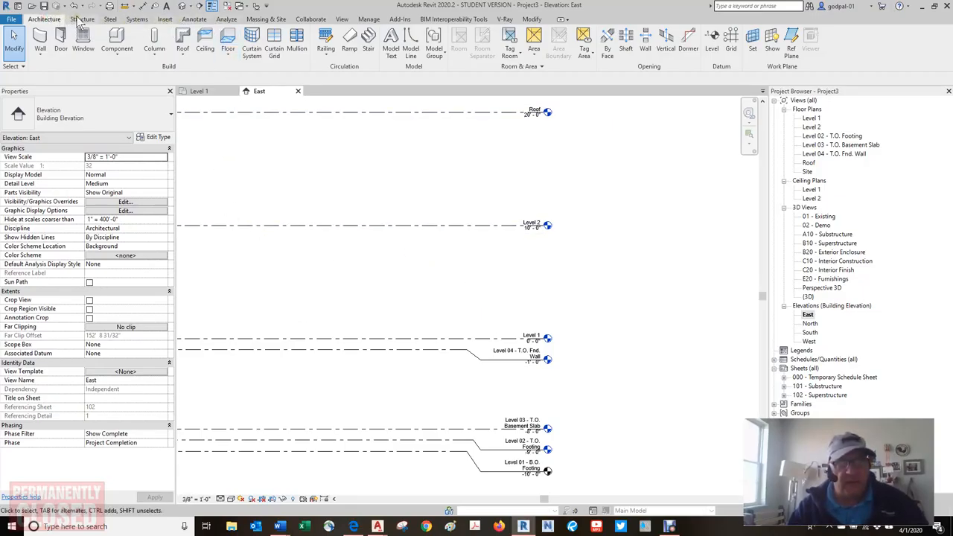
Step: Browse the Structure, Systems and Steel ribbon tabs, finishing on the Insert tab
click(84, 17)
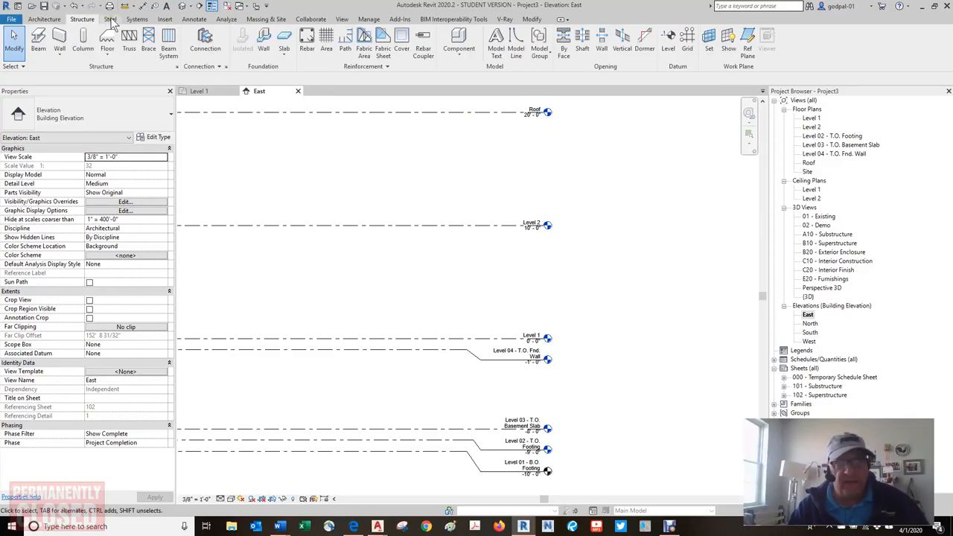
click(138, 20)
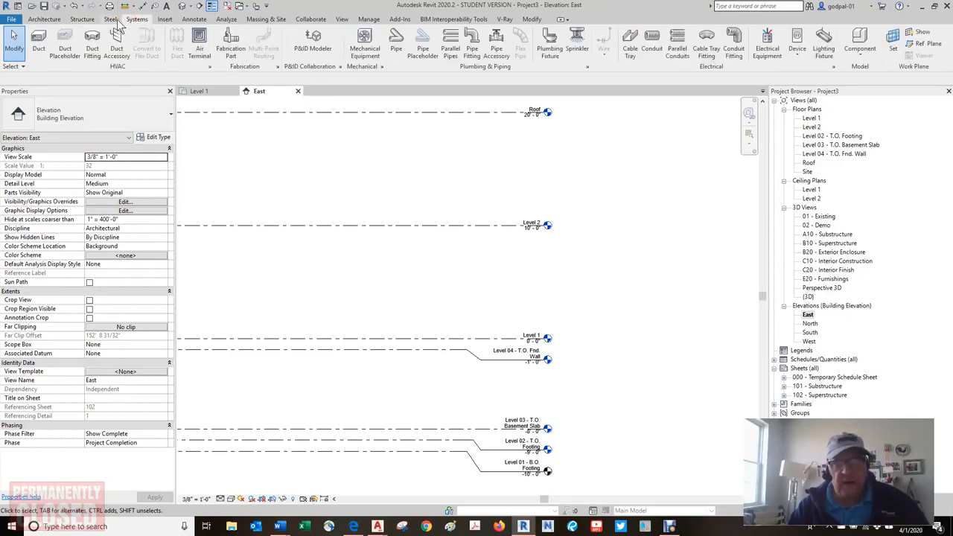
click(112, 18)
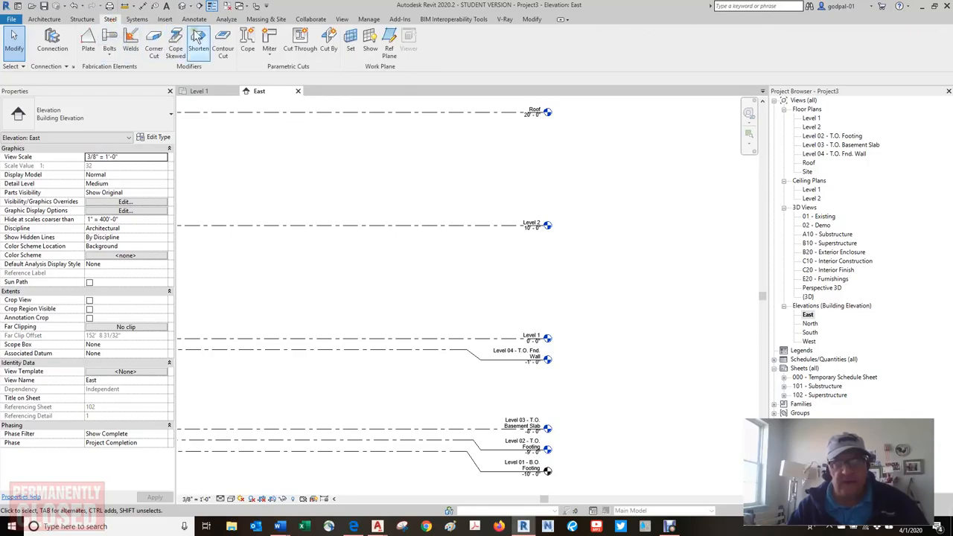
mouse_move(268, 38)
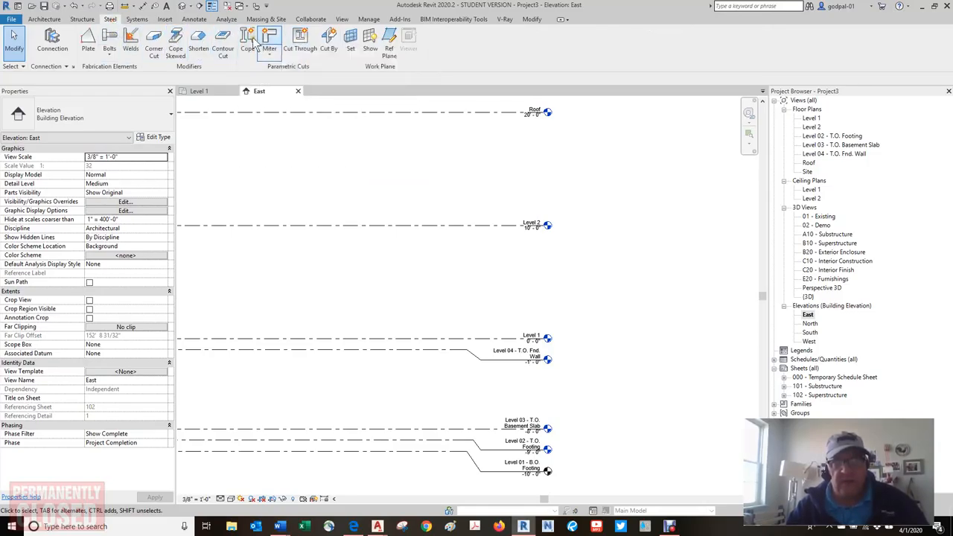
mouse_move(251, 40)
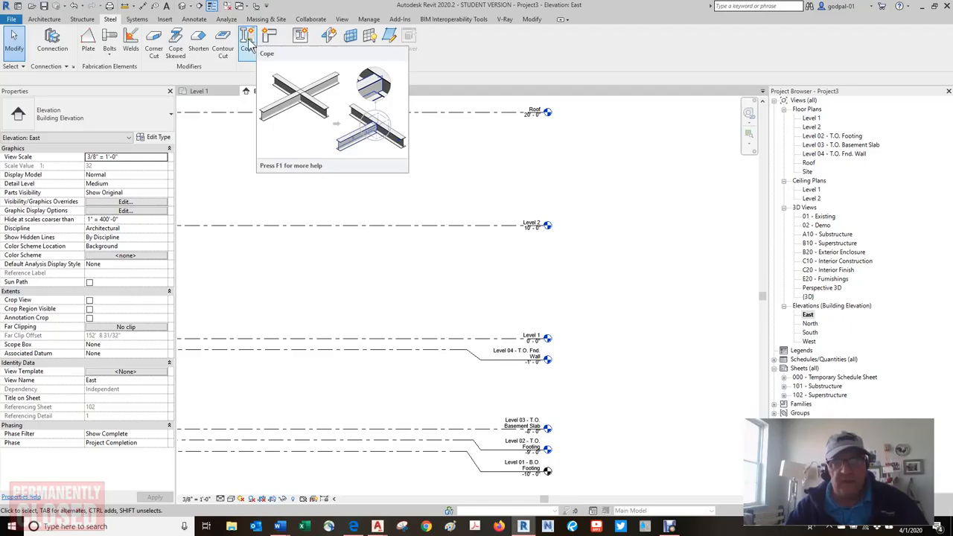
mouse_move(226, 39)
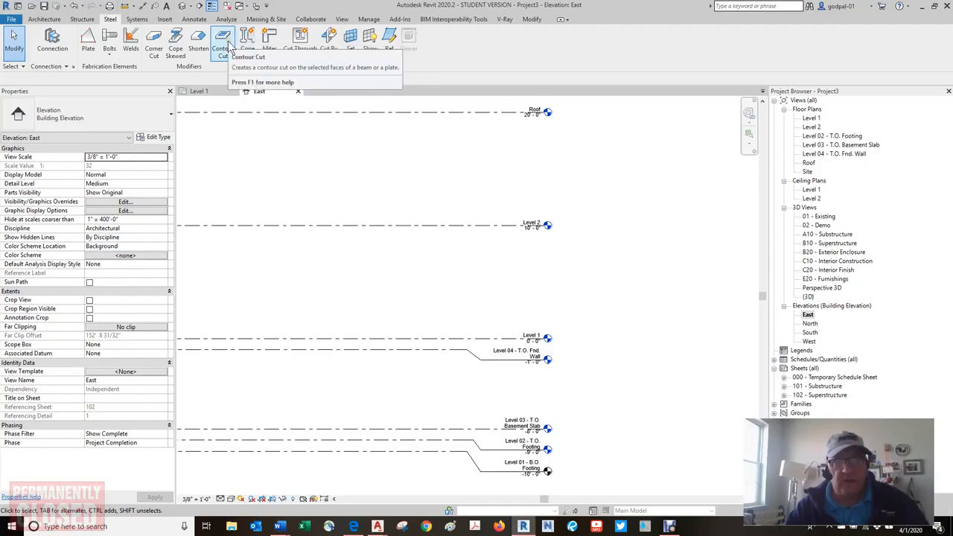
mouse_move(199, 38)
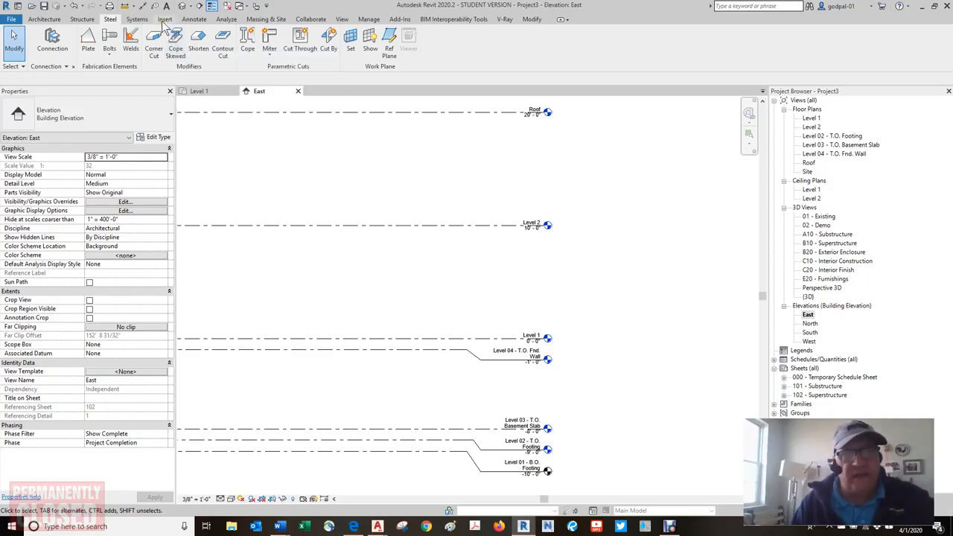
click(167, 18)
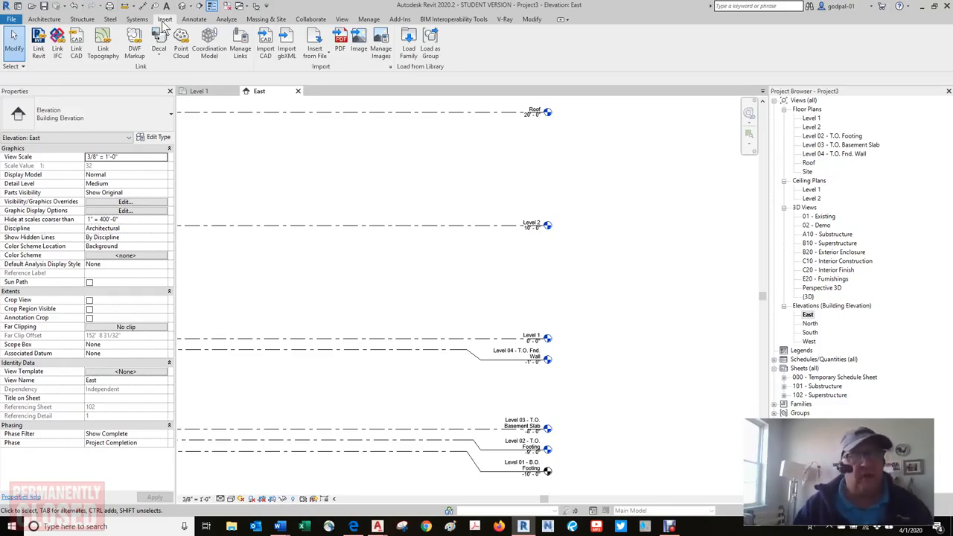
Step: Open the File menu to show the recent documents list
click(15, 16)
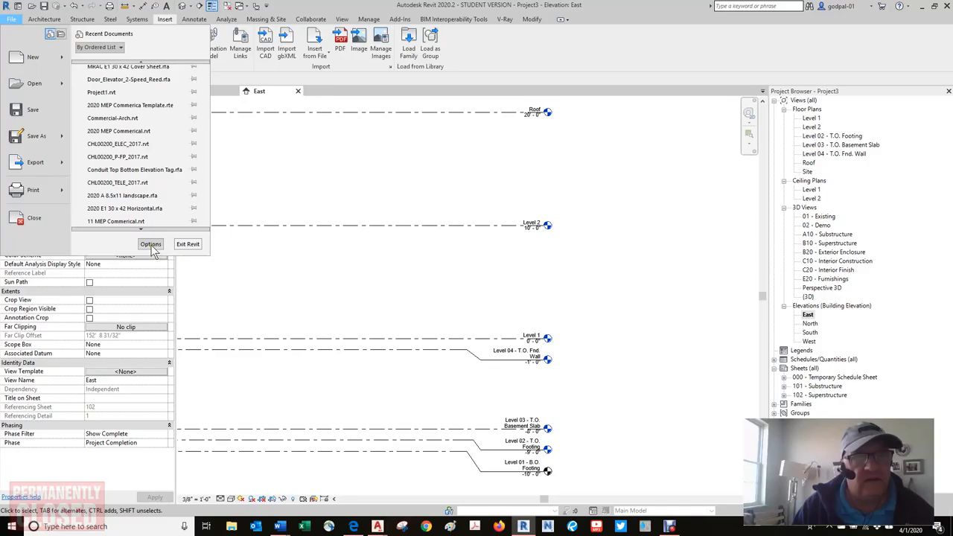
Step: Open Options and view Graphics, Hardware, File Locations, Rendering, Check Spelling and SteeringWheels pages
click(150, 244)
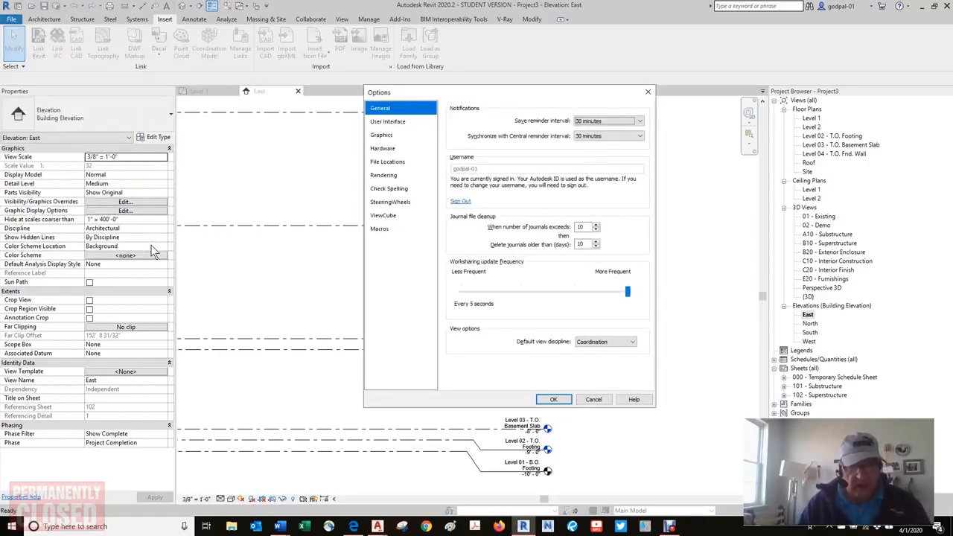
click(388, 122)
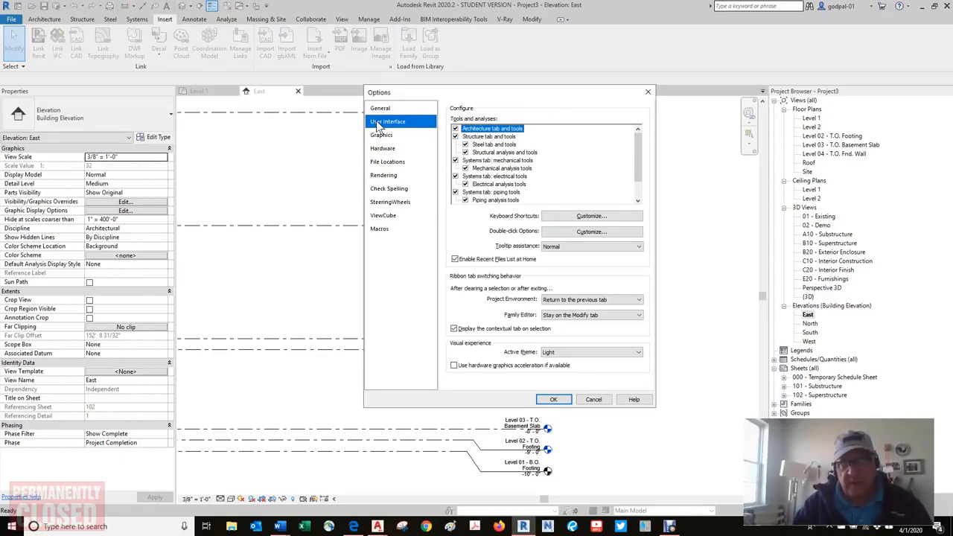
mouse_move(385, 130)
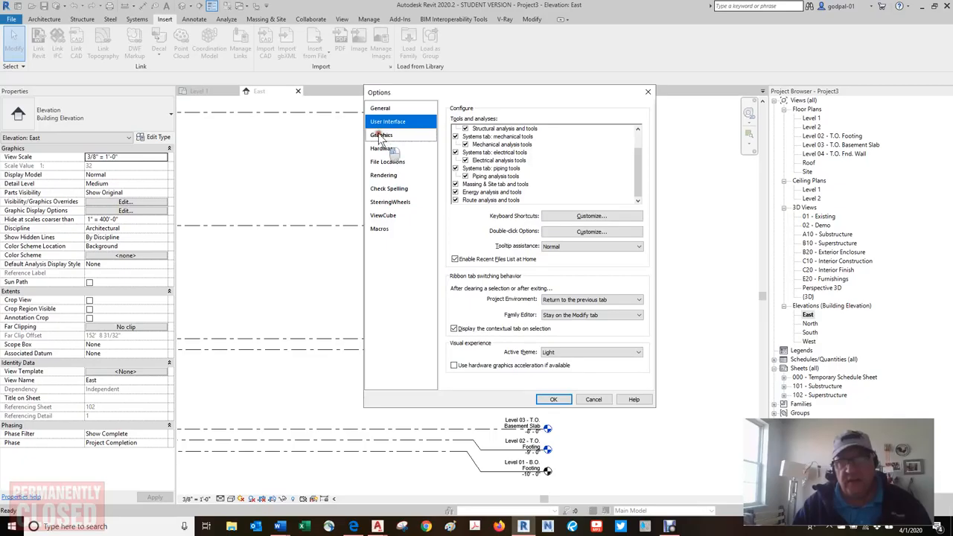
click(381, 135)
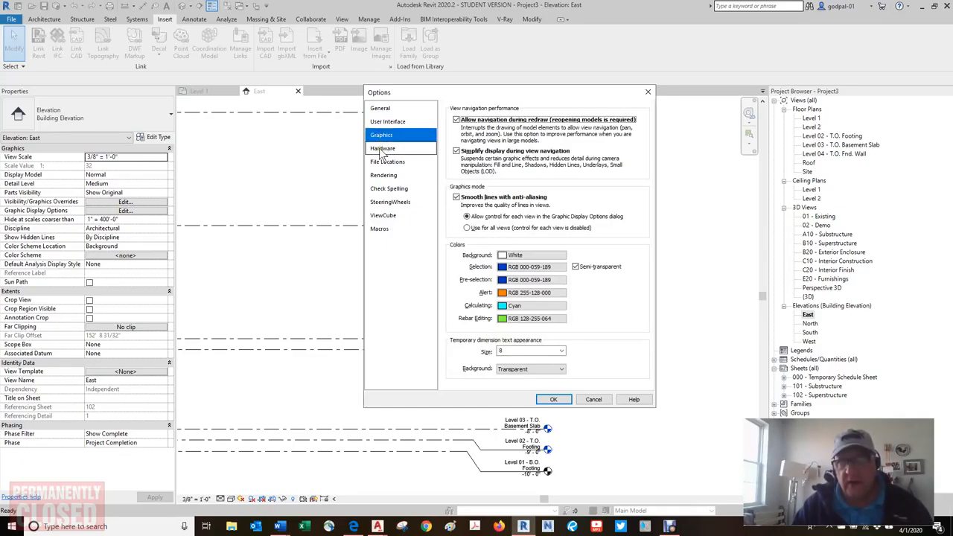
click(383, 148)
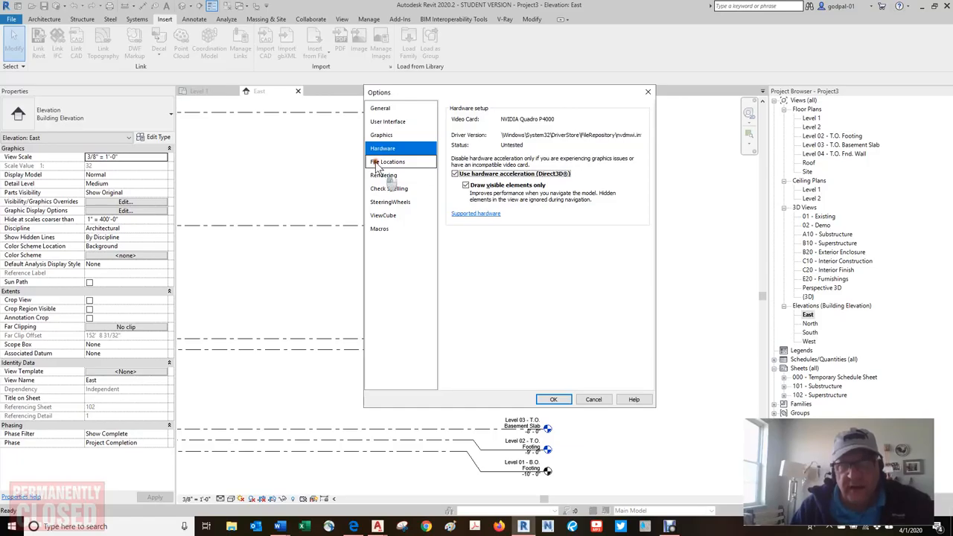
click(388, 162)
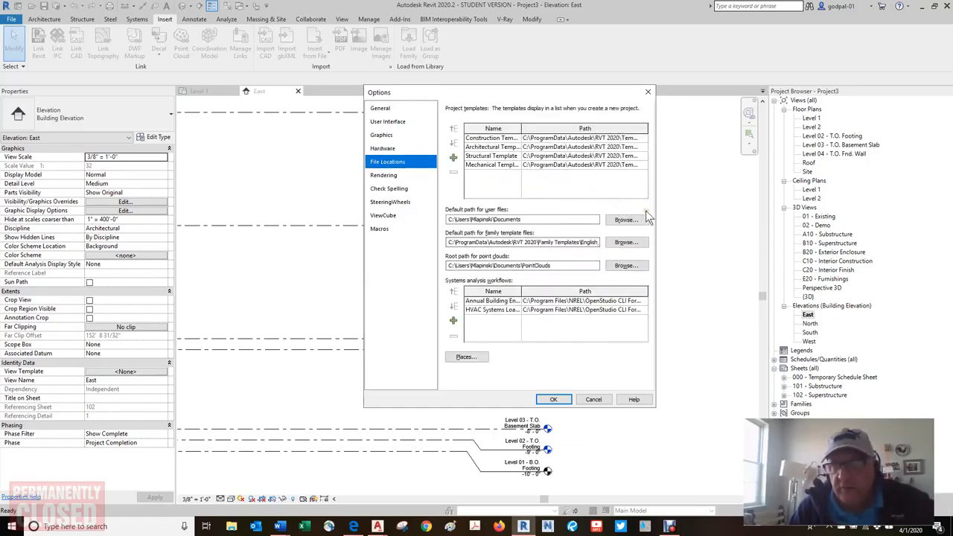
click(384, 175)
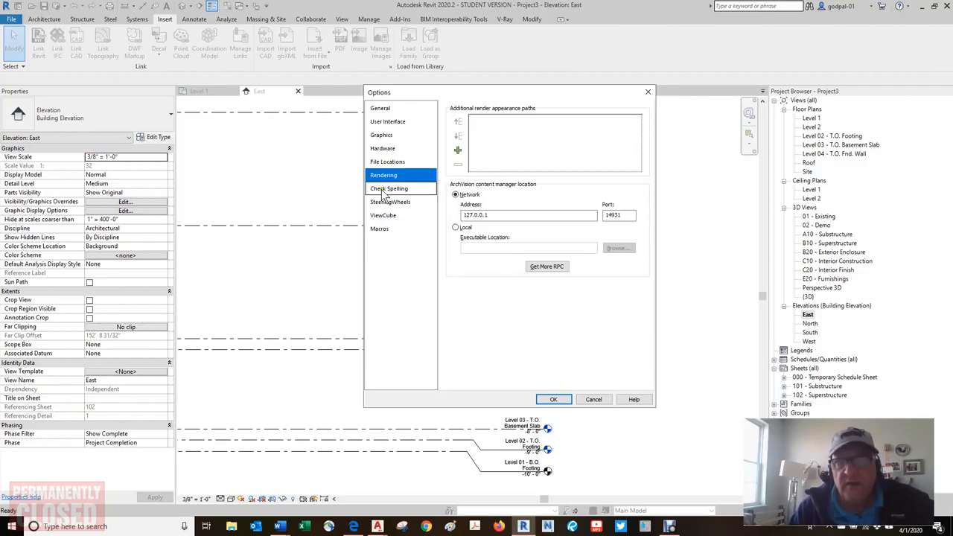
click(389, 189)
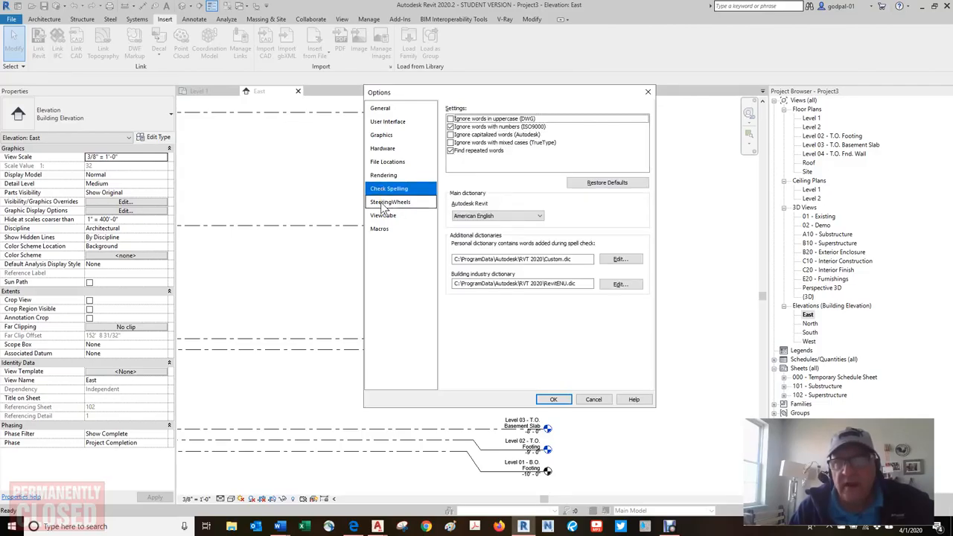
click(382, 216)
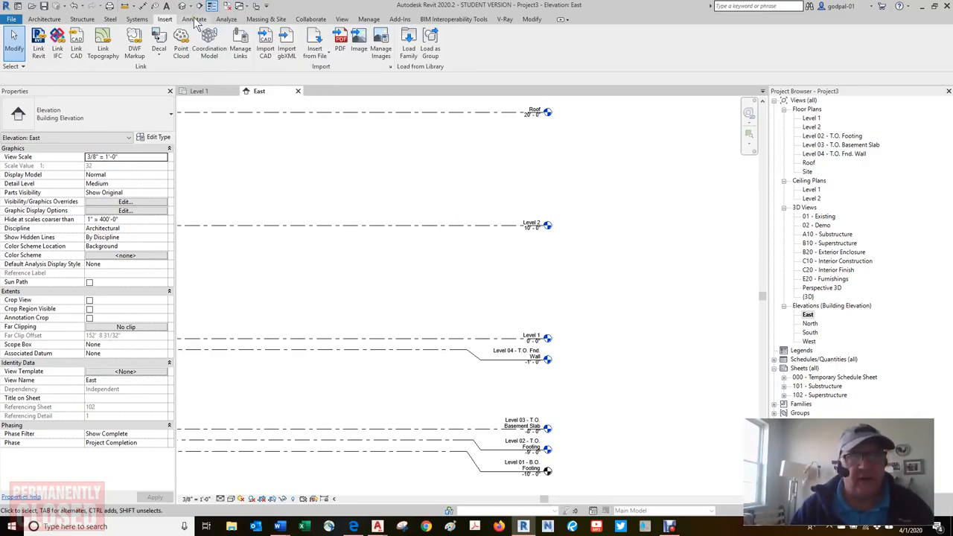
Step: Switch the ribbon to the Annotate tab for dimensions, text and tags
click(194, 19)
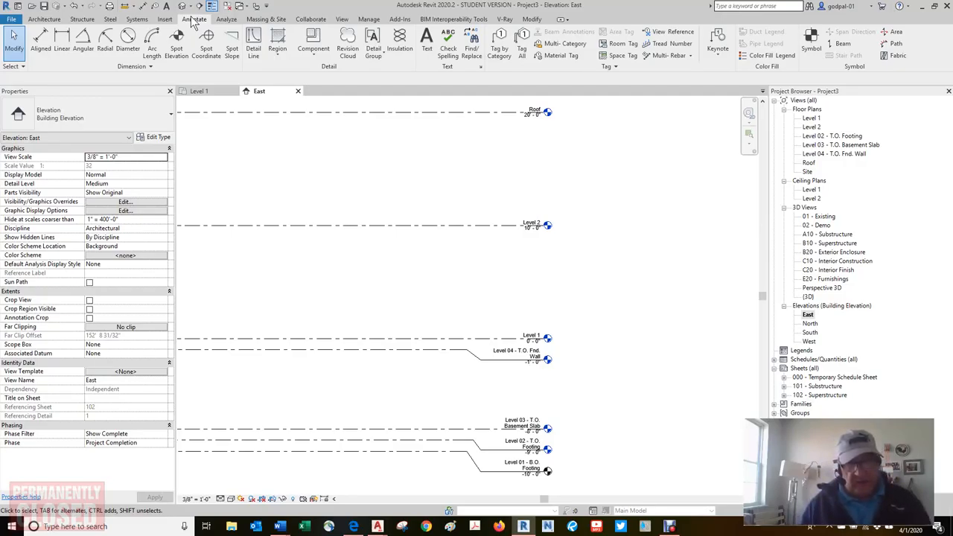
mouse_move(210, 16)
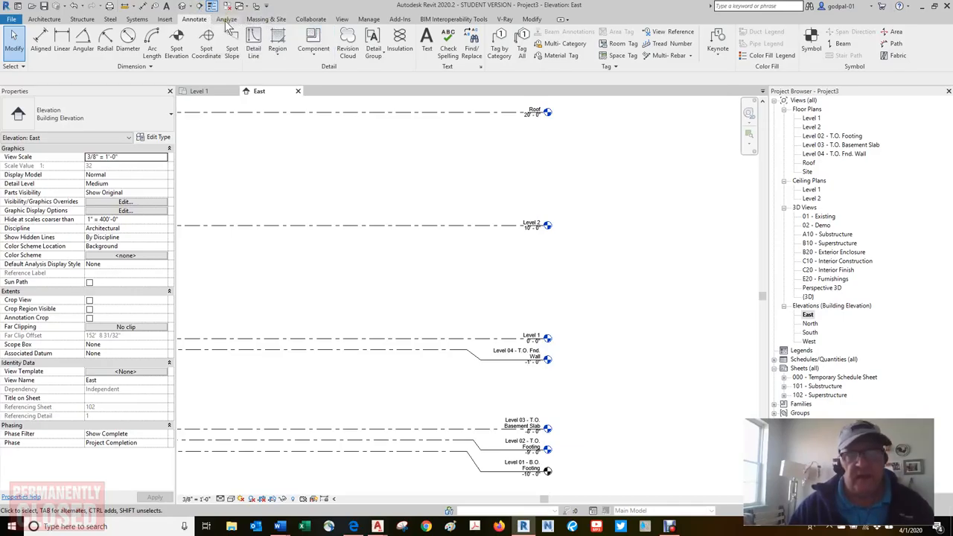
Step: Switch the ribbon to the Analyze tab for loads, spaces and reports
click(225, 18)
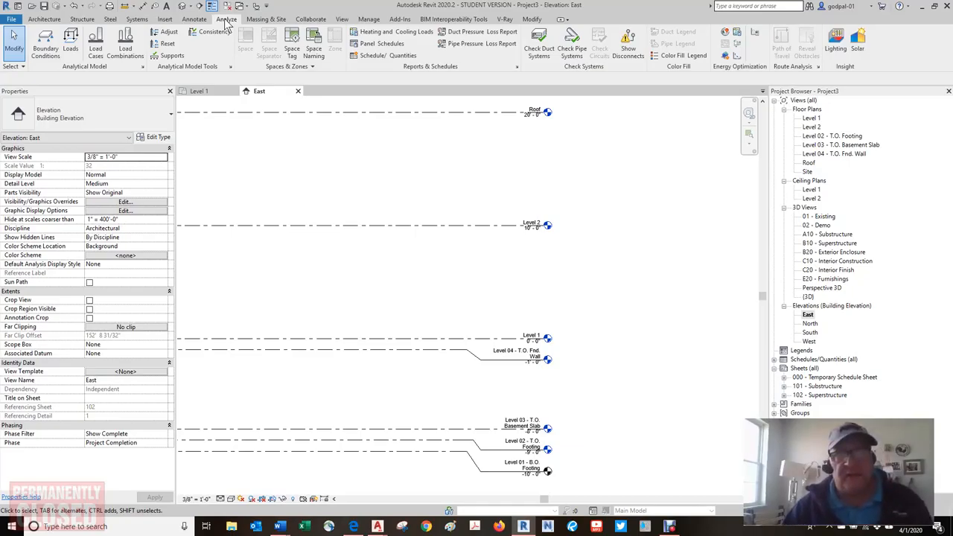
mouse_move(278, 91)
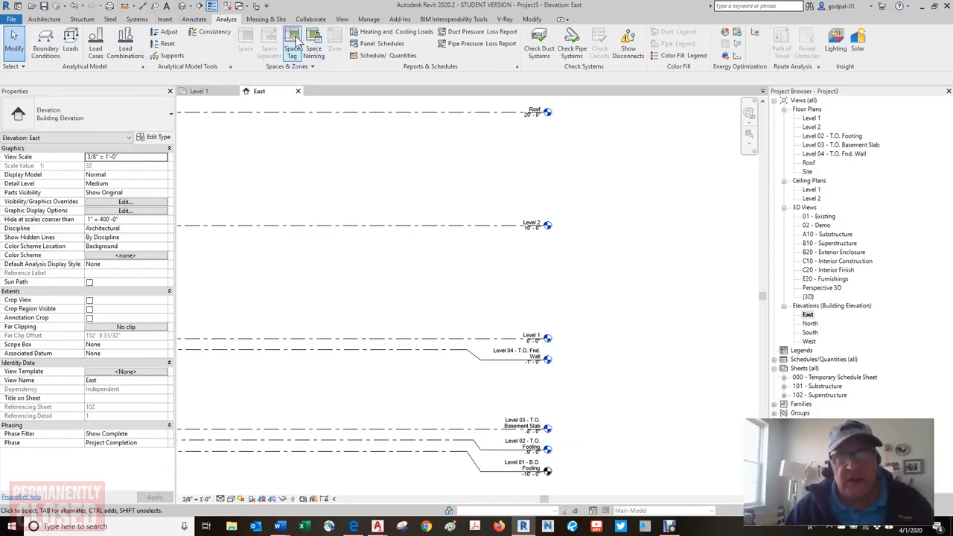
mouse_move(297, 41)
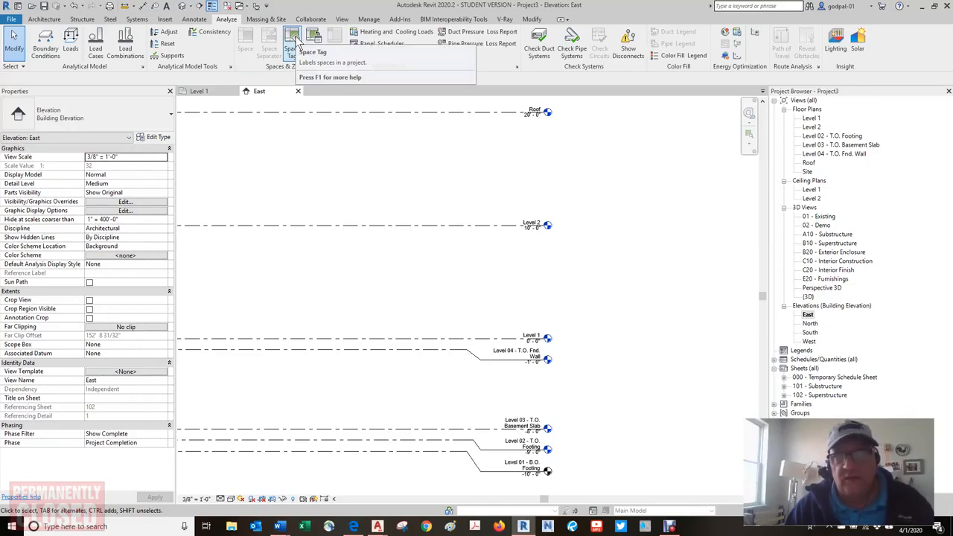
mouse_move(294, 39)
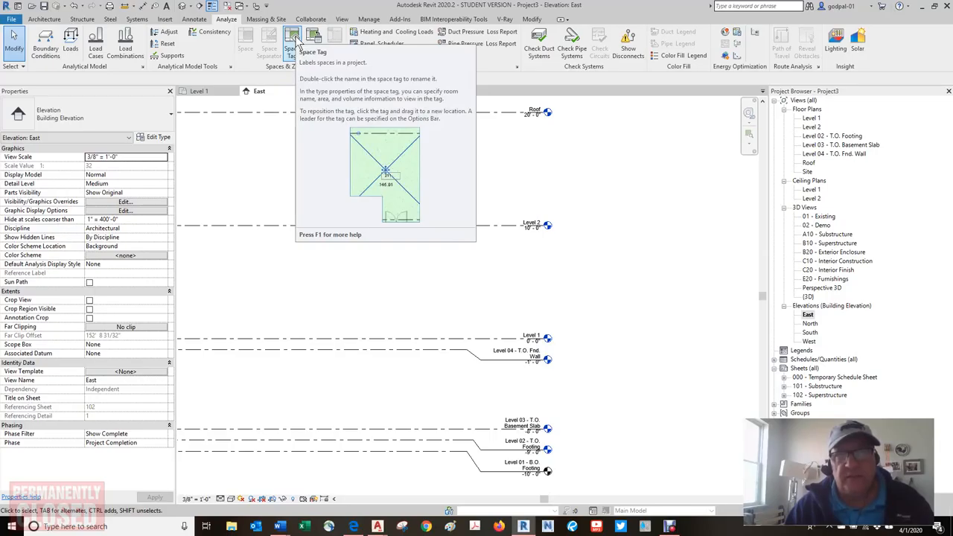
mouse_move(317, 38)
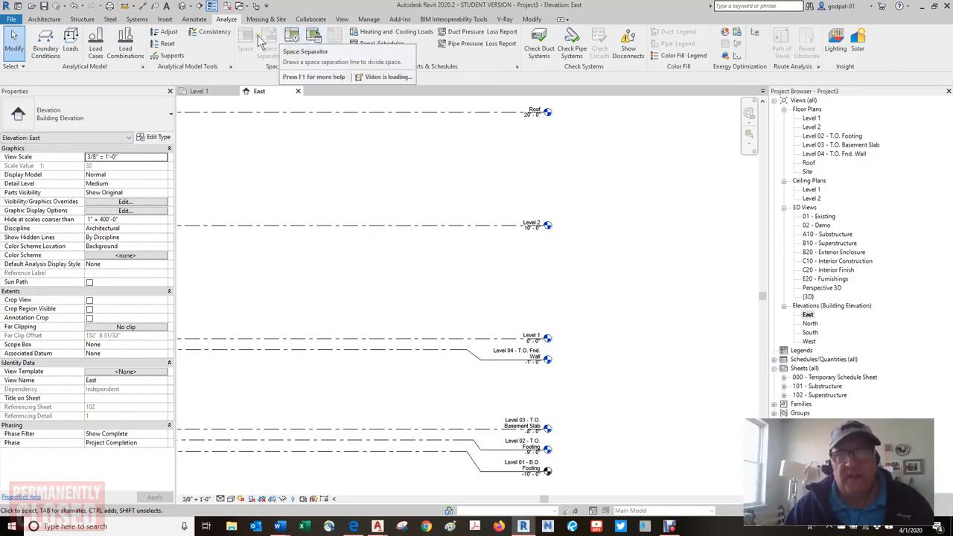
mouse_move(253, 39)
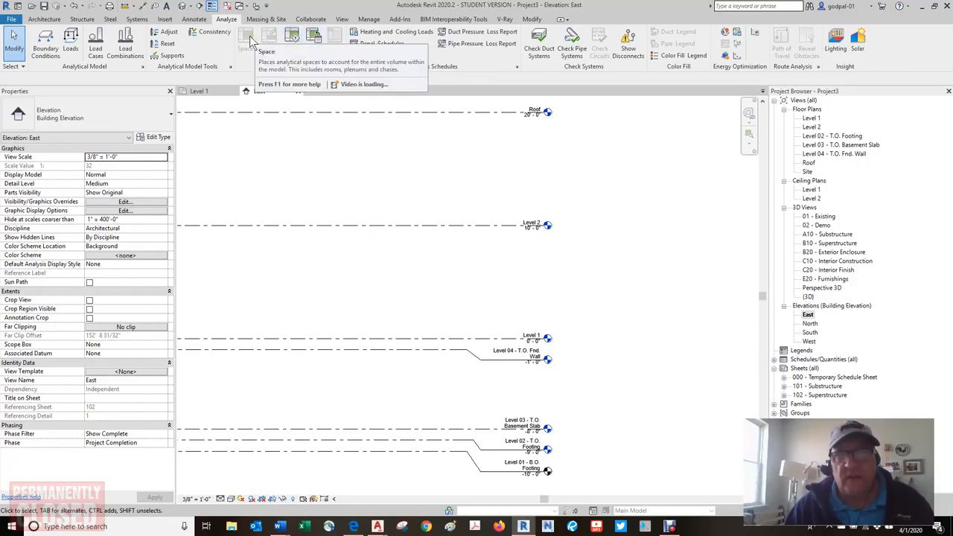
mouse_move(253, 41)
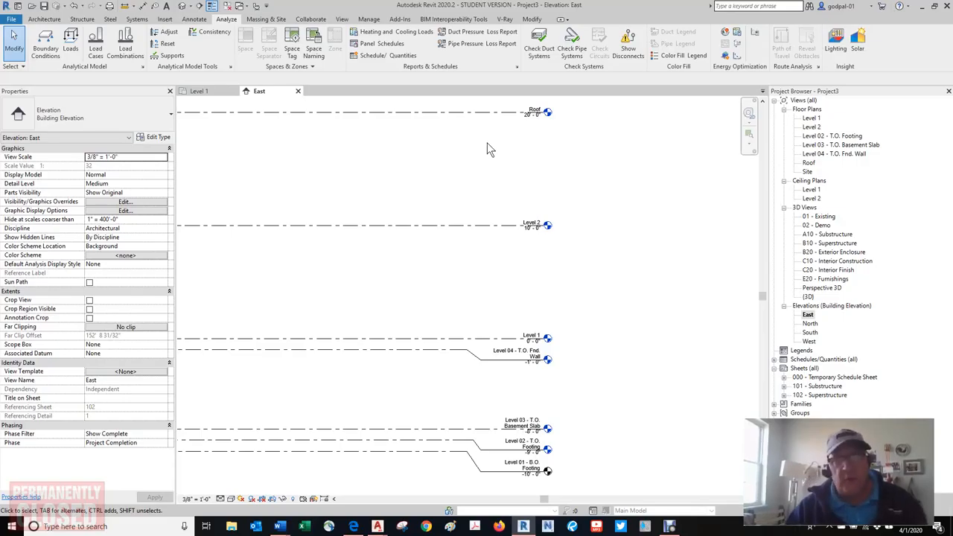
Step: Switch the ribbon to the Massing & Site tab
click(266, 20)
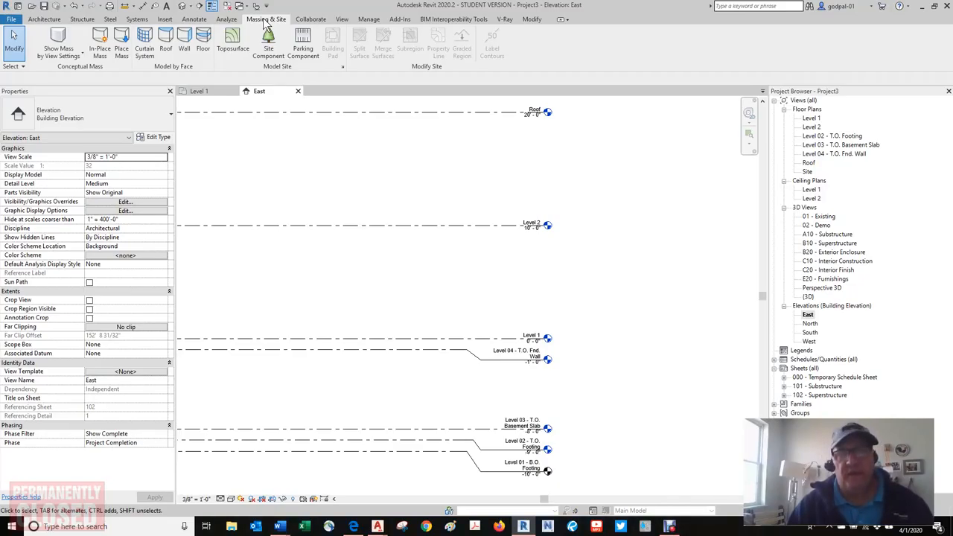
mouse_move(184, 37)
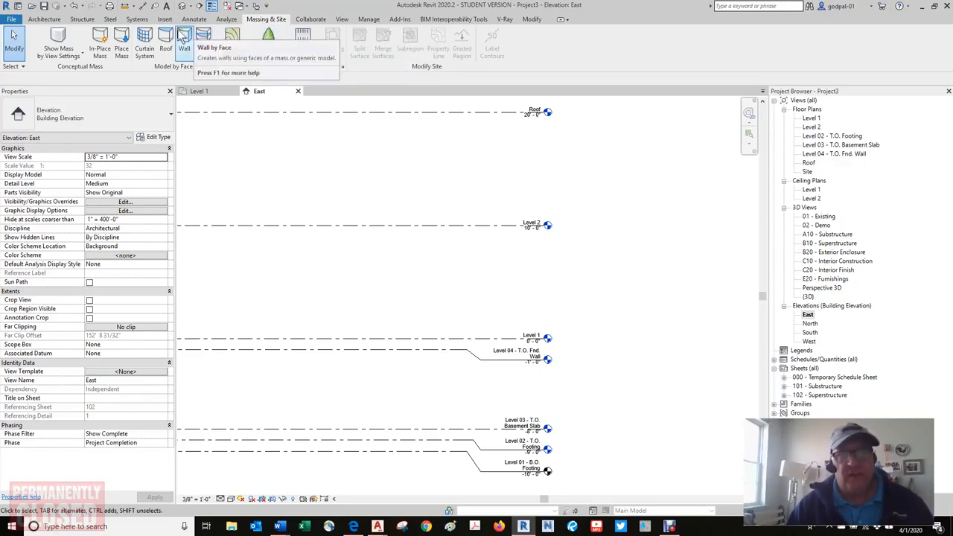
mouse_move(106, 37)
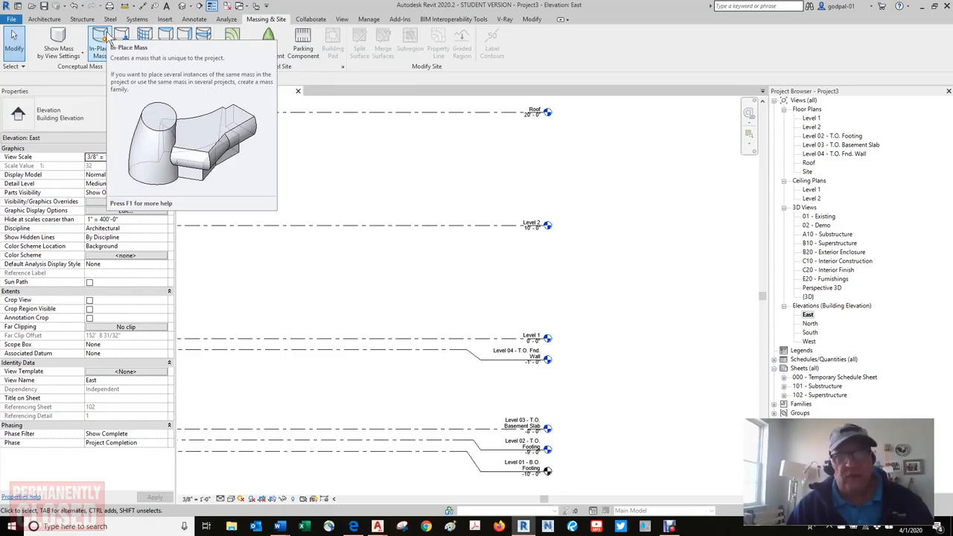
mouse_move(119, 35)
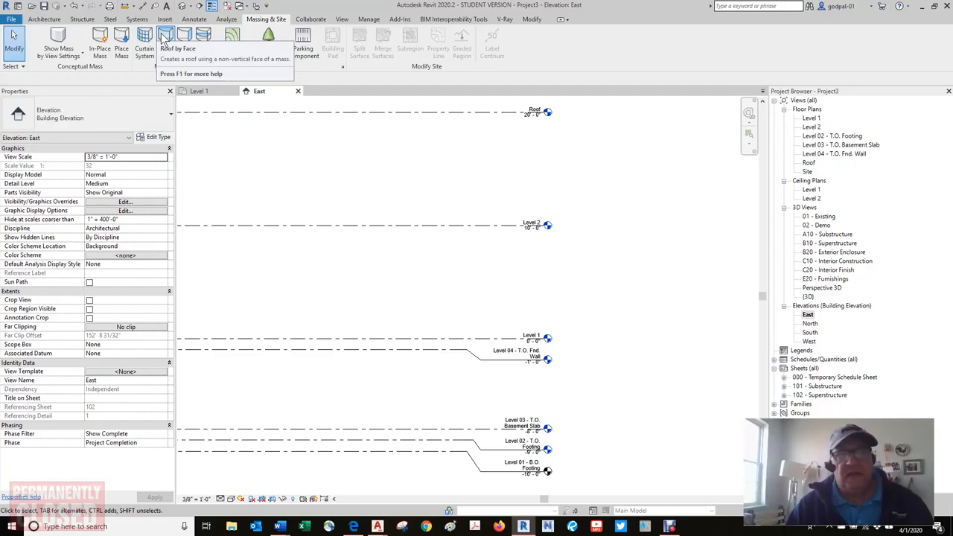
mouse_move(165, 38)
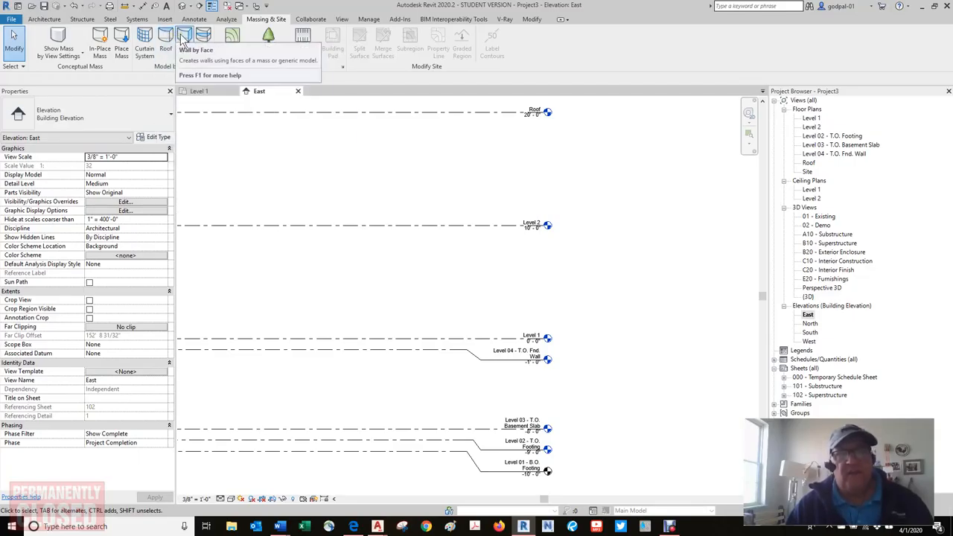
mouse_move(205, 37)
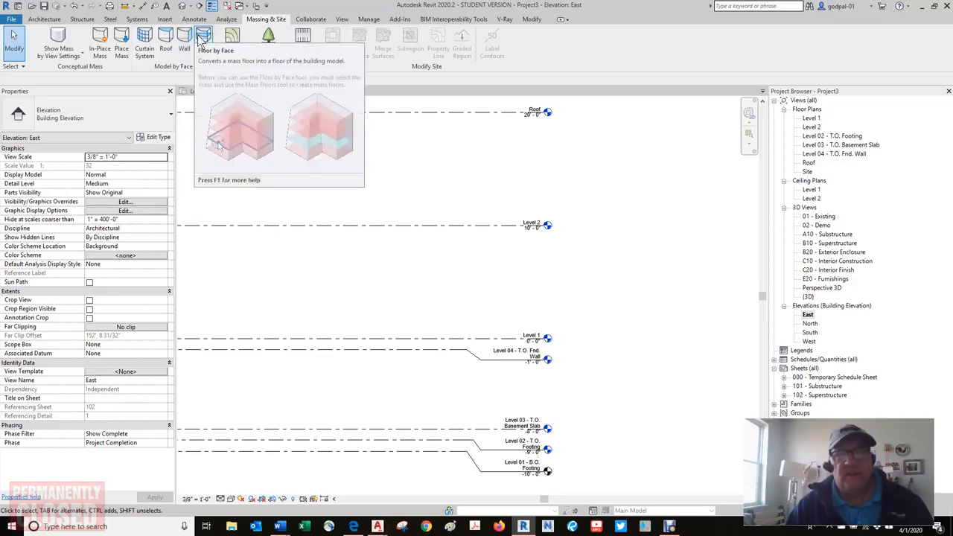
mouse_move(228, 36)
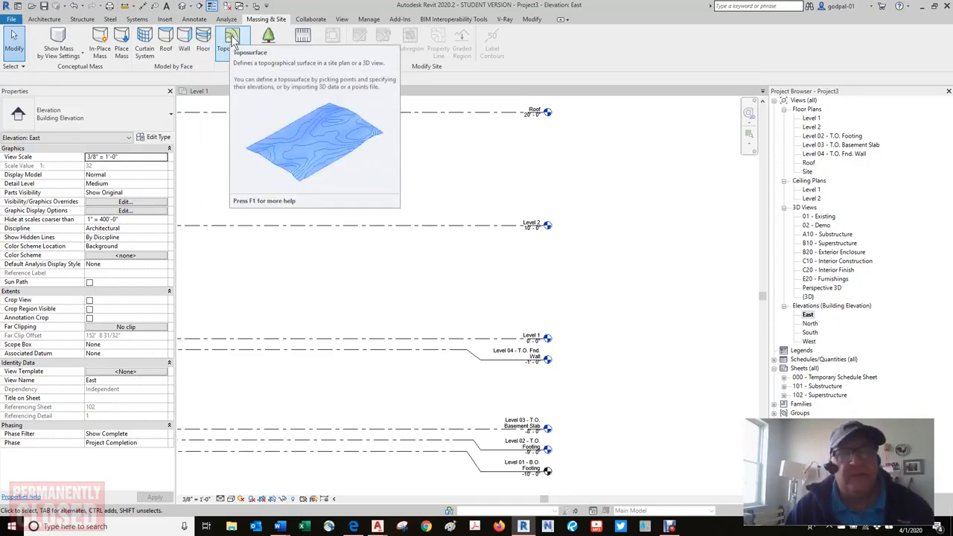
mouse_move(268, 37)
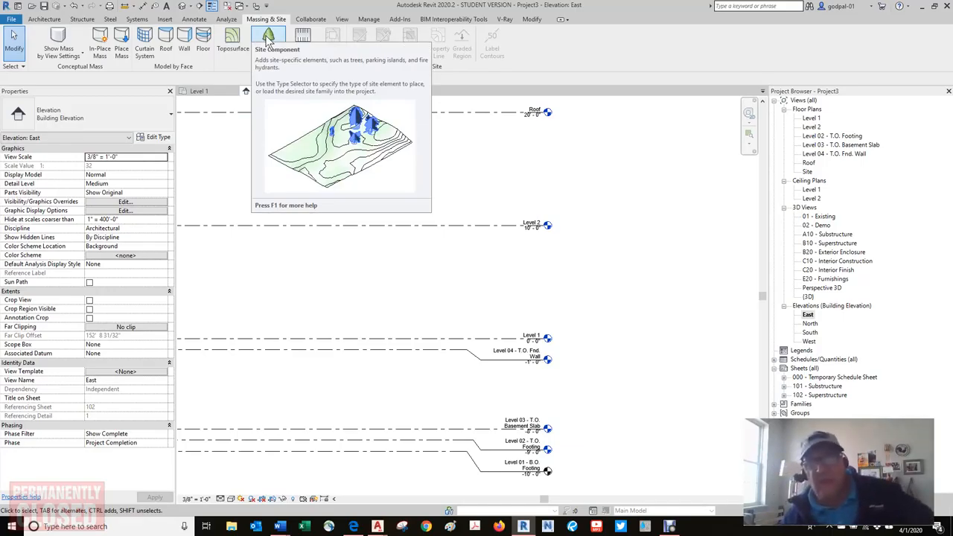
mouse_move(305, 38)
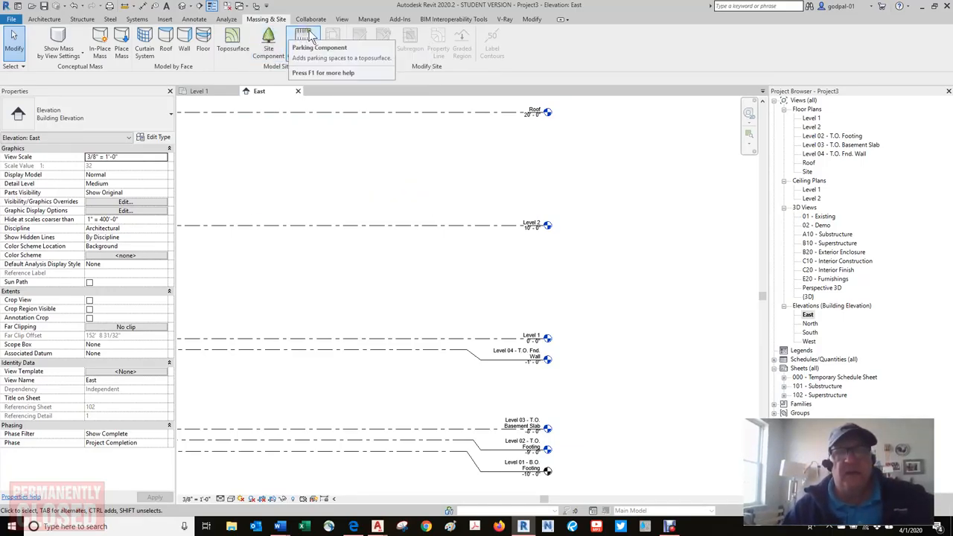
mouse_move(304, 37)
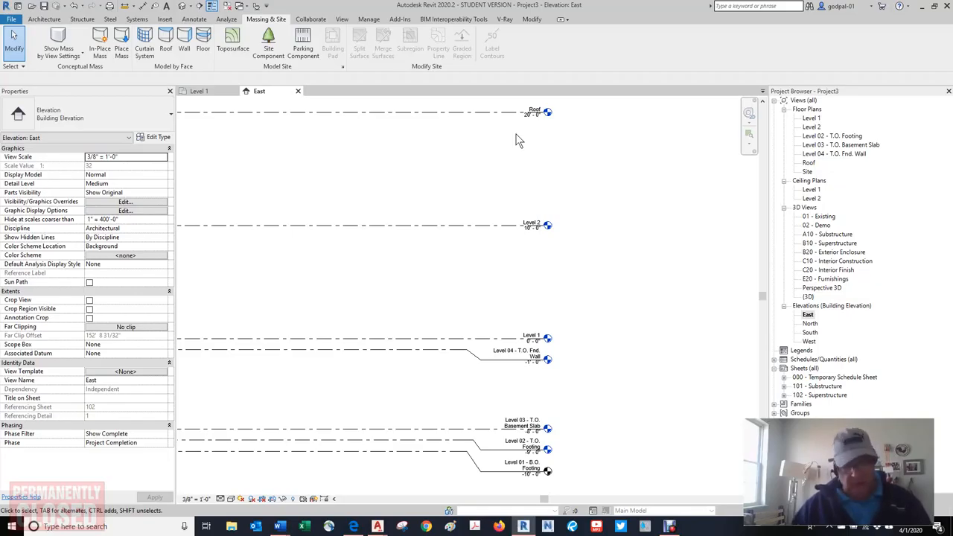
mouse_move(380, 11)
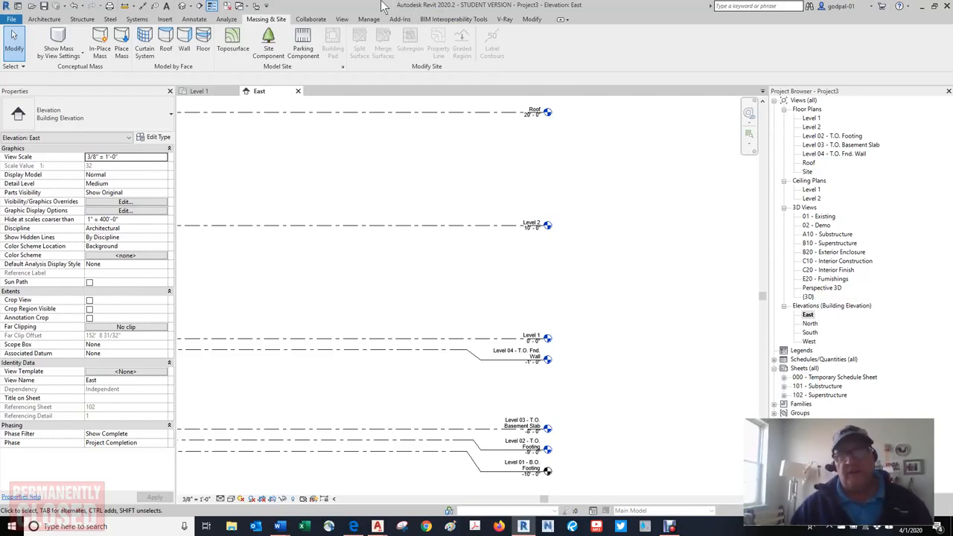
mouse_move(342, 23)
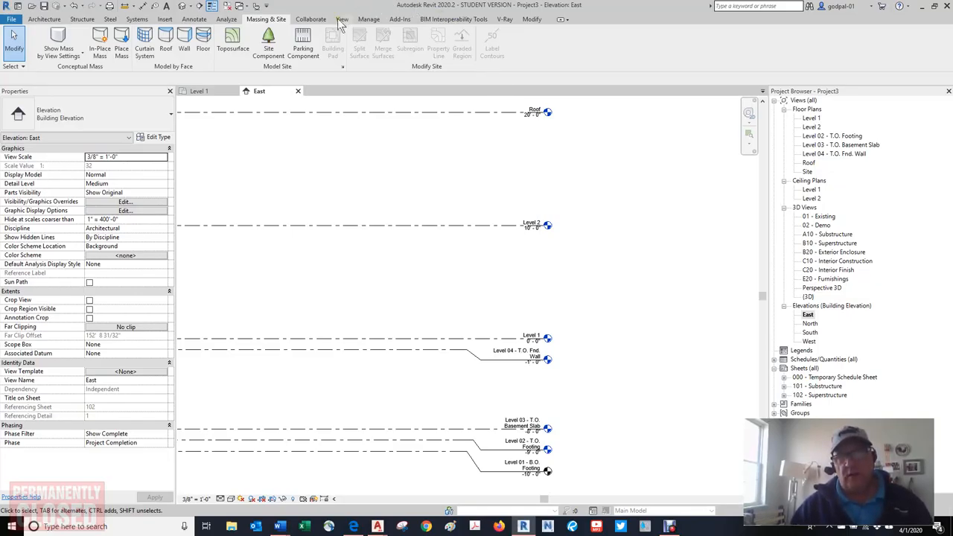
Step: Switch to the Collaborate tab for worksets, synchronizing and interference checking
click(311, 18)
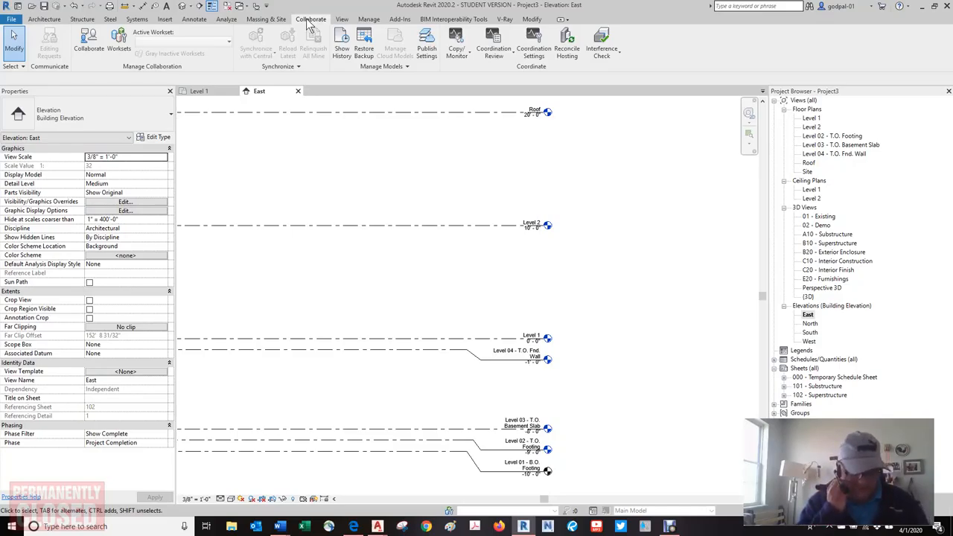
mouse_move(344, 19)
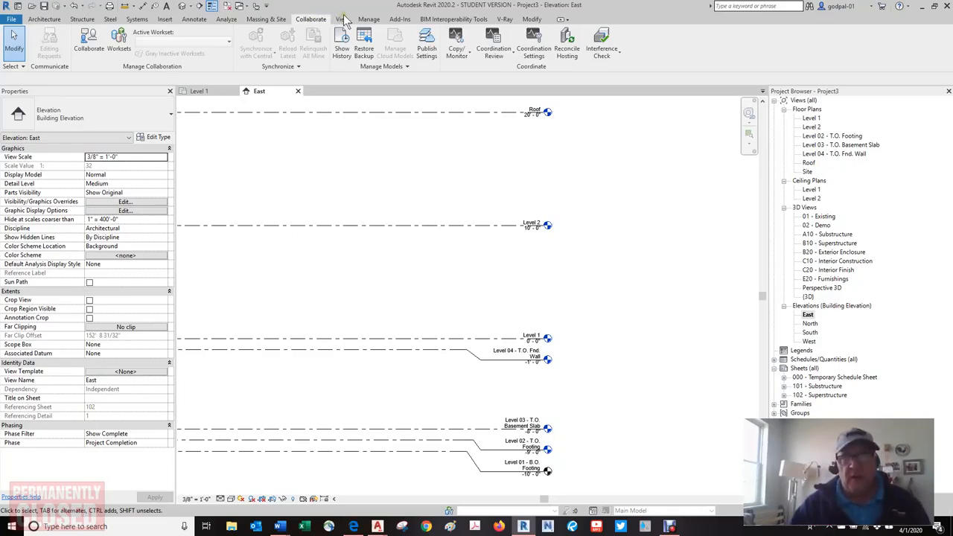
Step: Switch to the View tab for graphics, 3D views, sections, sheets and windows
click(340, 19)
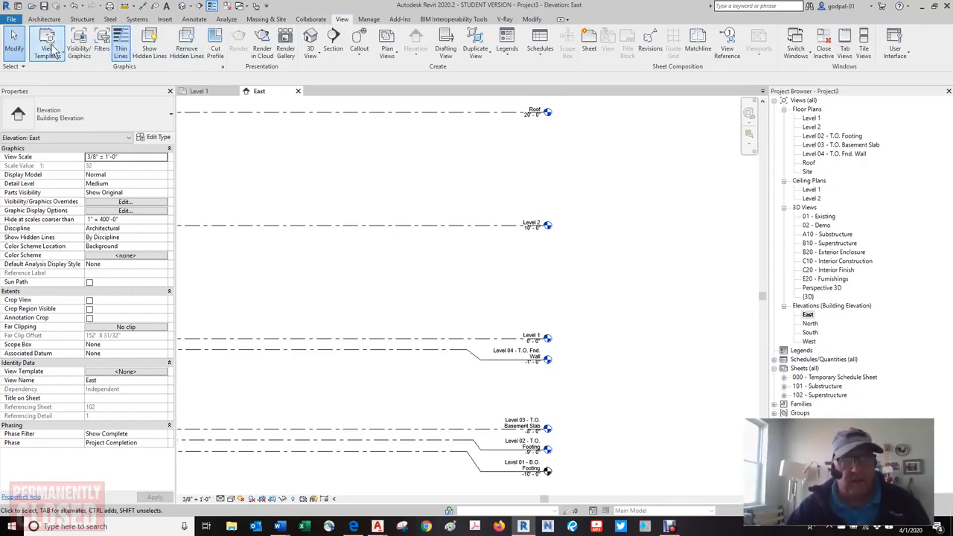
mouse_move(42, 41)
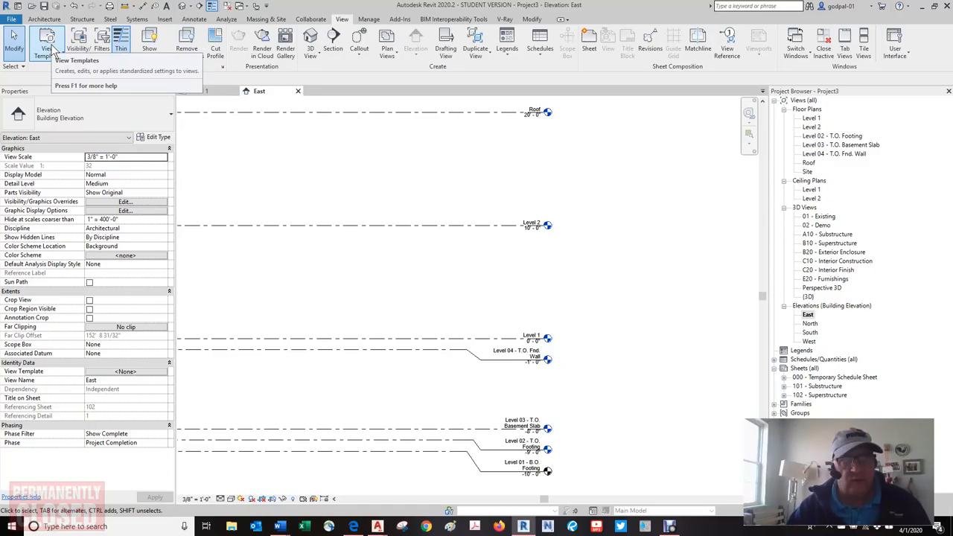
mouse_move(82, 41)
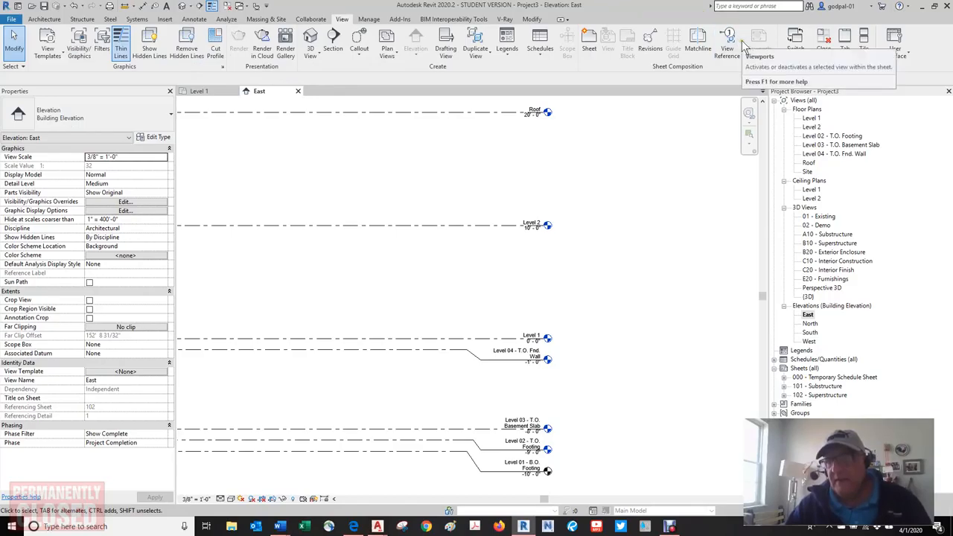
mouse_move(791, 39)
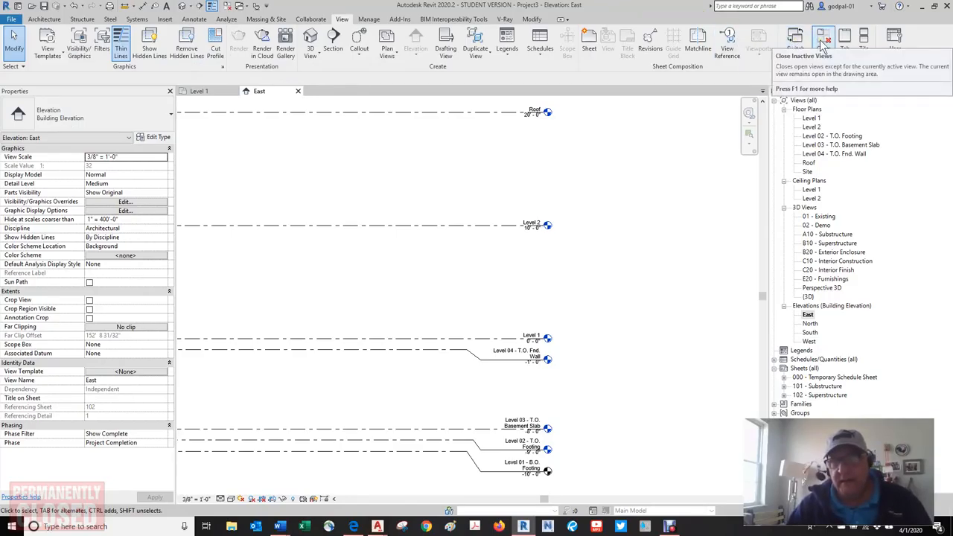
mouse_move(540, 38)
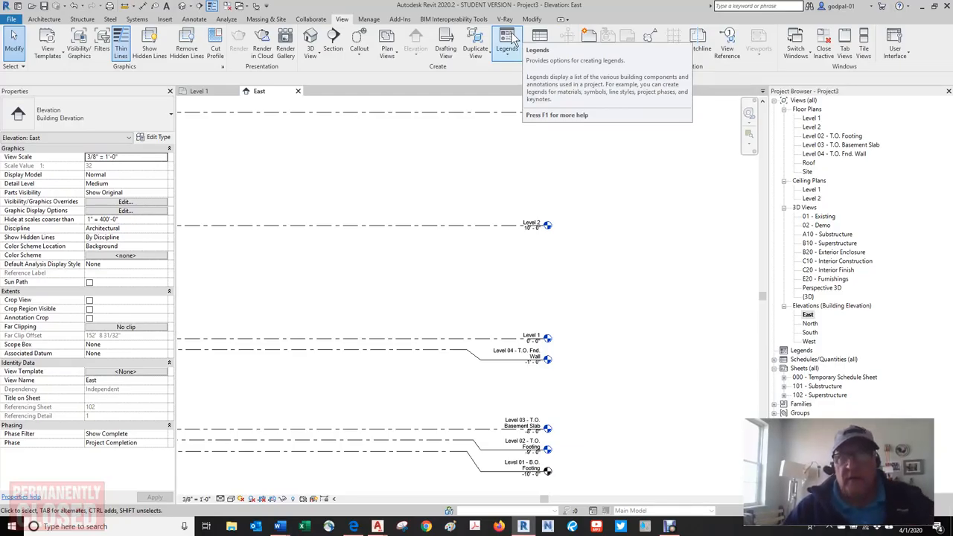
Step: Show the BIM Interoperability Tools via the Manage and Add-Ins ribbon tabs
click(363, 19)
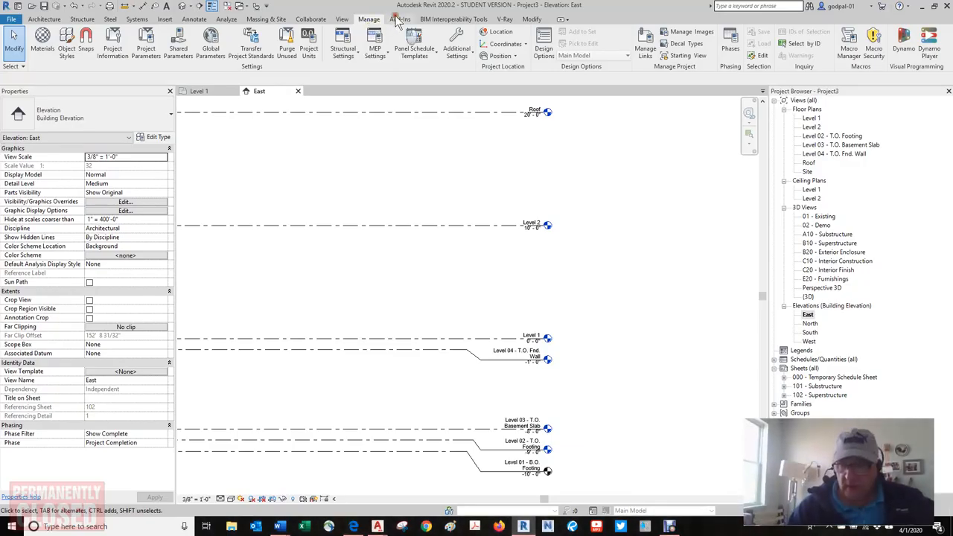
click(399, 18)
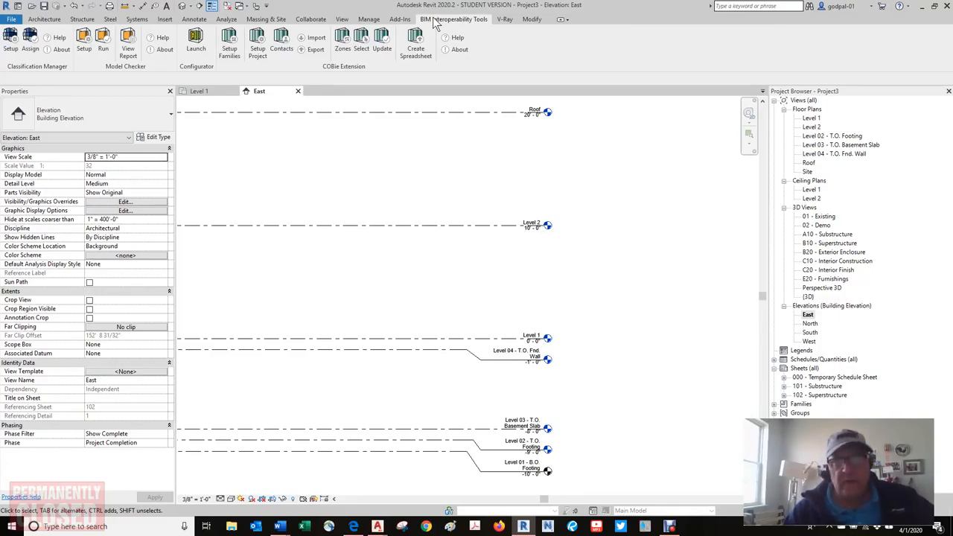
Step: Pass the V-Ray tab and display the Modify editing tools on the ribbon
click(503, 20)
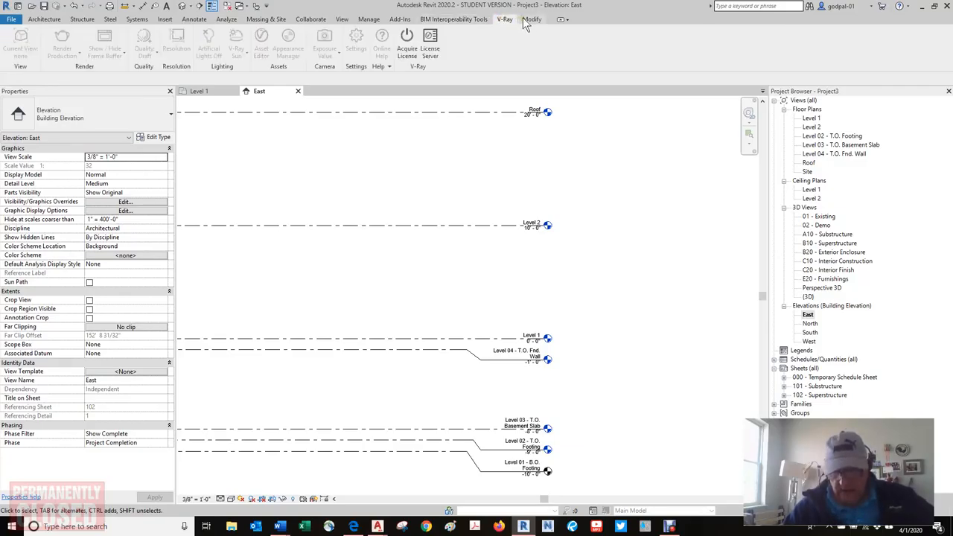
click(532, 19)
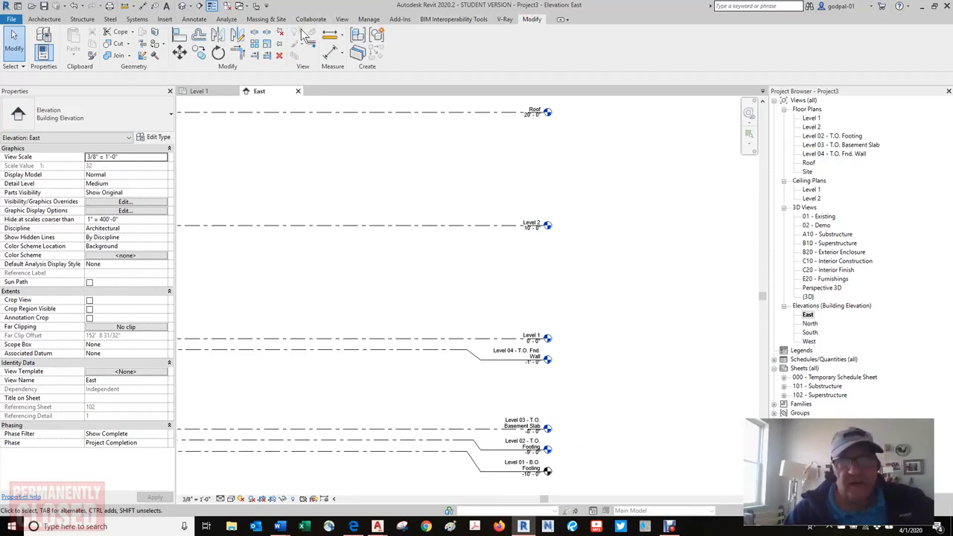
mouse_move(281, 37)
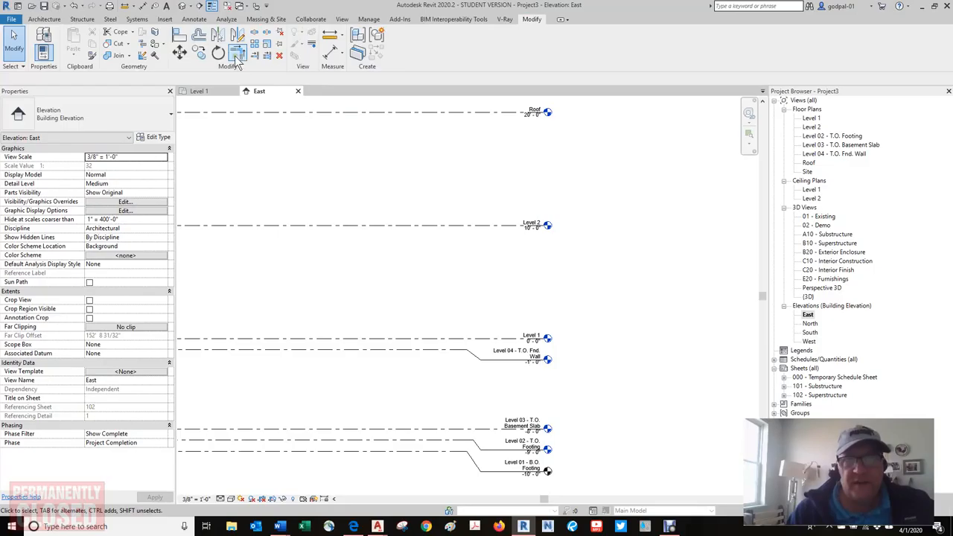
mouse_move(255, 57)
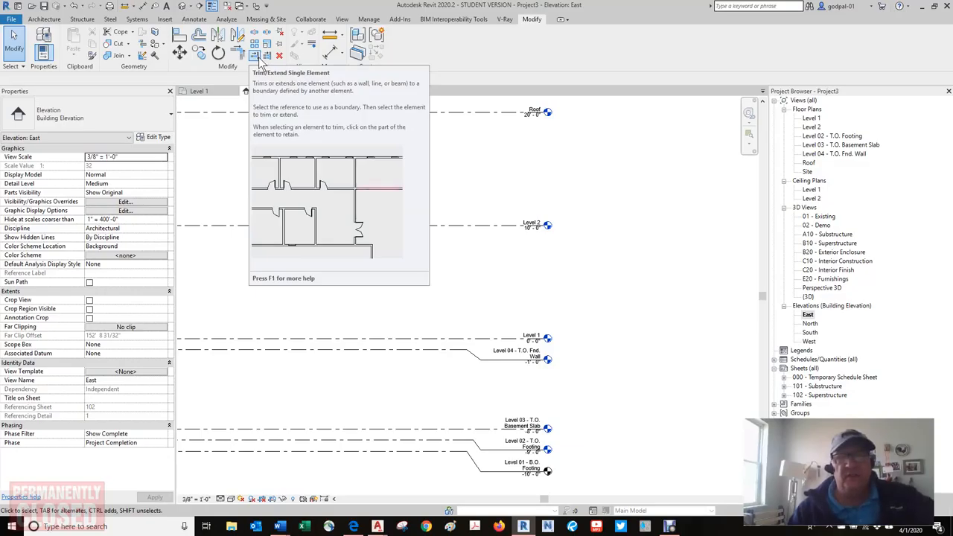
mouse_move(362, 212)
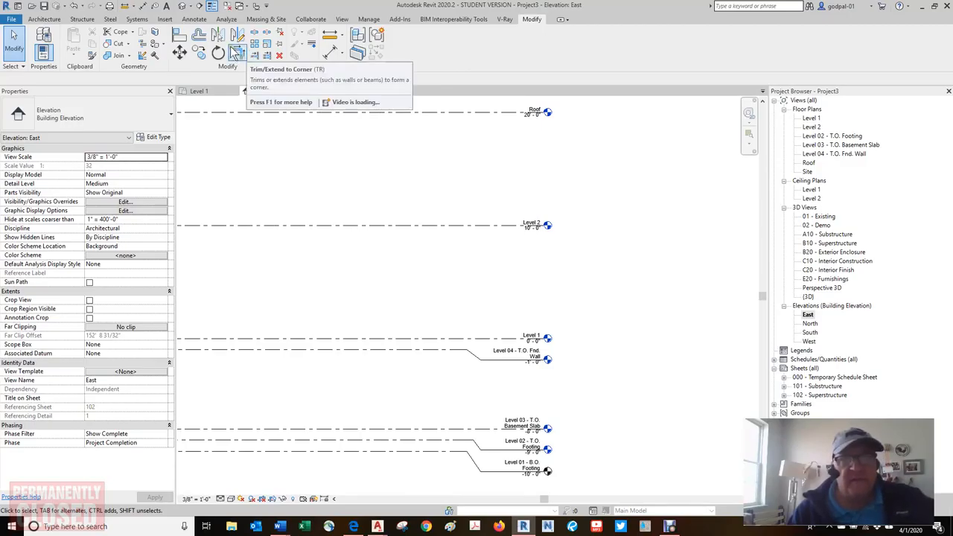
mouse_move(218, 54)
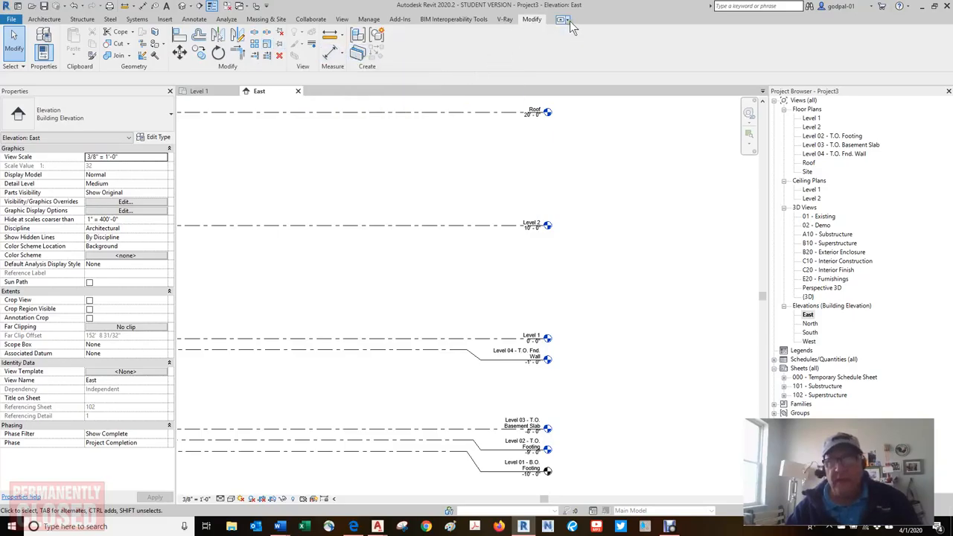
Step: Return the ribbon to the Architecture tab's wall, door and roof tools
click(568, 20)
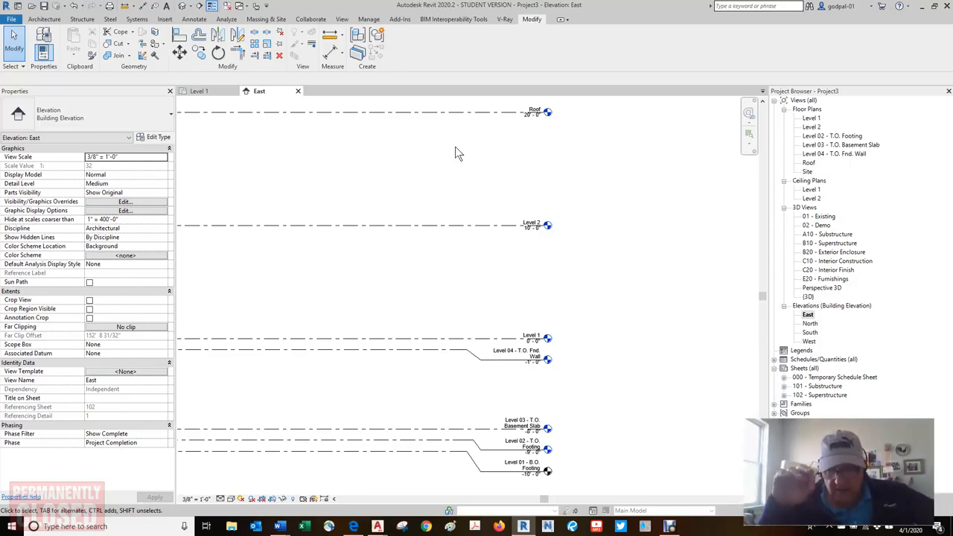
mouse_move(453, 148)
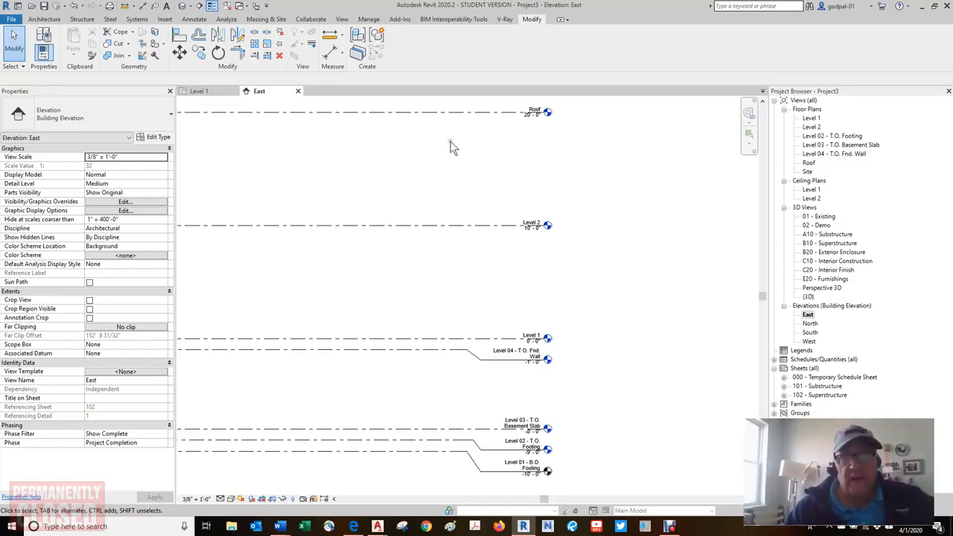
click(58, 12)
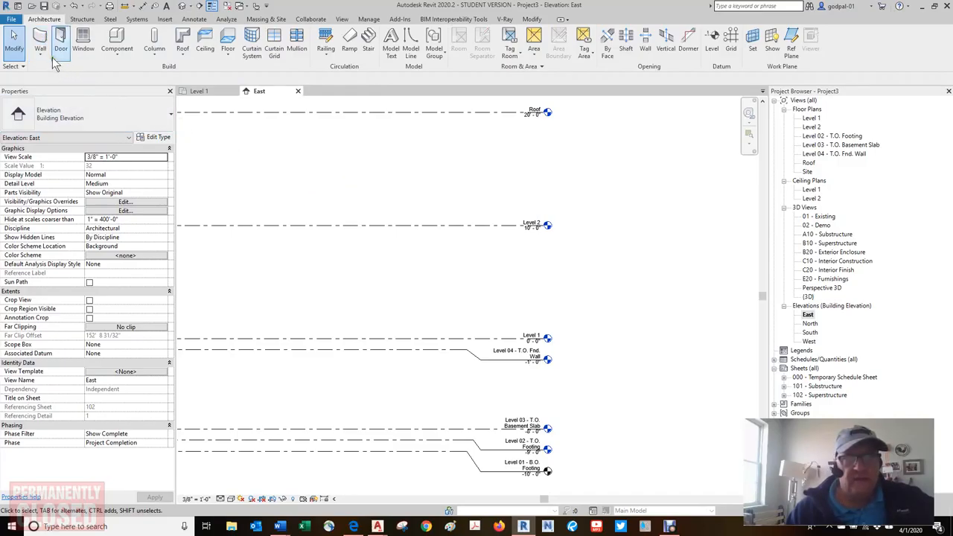
Step: Draw Generic 8" Level 1 walls with a tangent-arc section, then switch to Edge
click(58, 41)
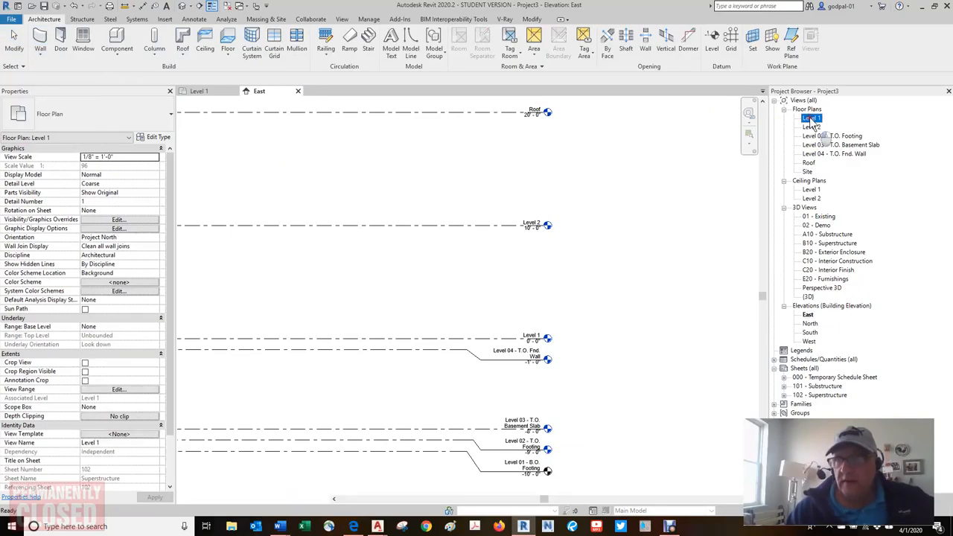
double_click(812, 118)
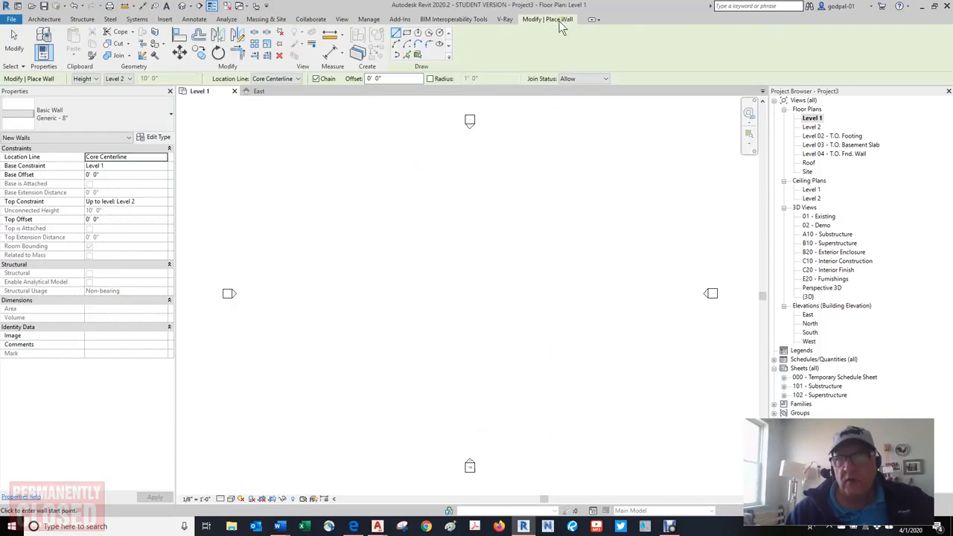
mouse_move(684, 65)
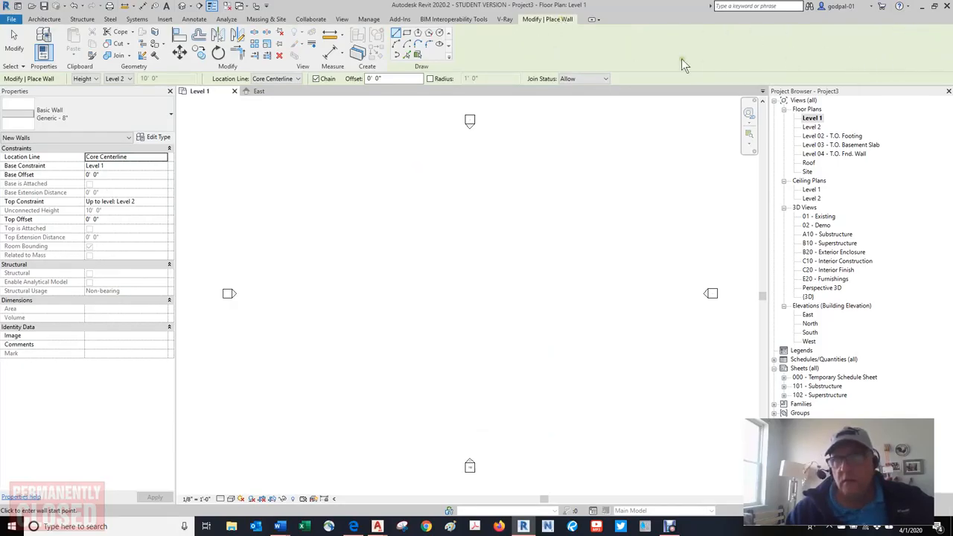
mouse_move(924, 62)
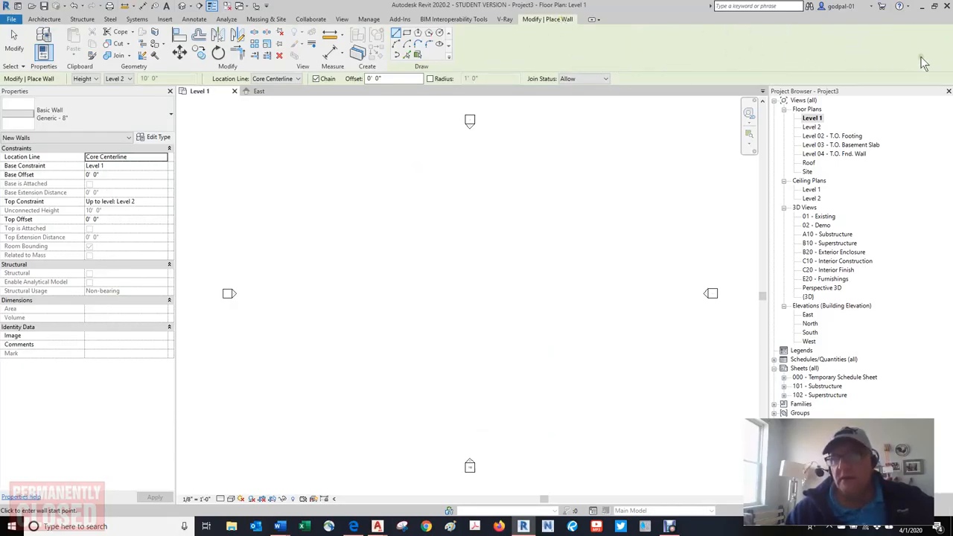
mouse_move(669, 43)
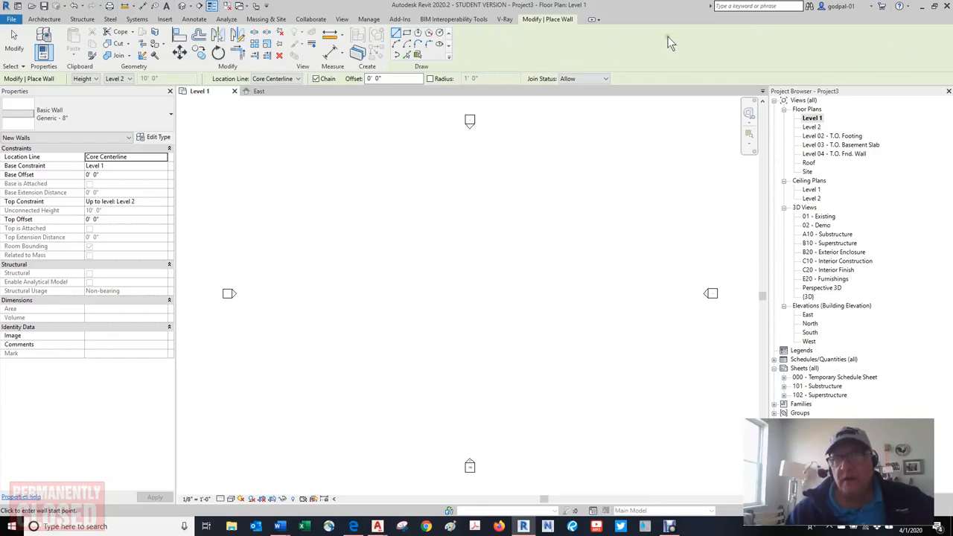
mouse_move(573, 48)
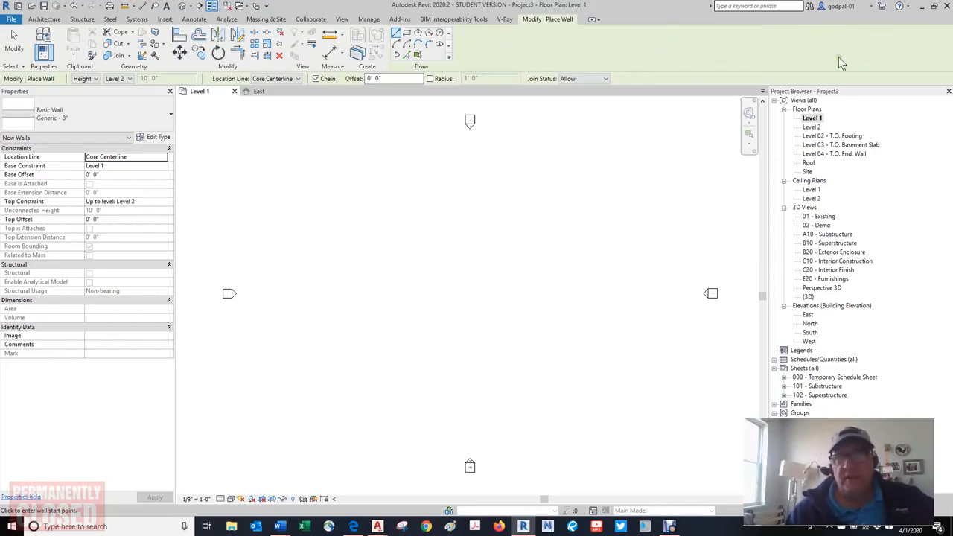
mouse_move(700, 82)
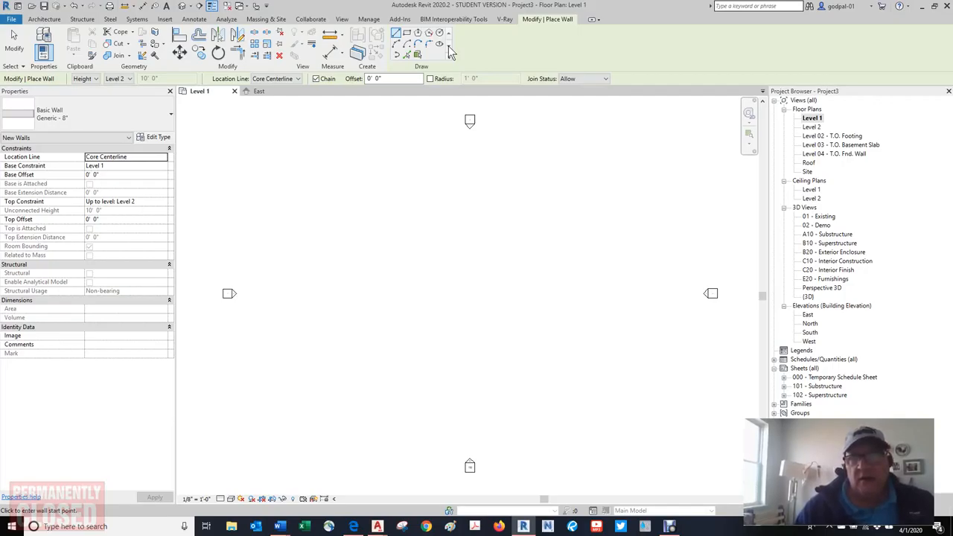
mouse_move(340, 184)
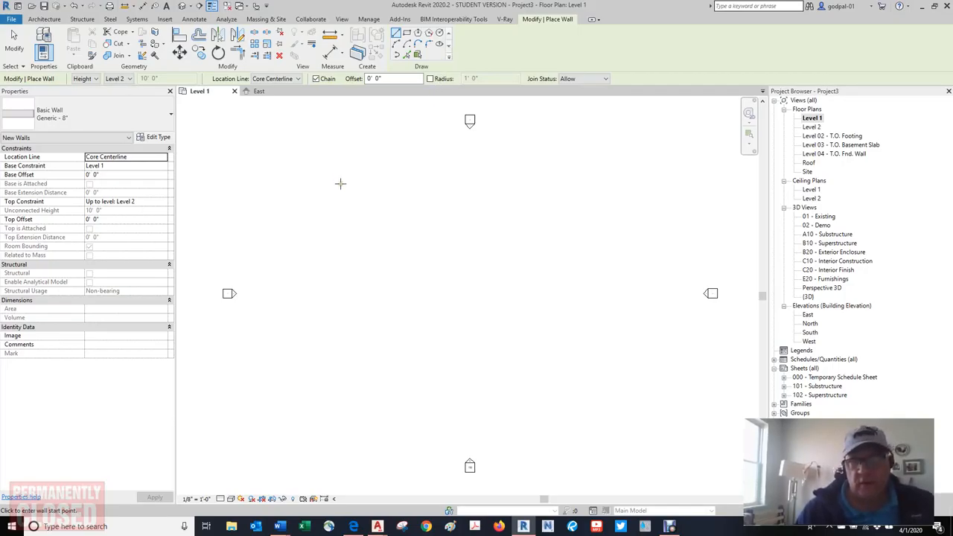
mouse_move(366, 196)
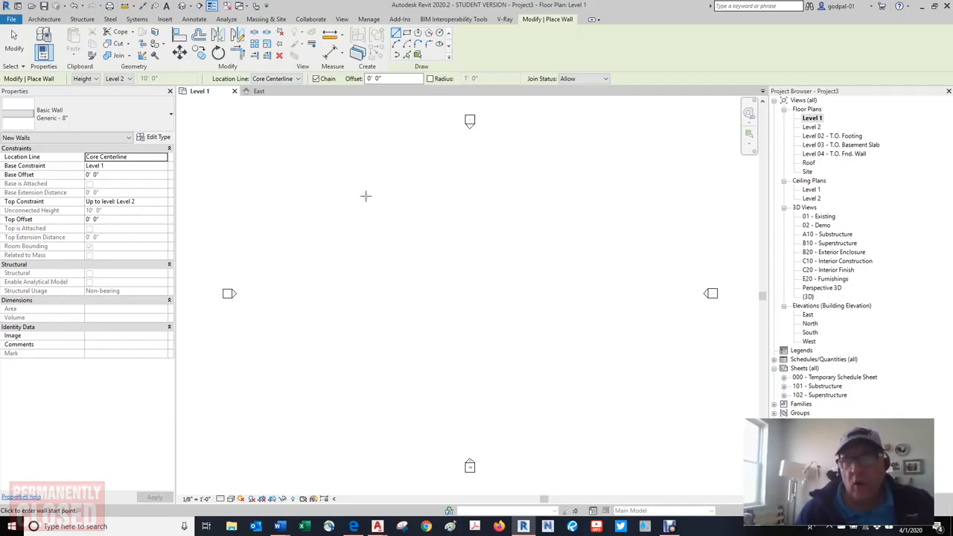
drag(352, 207, 427, 207)
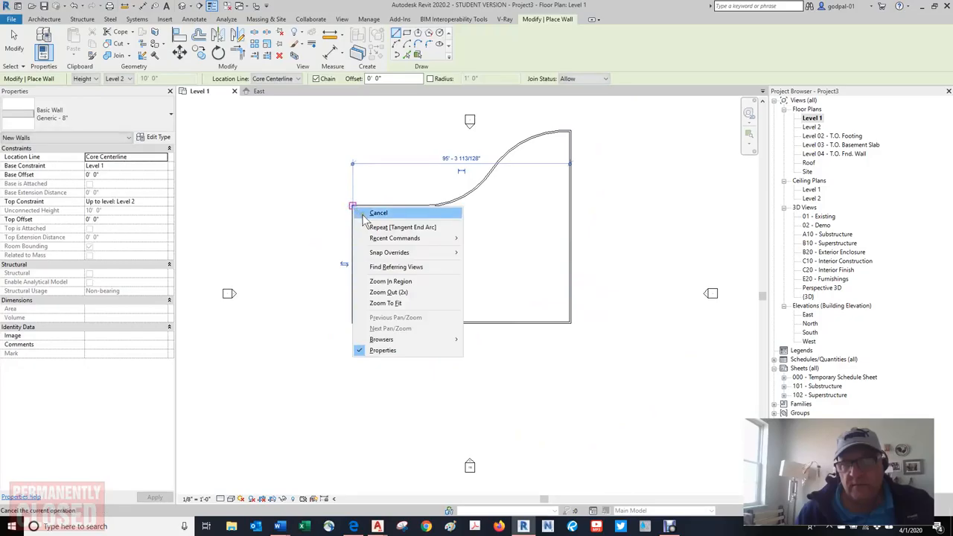
click(378, 213)
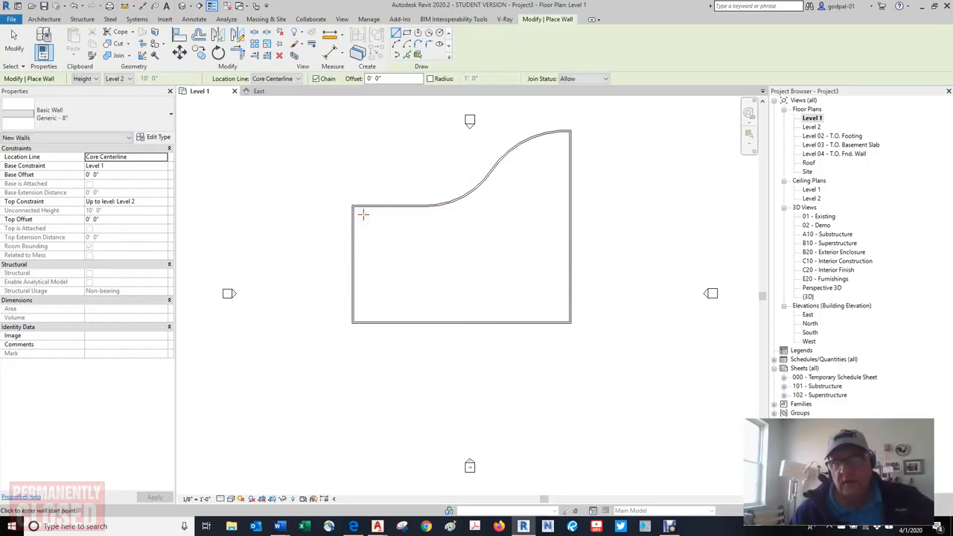
click(353, 527)
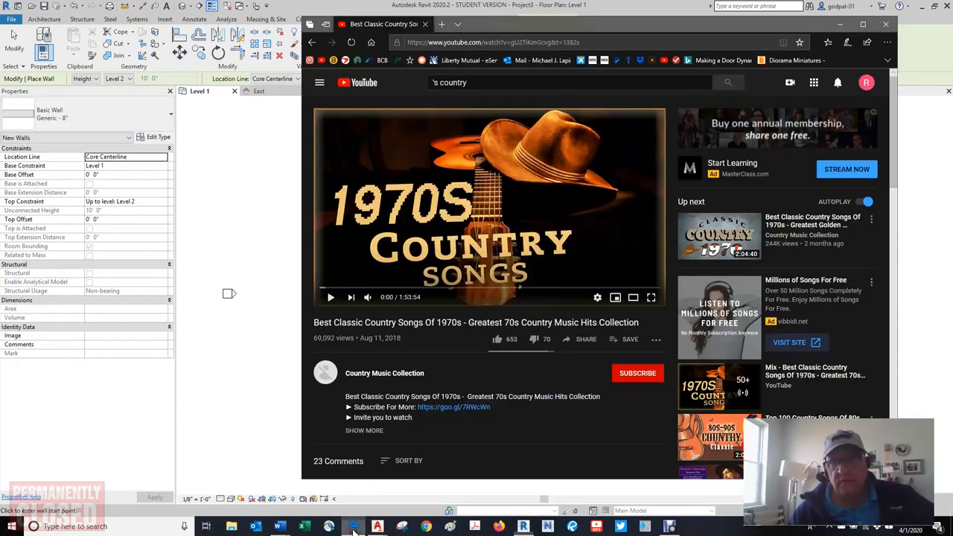
mouse_move(394, 82)
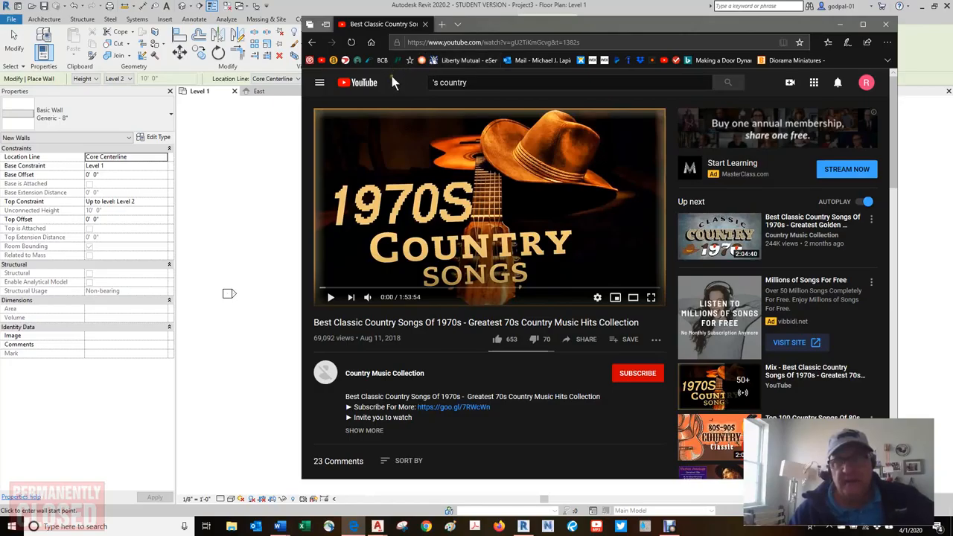
Step: Maximize Edge, Bing-search 'cobra' in a new tab, and open the Indian cobra photo
click(330, 297)
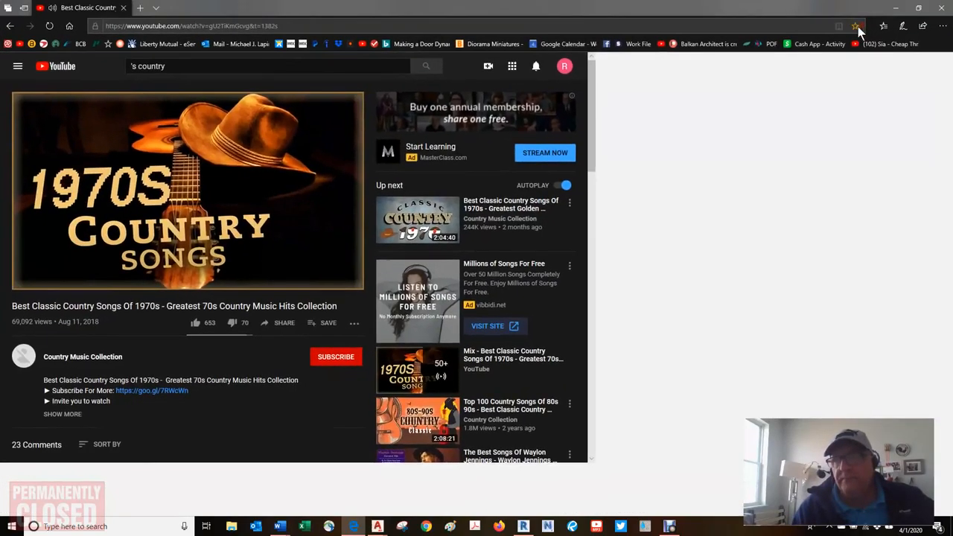
click(244, 6)
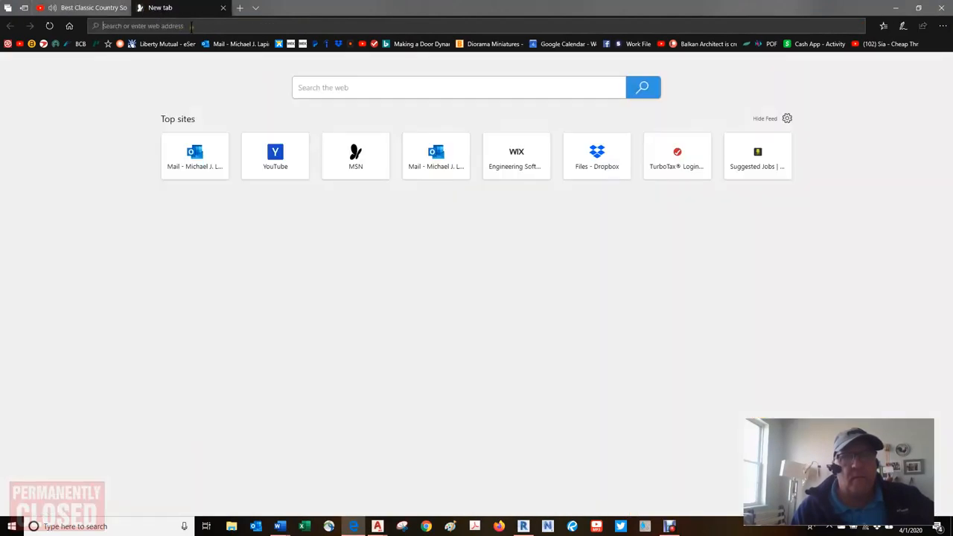
click(459, 87)
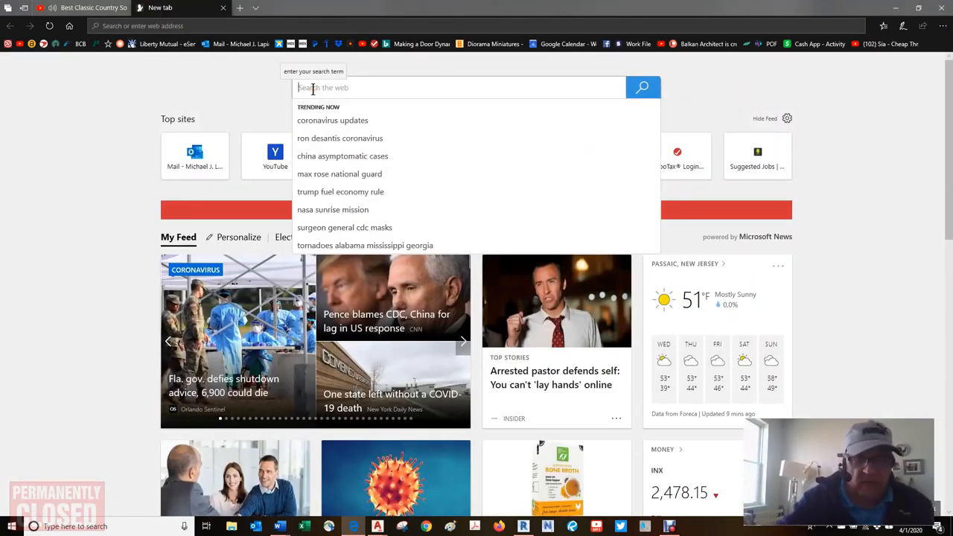
text(d)
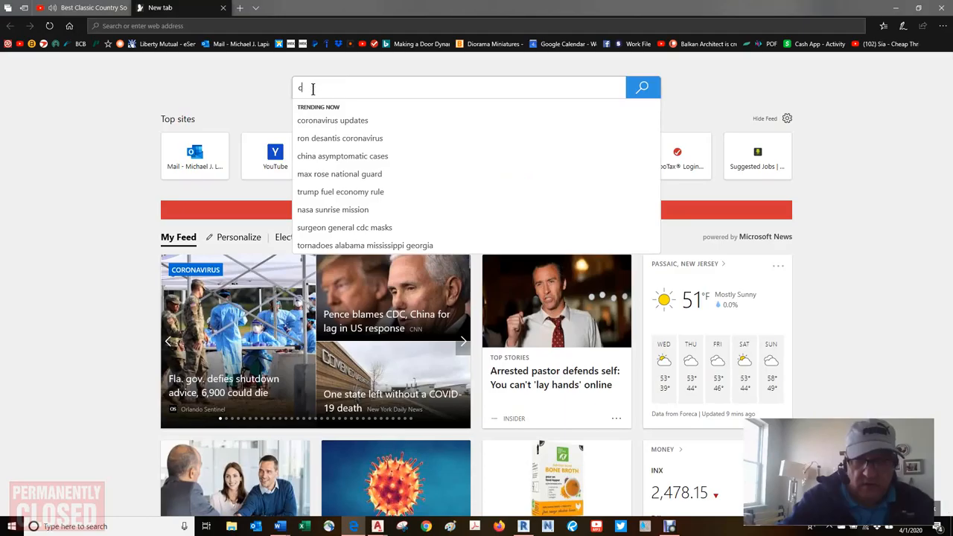
text(cobra)
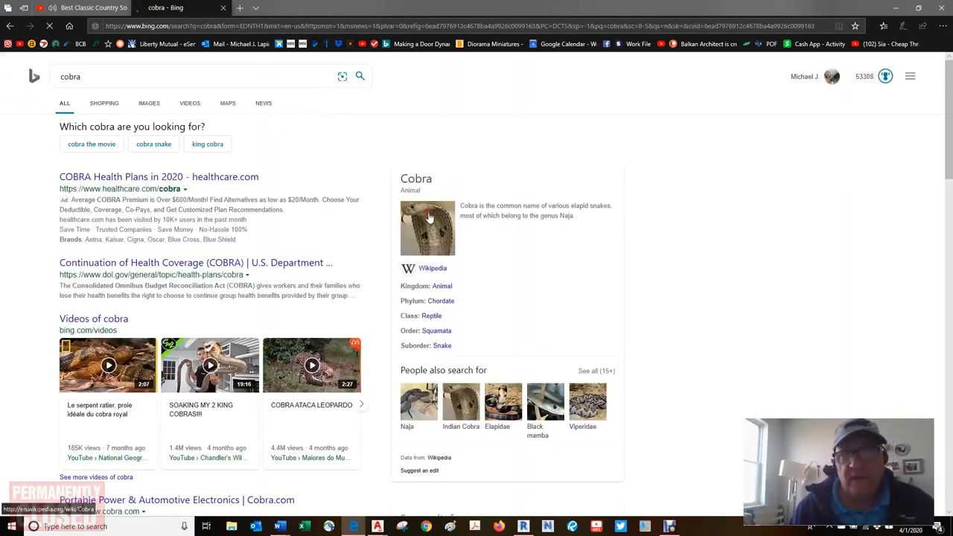
click(427, 227)
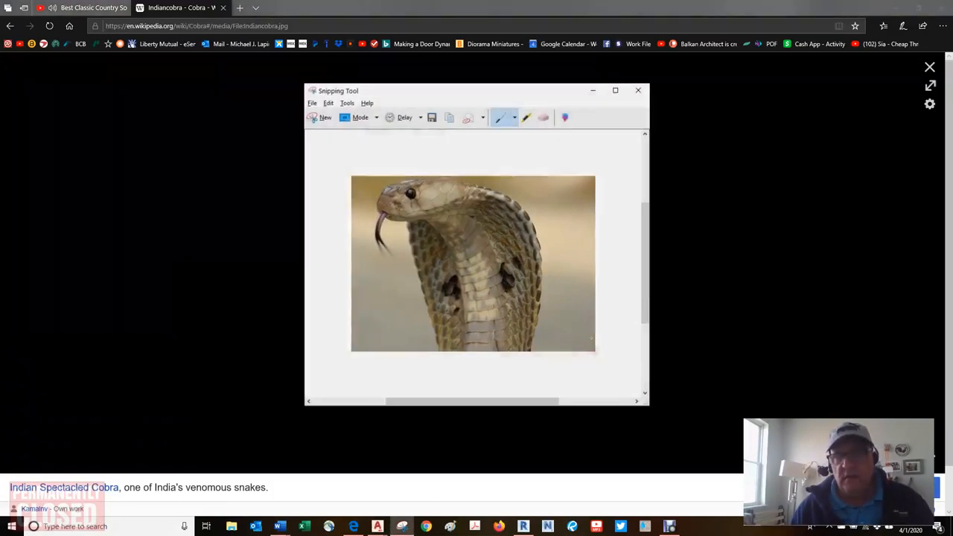
Step: Save the cobra snip as Capture1.PNG in YOUR REQUESTED SHOP DRAWINGS
click(312, 102)
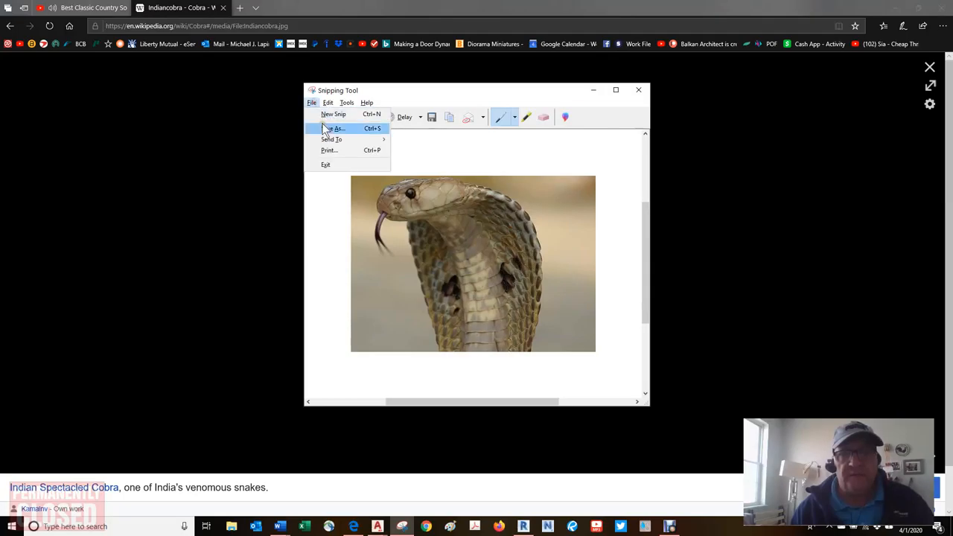
click(335, 128)
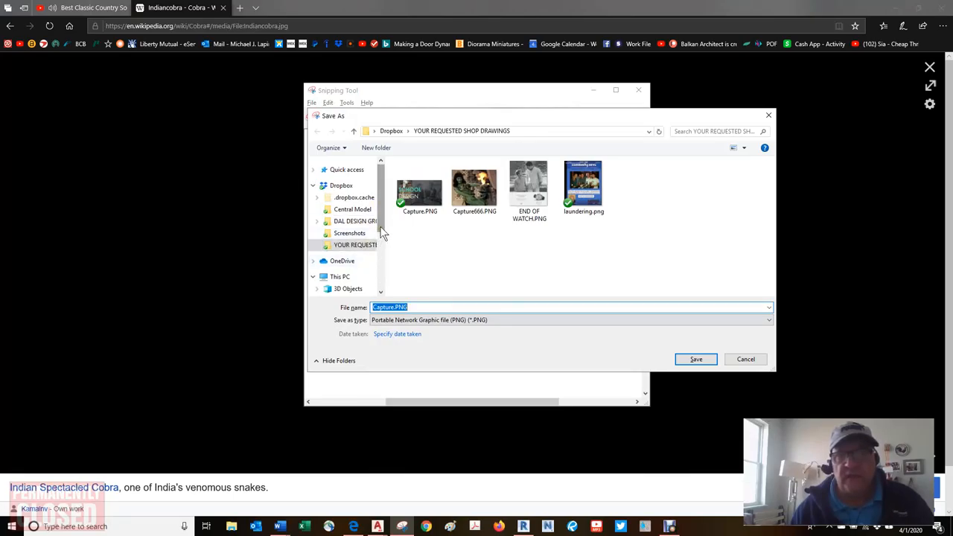
mouse_move(638, 356)
text(1)
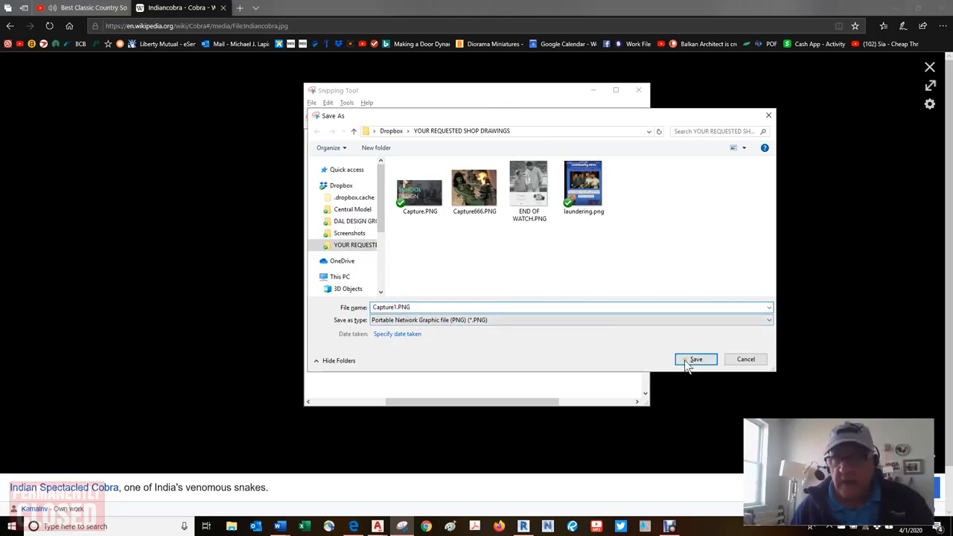
click(696, 360)
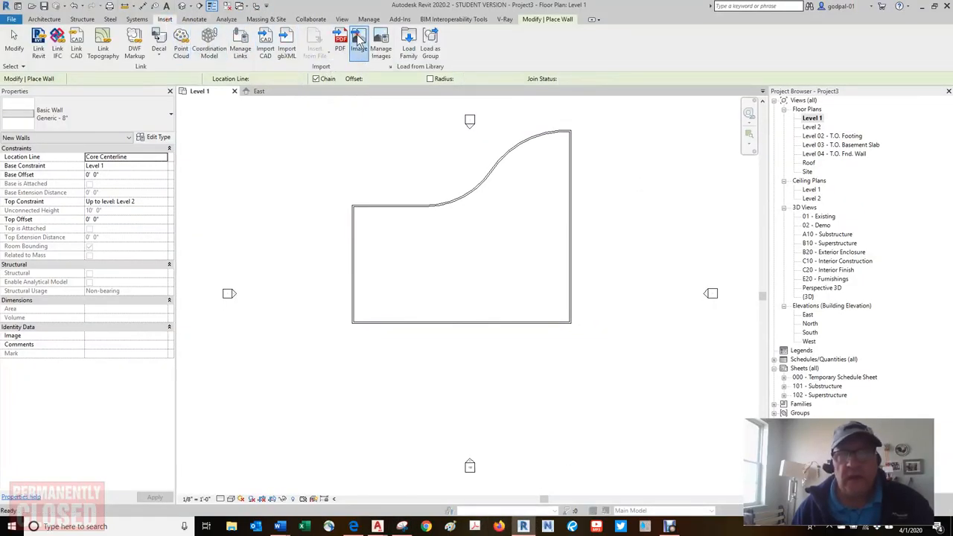
Step: Import Capture1.PNG from the shop drawings folder into the Level 1 outline
click(358, 39)
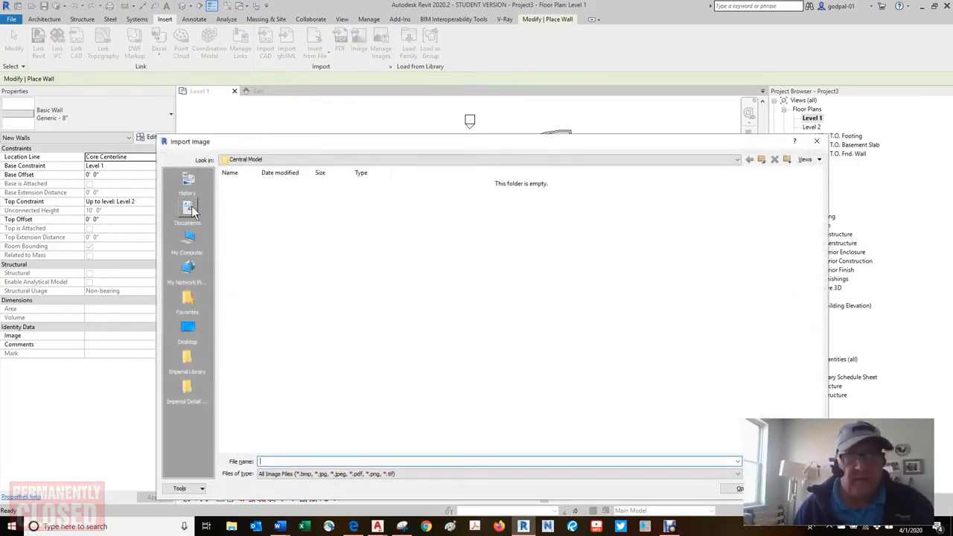
click(187, 209)
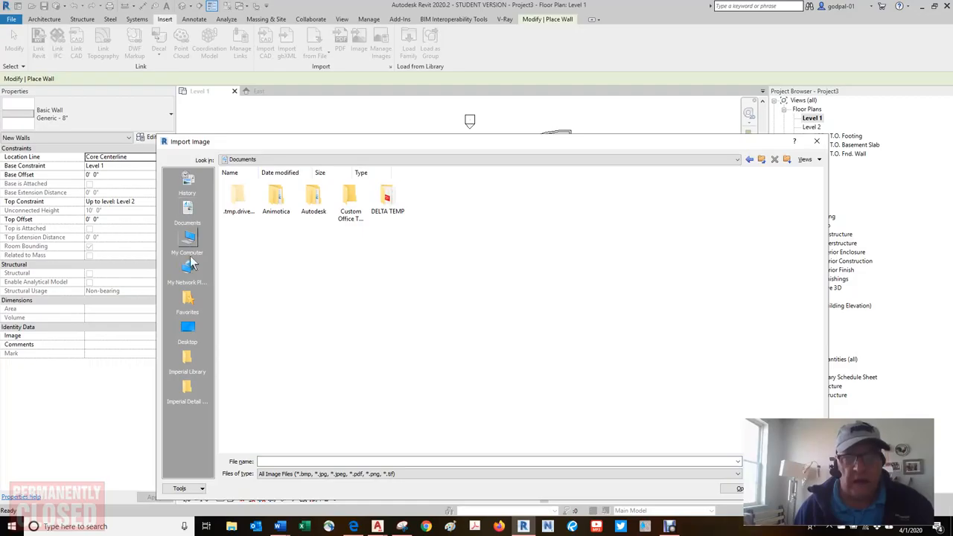
click(187, 331)
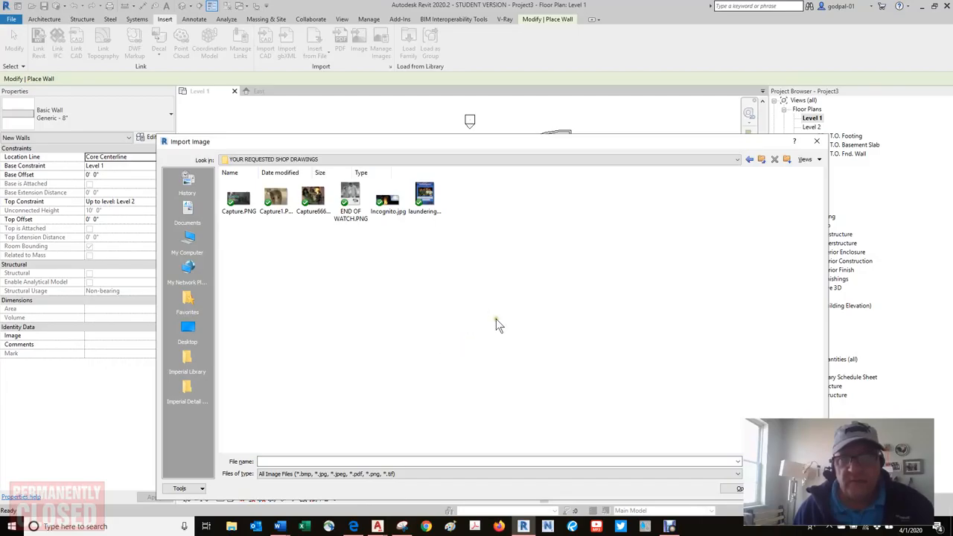
click(274, 197)
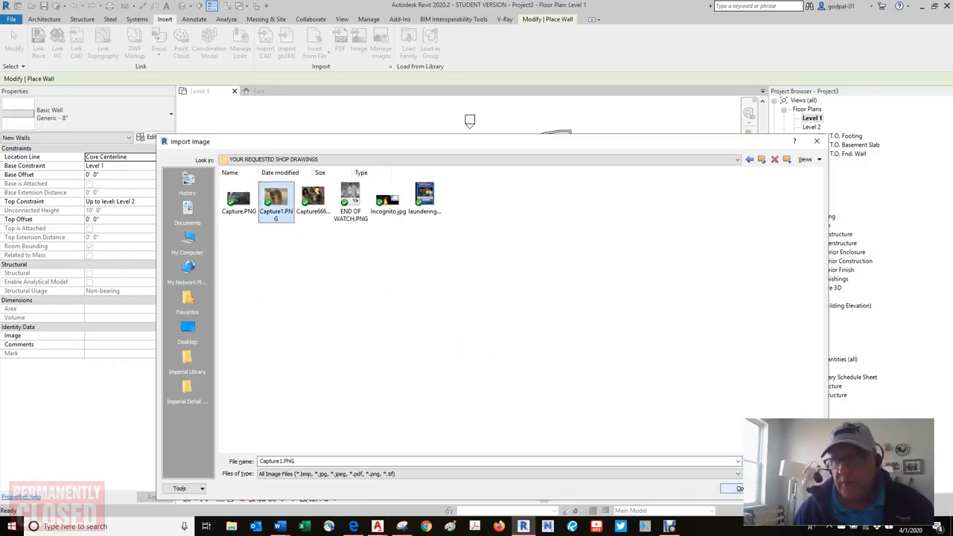
click(738, 488)
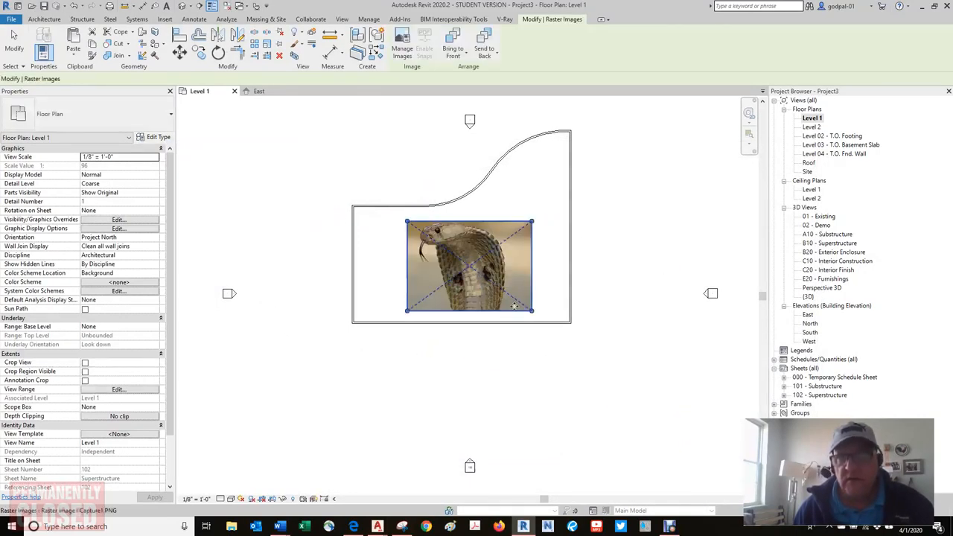